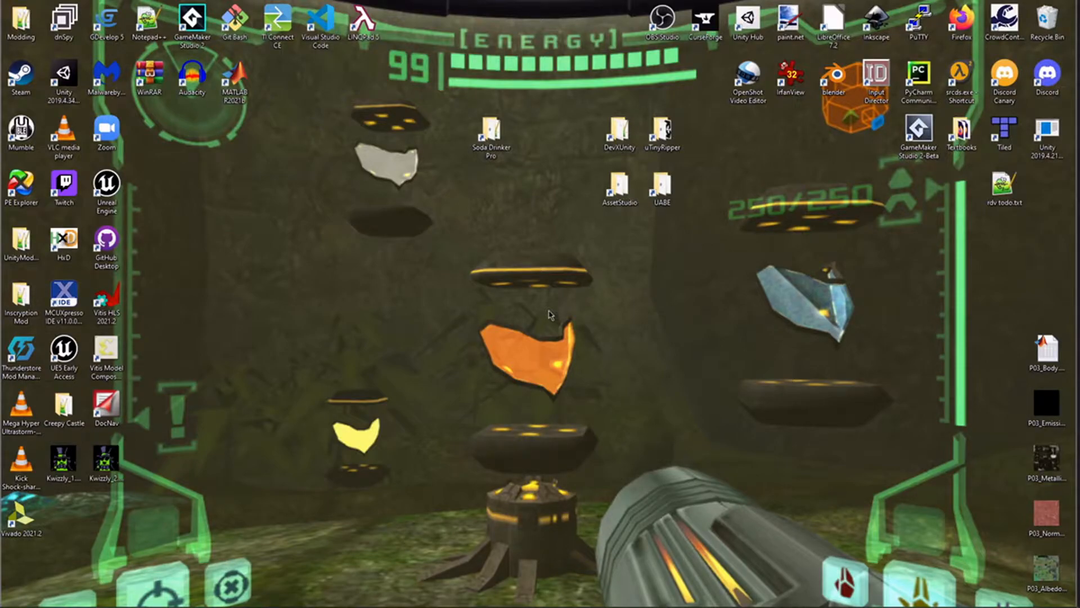
- Open the Soda Drinker Pro install folder maximized and select SodaDrinkerPro_Data
left_click(491, 151)
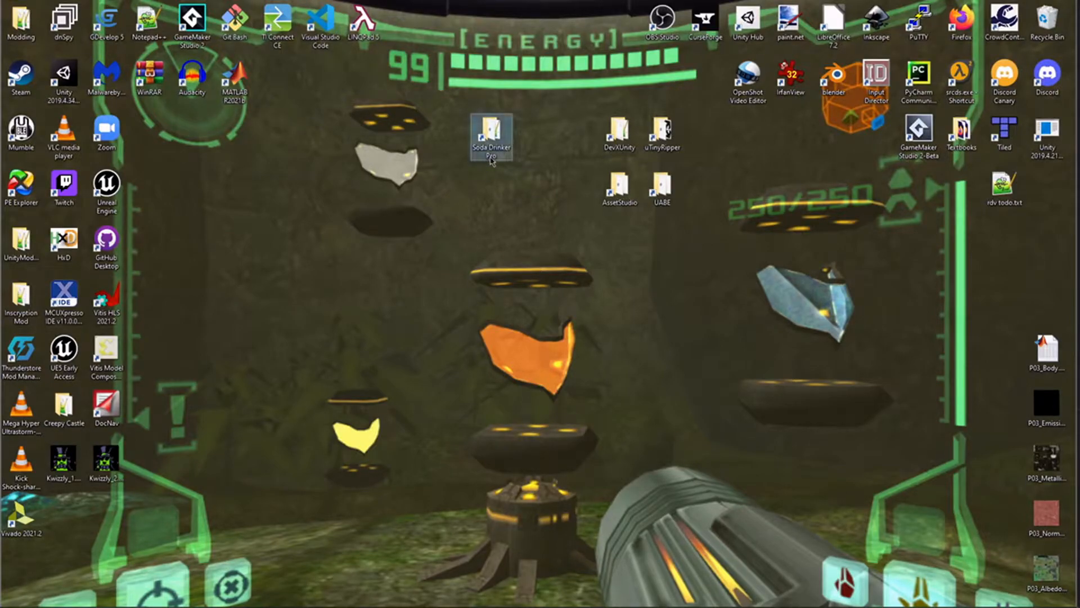
double_click(491, 130)
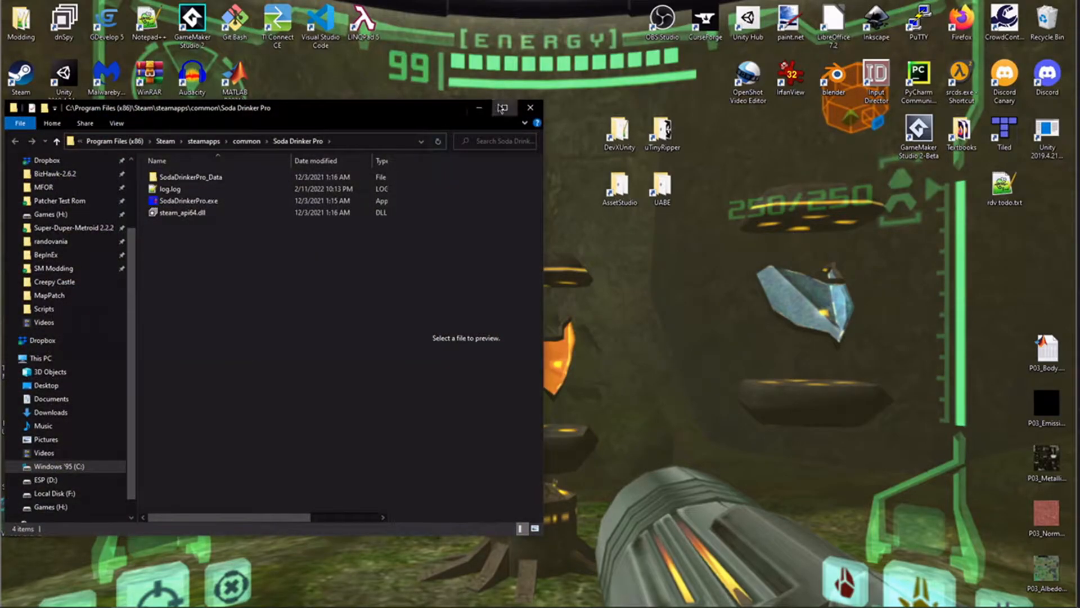
left_click(504, 108)
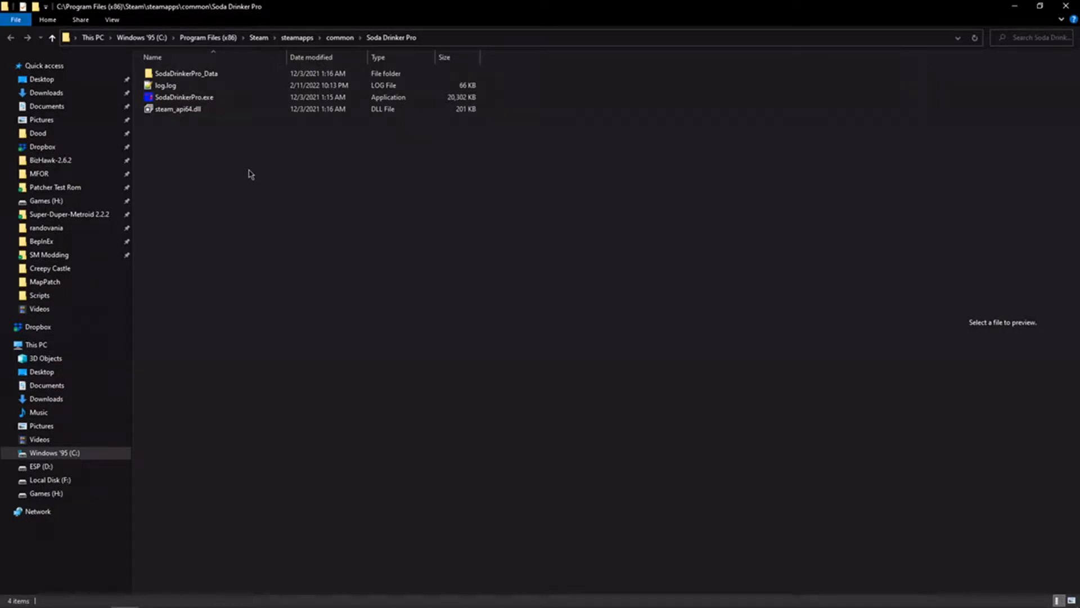
left_click(185, 73)
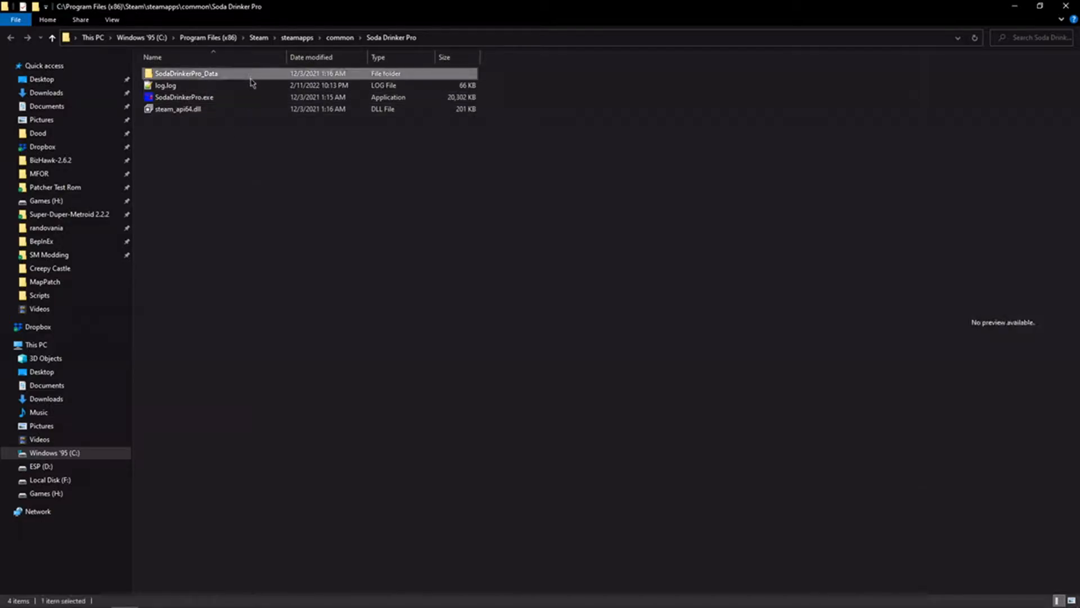
left_click(165, 86)
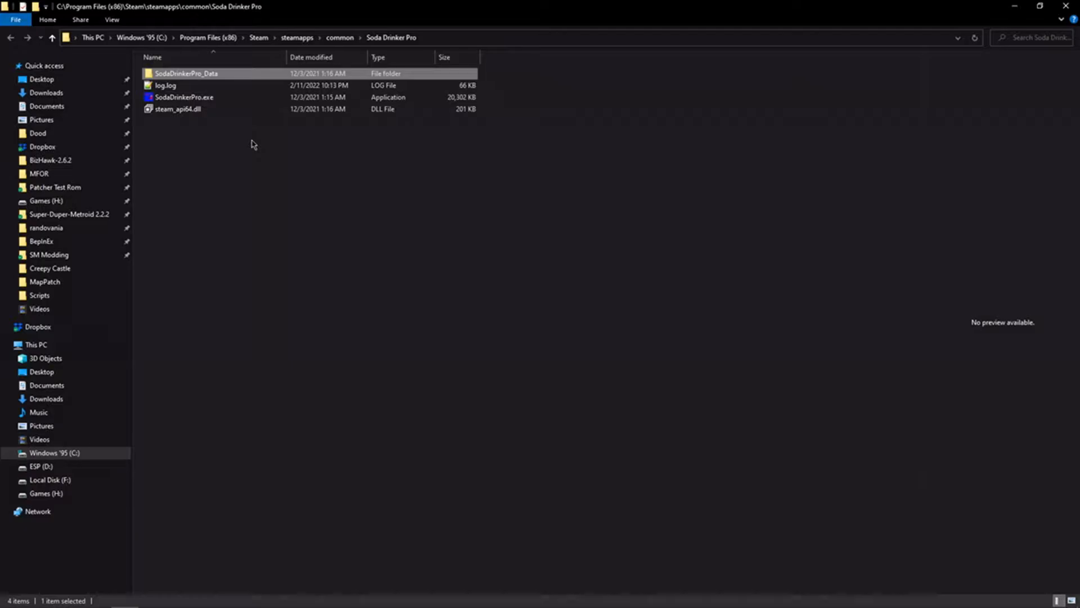
- Enter SodaDrinkerPro_Data and select globalgamemanagers with the level files
double_click(190, 73)
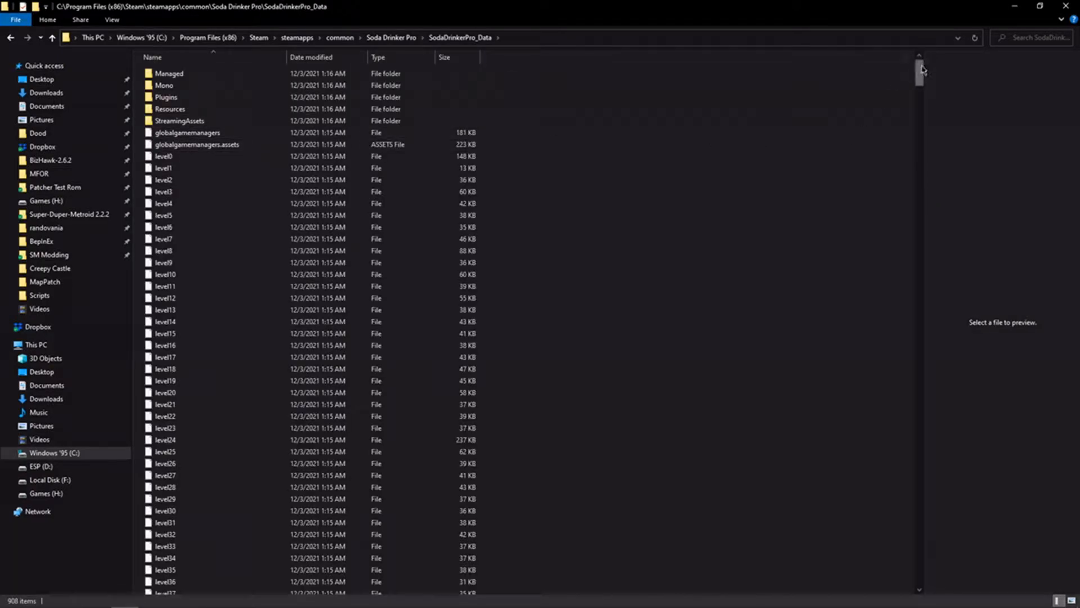
left_click_drag(920, 76, 921, 406)
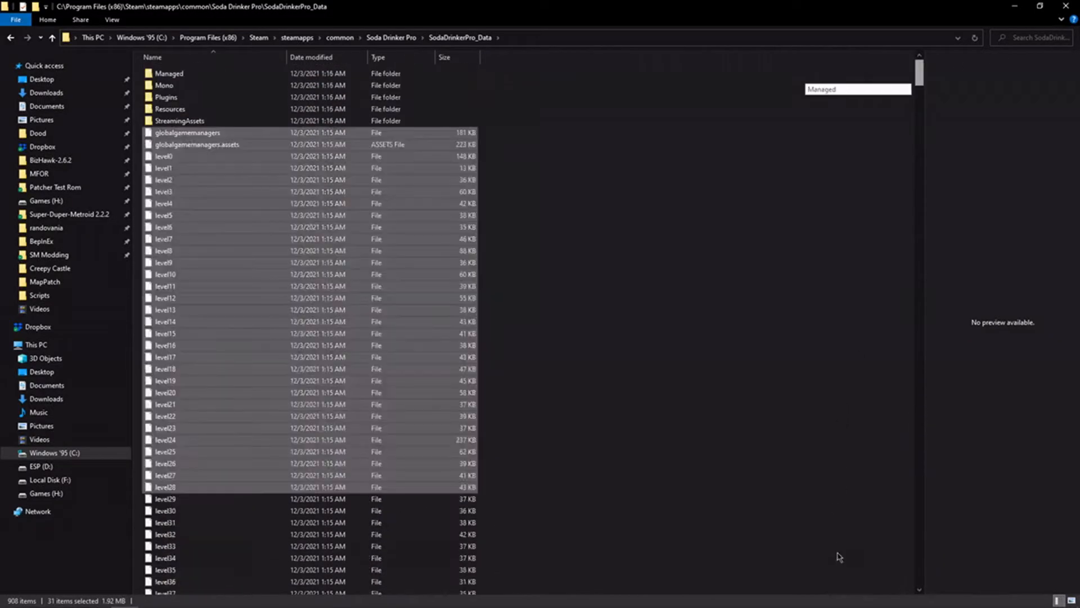
scroll("down", 3)
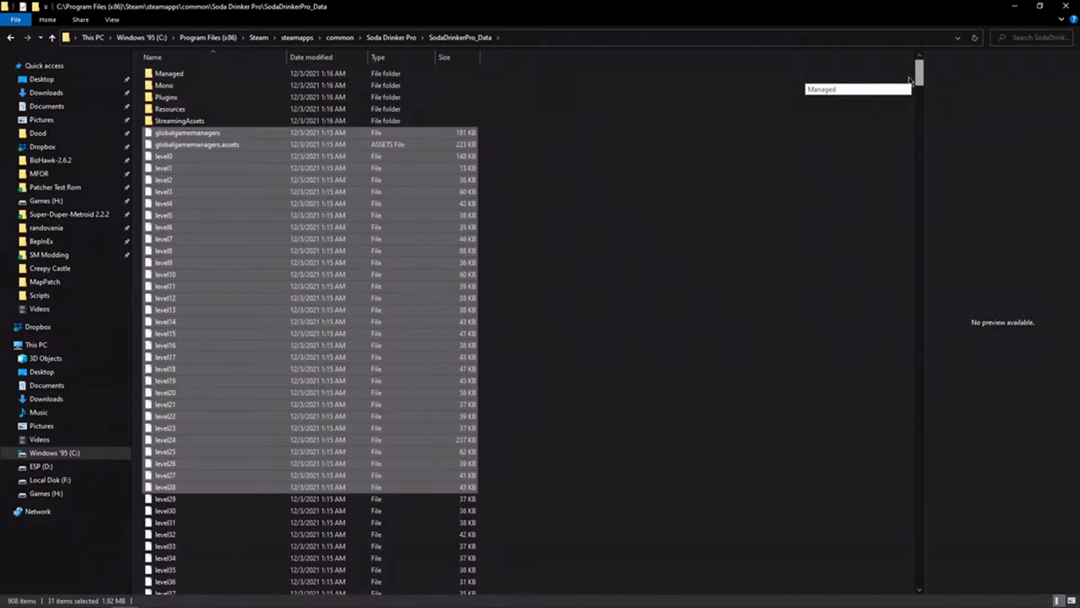
mouse_move(724, 199)
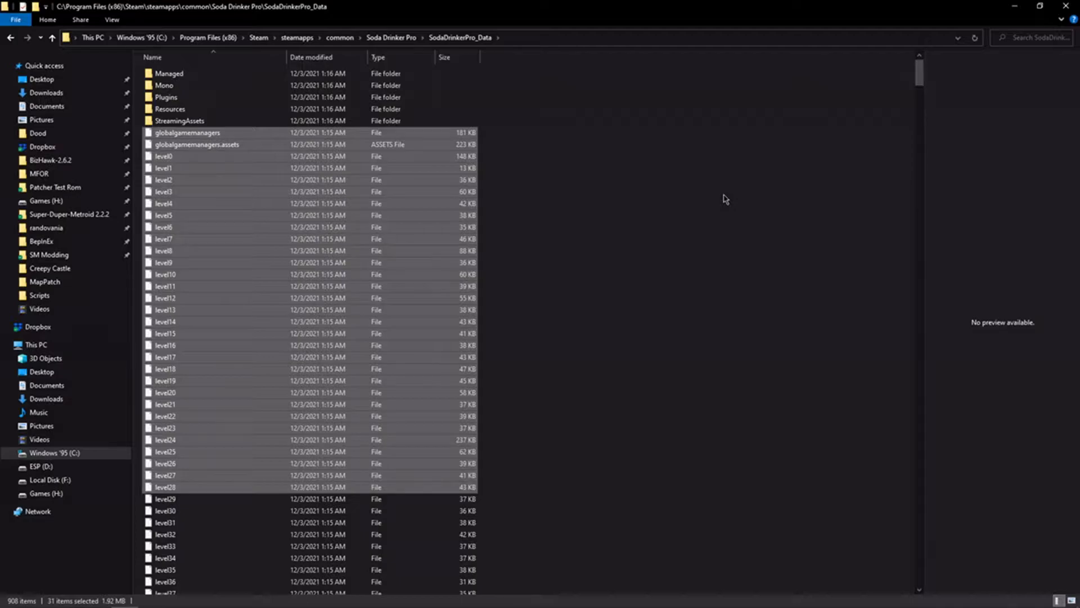
- Enter the Managed folder and select Assembly-CSharp.dll among the 37 DLLs
double_click(169, 73)
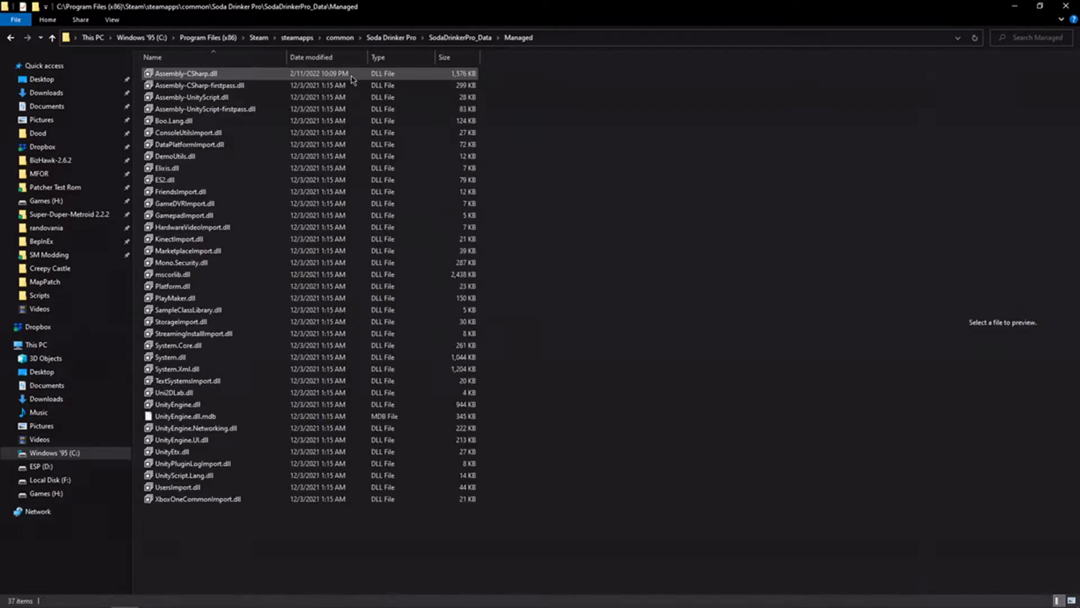
left_click(186, 74)
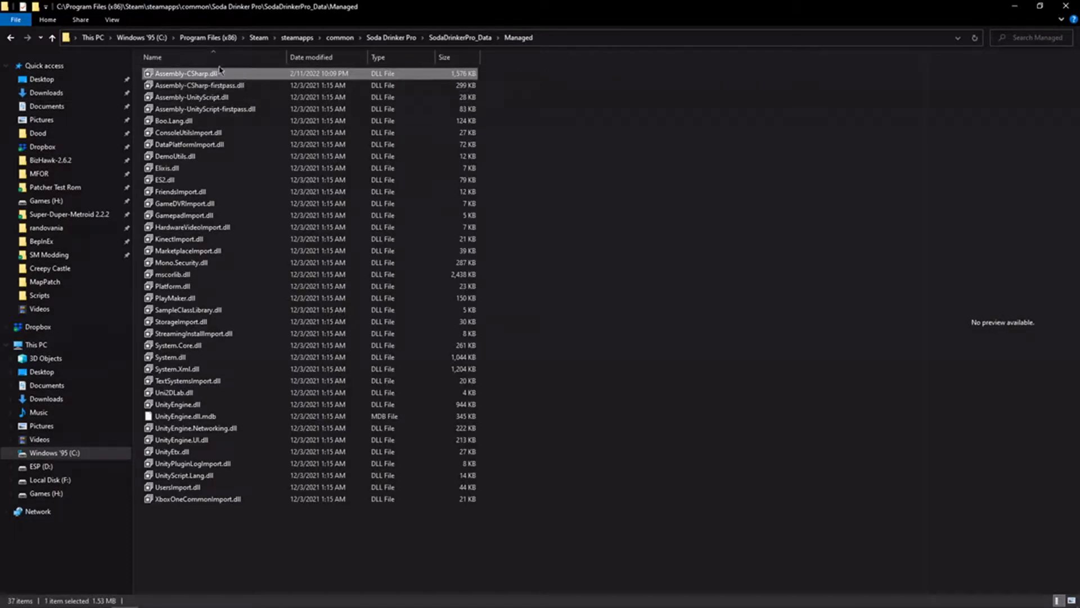
mouse_move(199, 85)
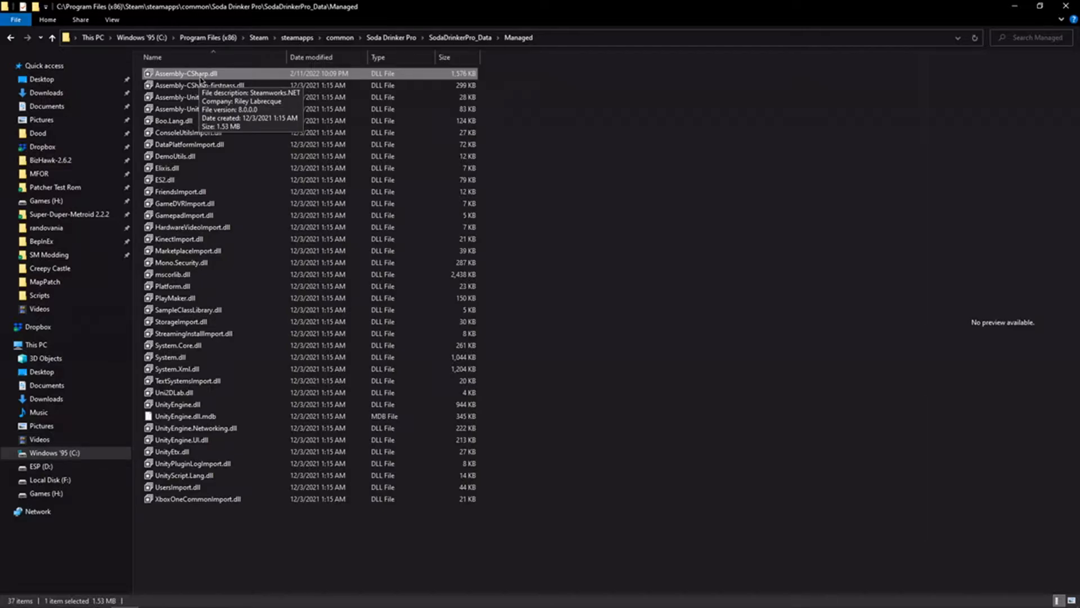
mouse_move(481, 175)
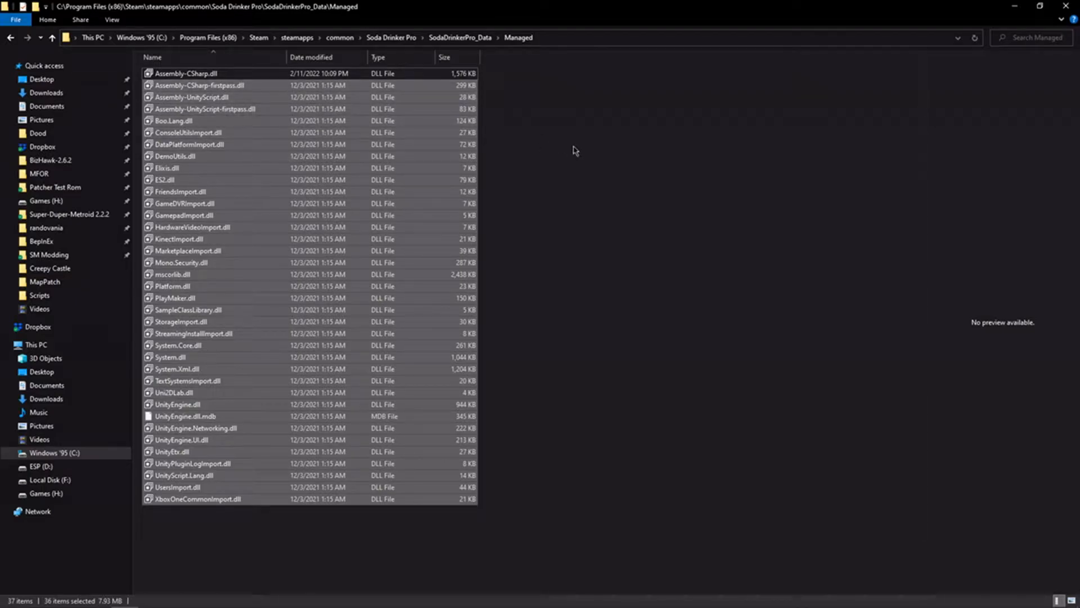
mouse_move(323, 478)
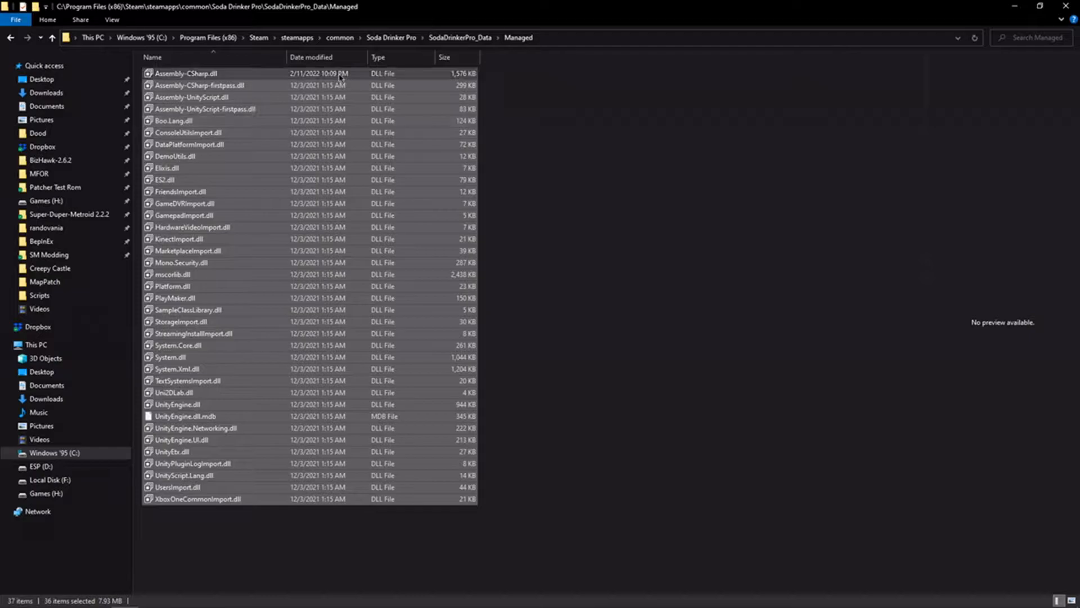
left_click(192, 73)
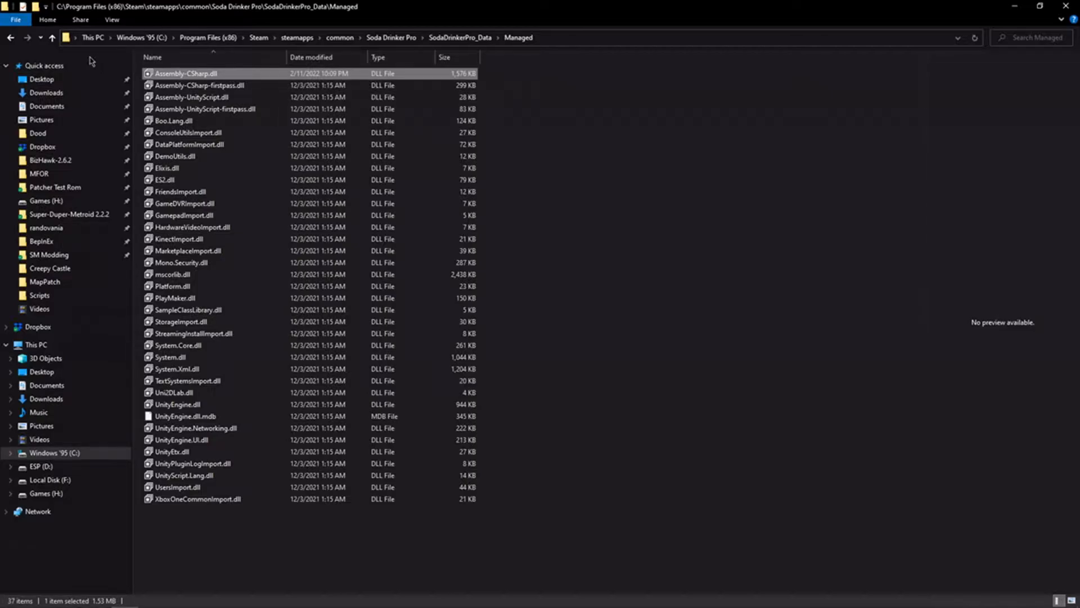
mouse_move(434, 168)
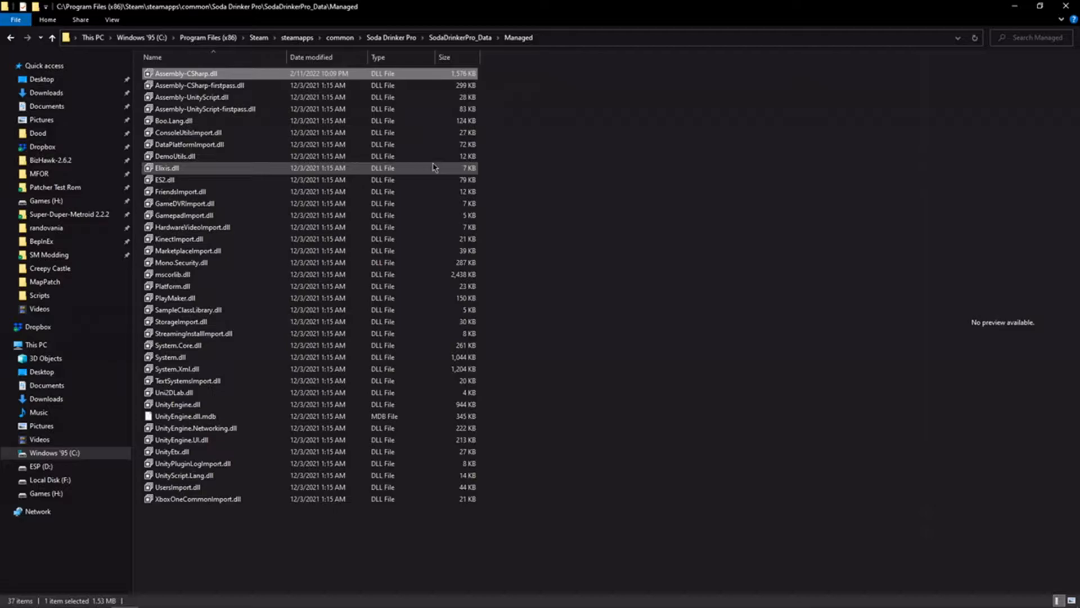
mouse_move(902, 157)
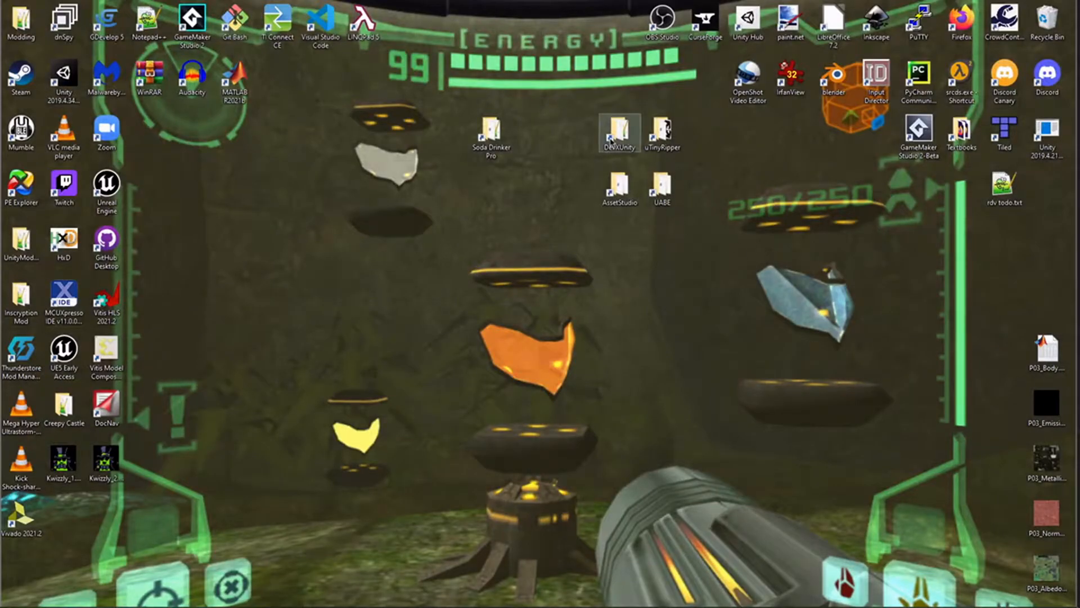
- Browse the DevXUnity folder, then switch to the devxdevelopment.com/Buy pricing page
double_click(617, 131)
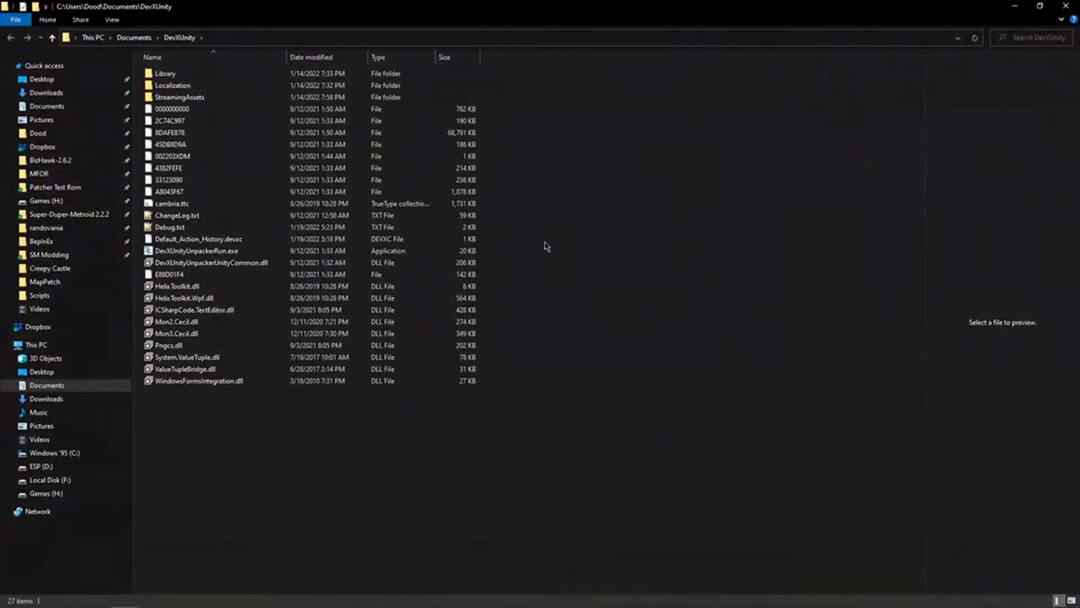
left_click(198, 250)
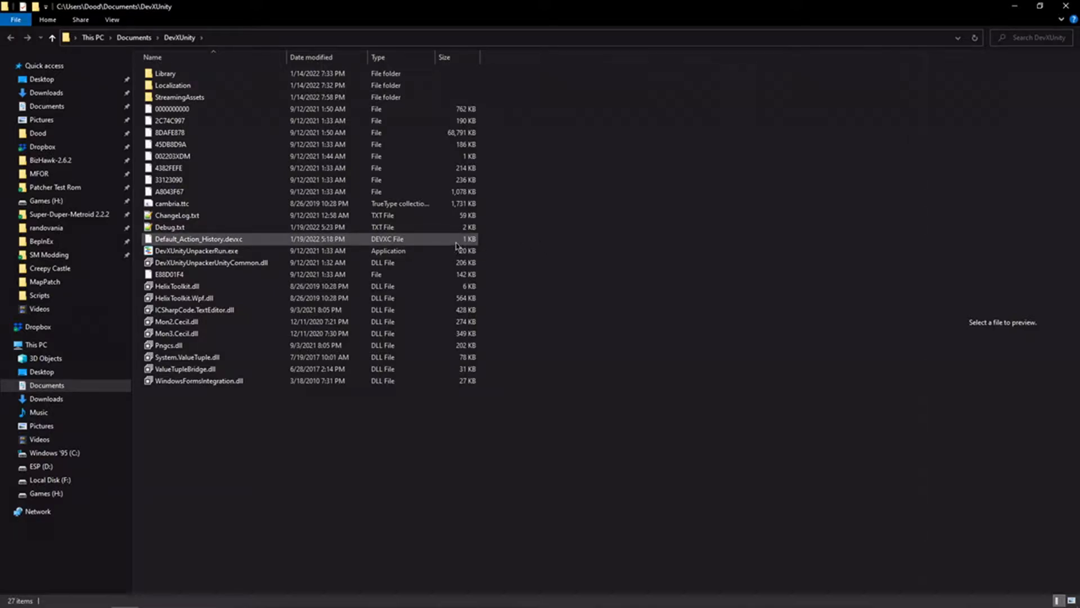
left_click(194, 250)
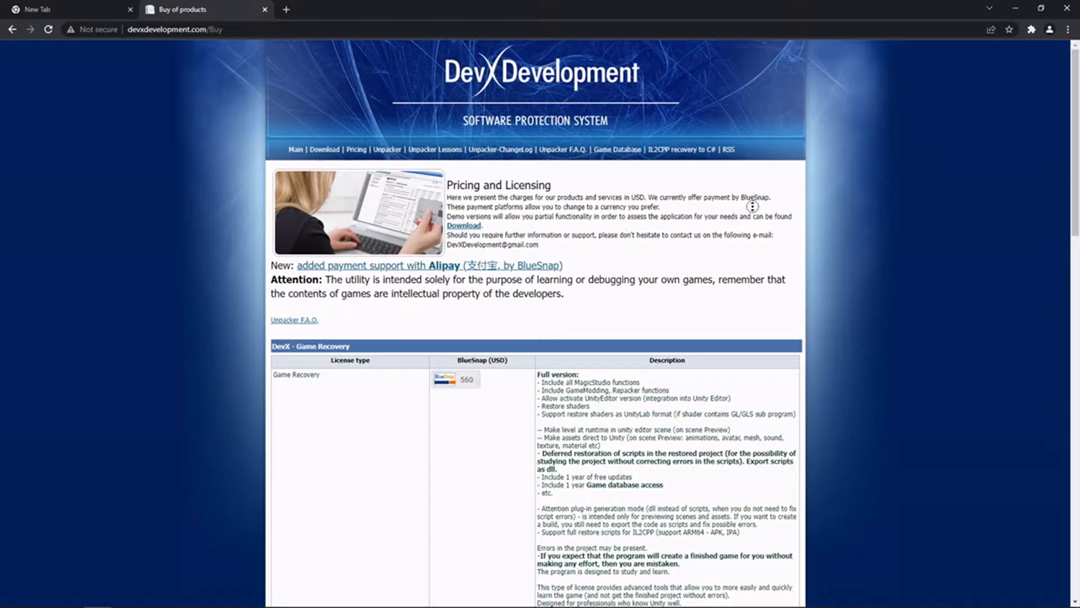
scroll("down", 3)
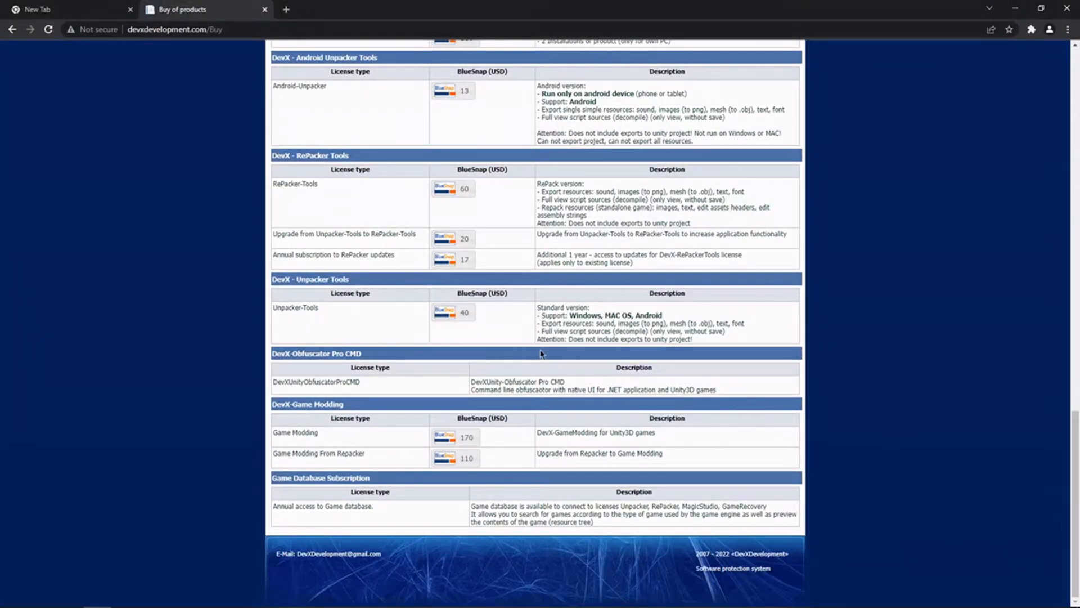
mouse_move(493, 293)
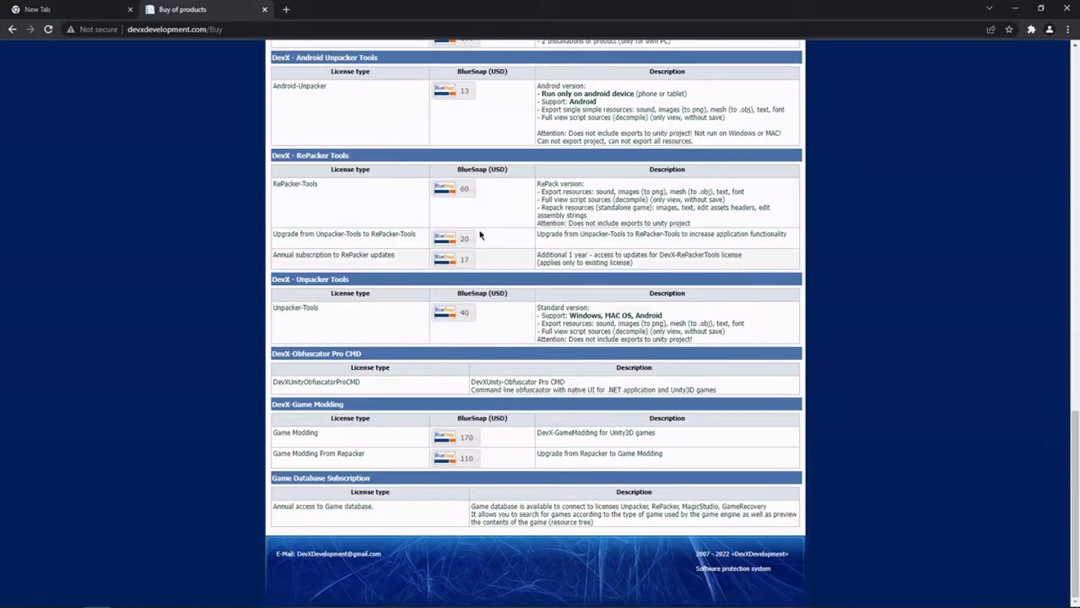
mouse_move(595, 289)
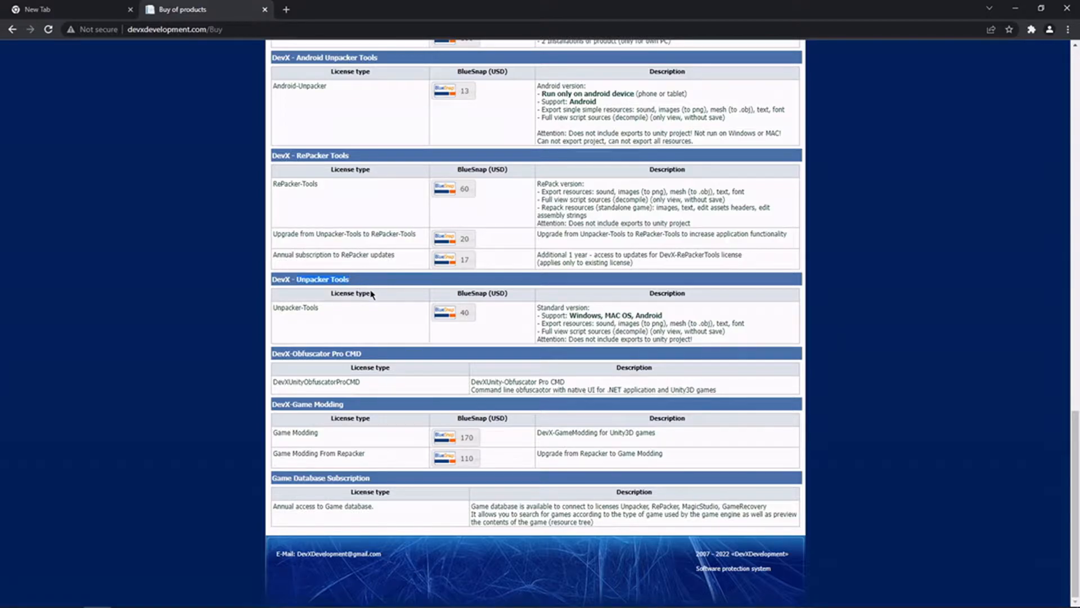
mouse_move(370, 283)
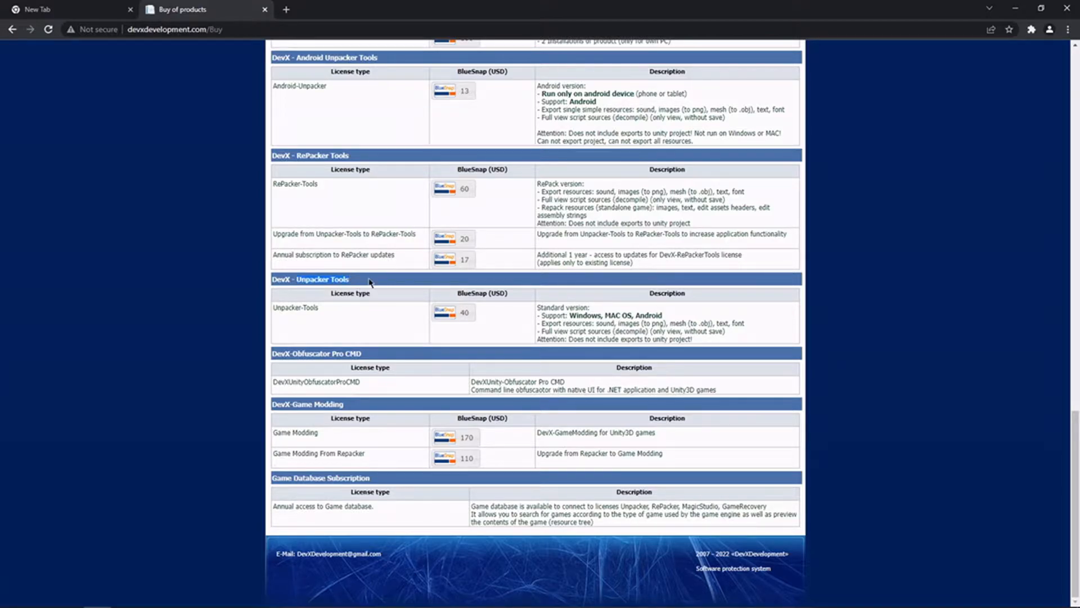
scroll("up", 3)
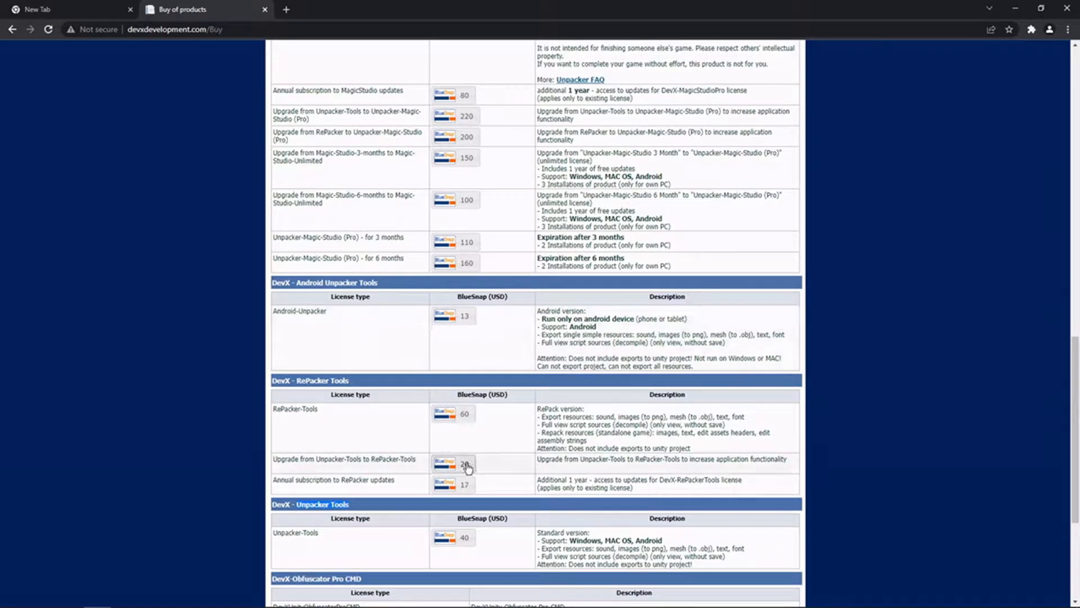
mouse_move(490, 470)
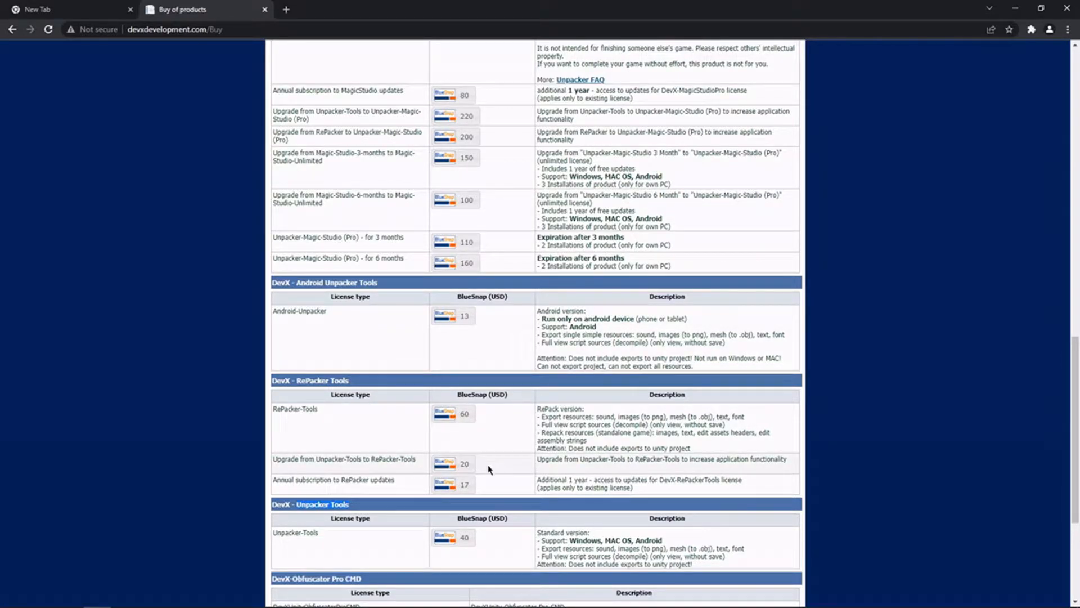
scroll("up", 3)
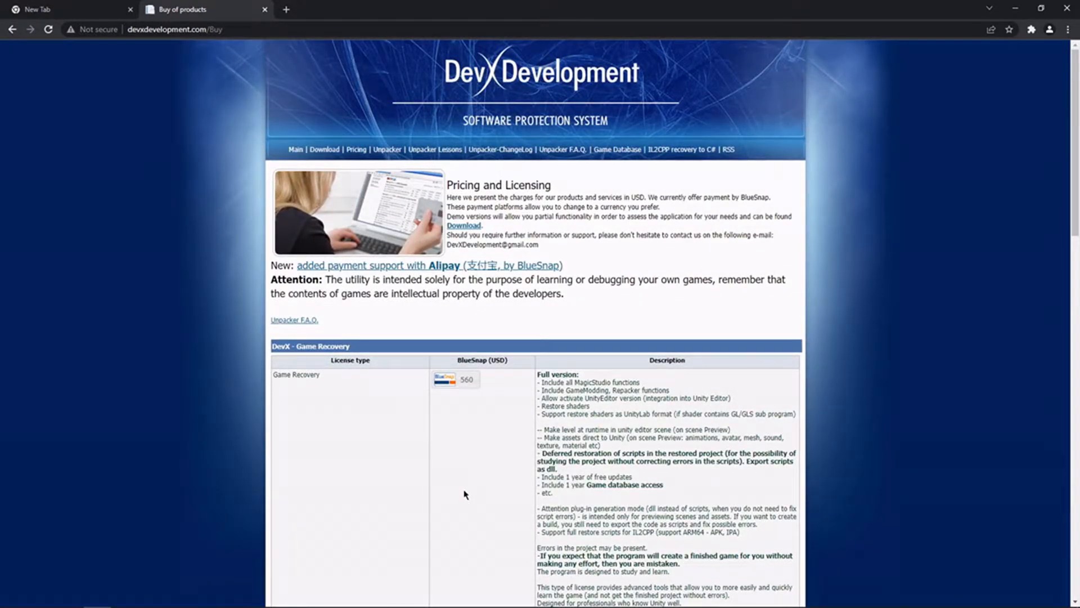
scroll("down", 3)
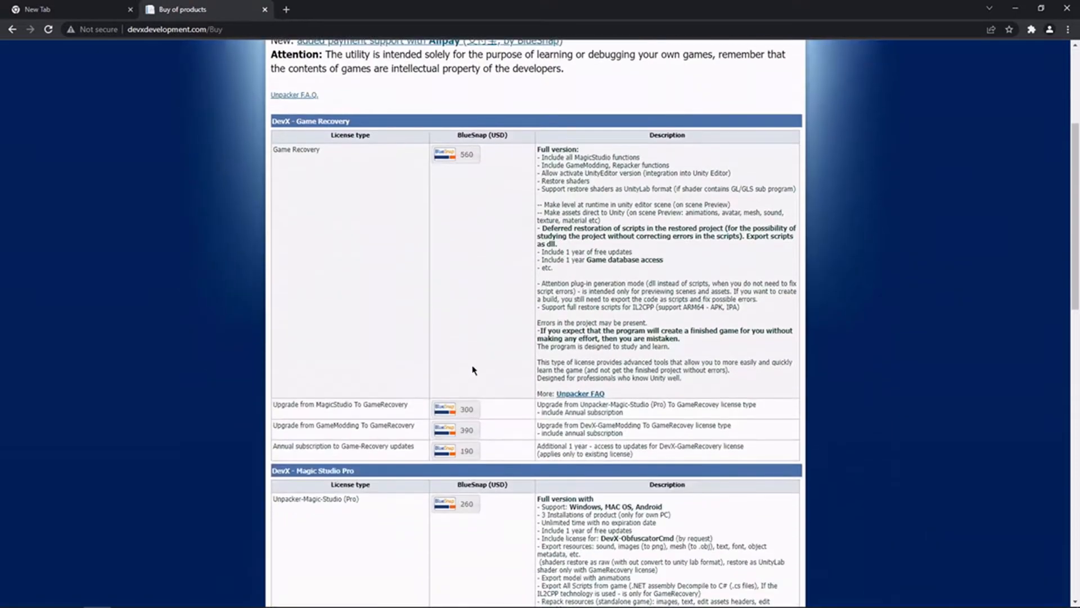
scroll("up", 3)
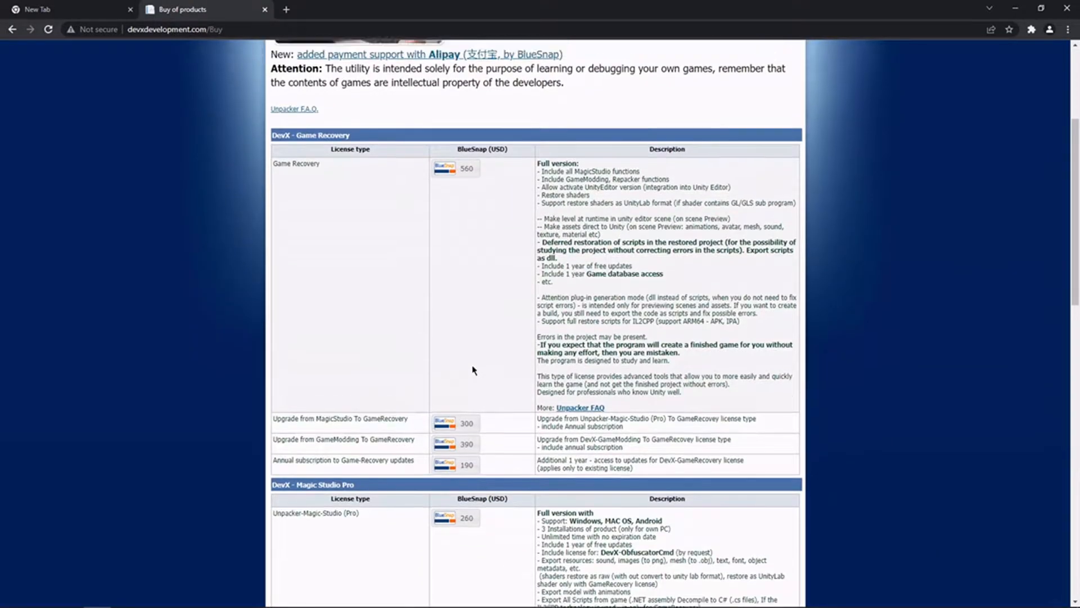
scroll("up", 3)
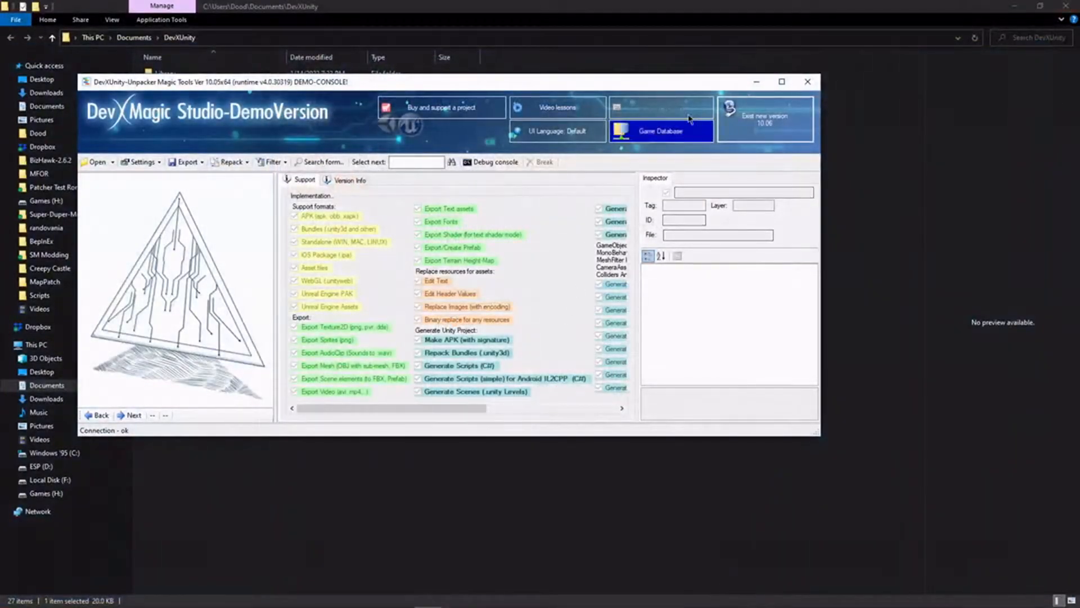
- Maximize Magic Studio and start Open > open game folder
left_click(782, 81)
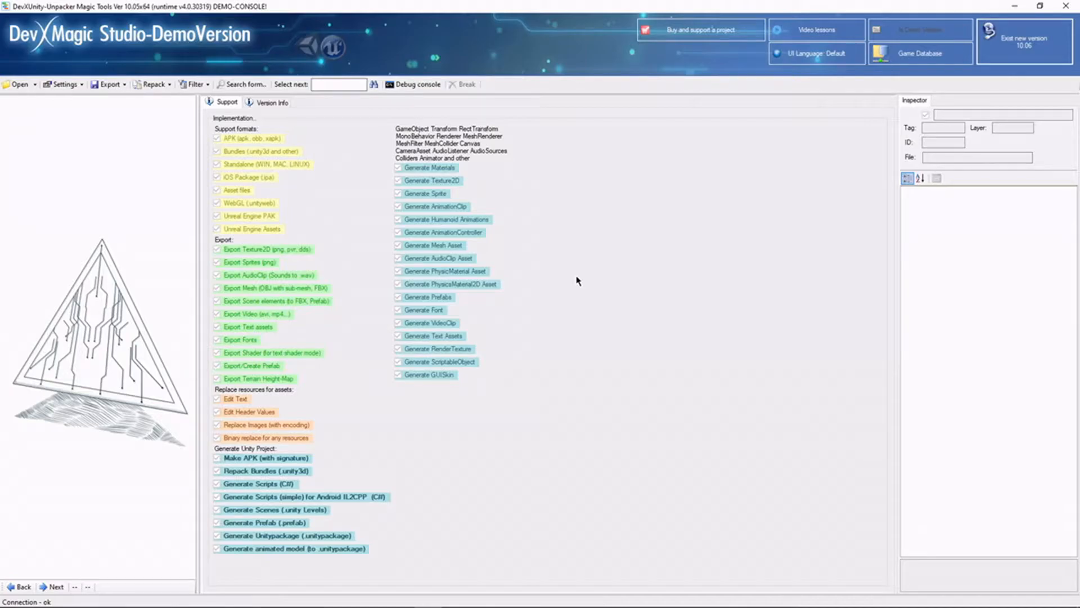
mouse_move(571, 282)
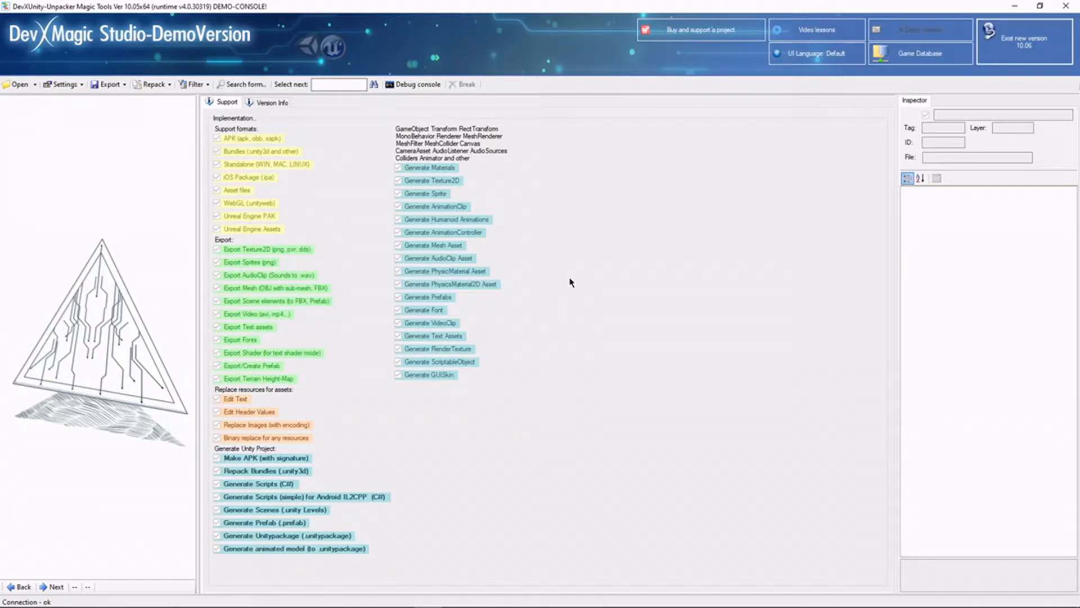
mouse_move(63, 160)
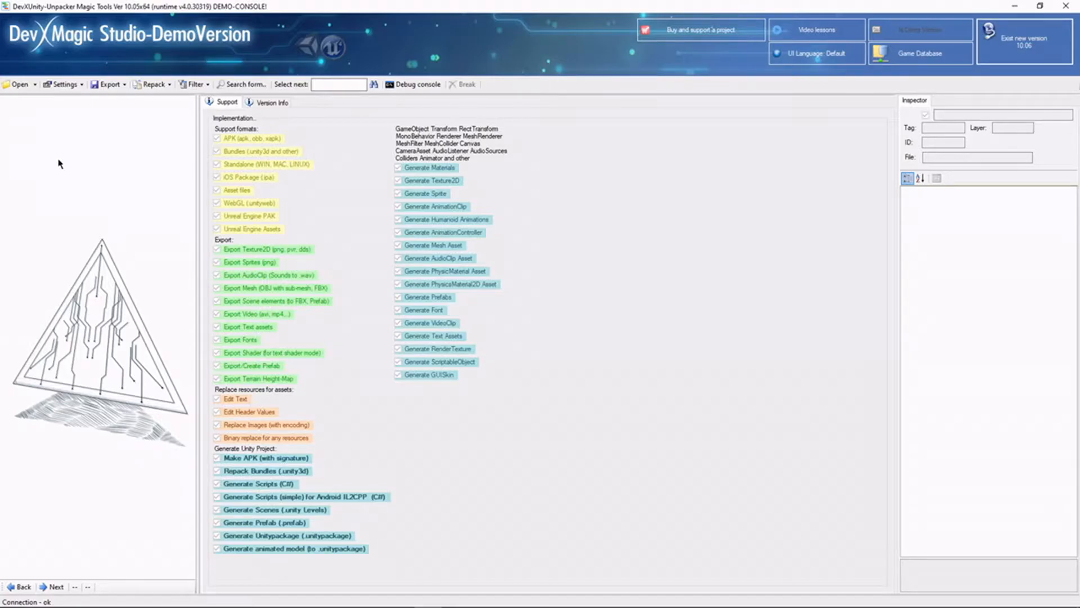
left_click(19, 84)
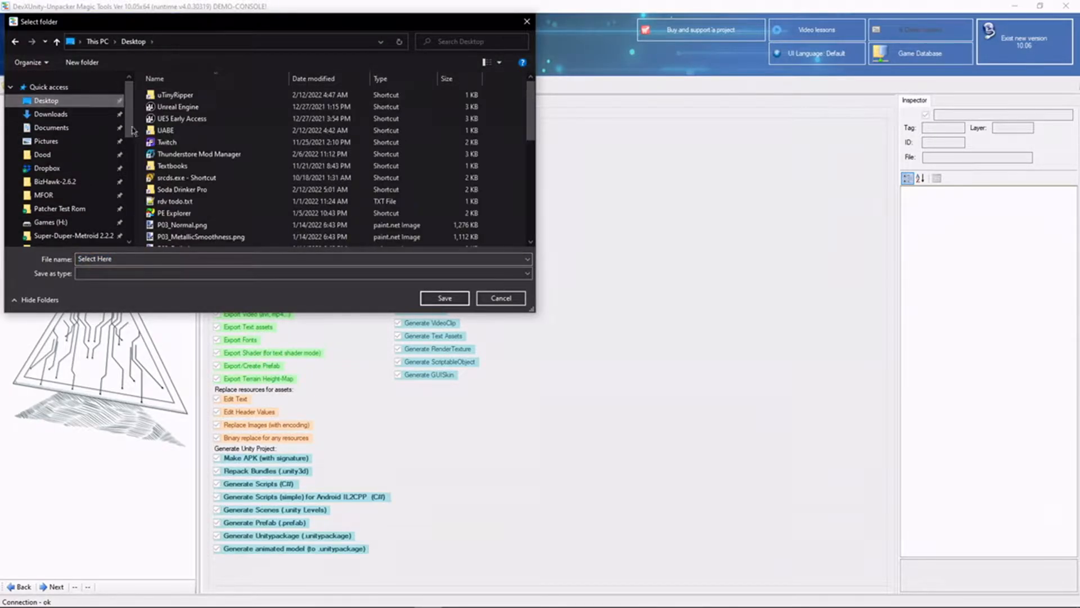
- Pick the Soda Drinker Pro game folder, reaching the Import Settings dialog
scroll("down", 3)
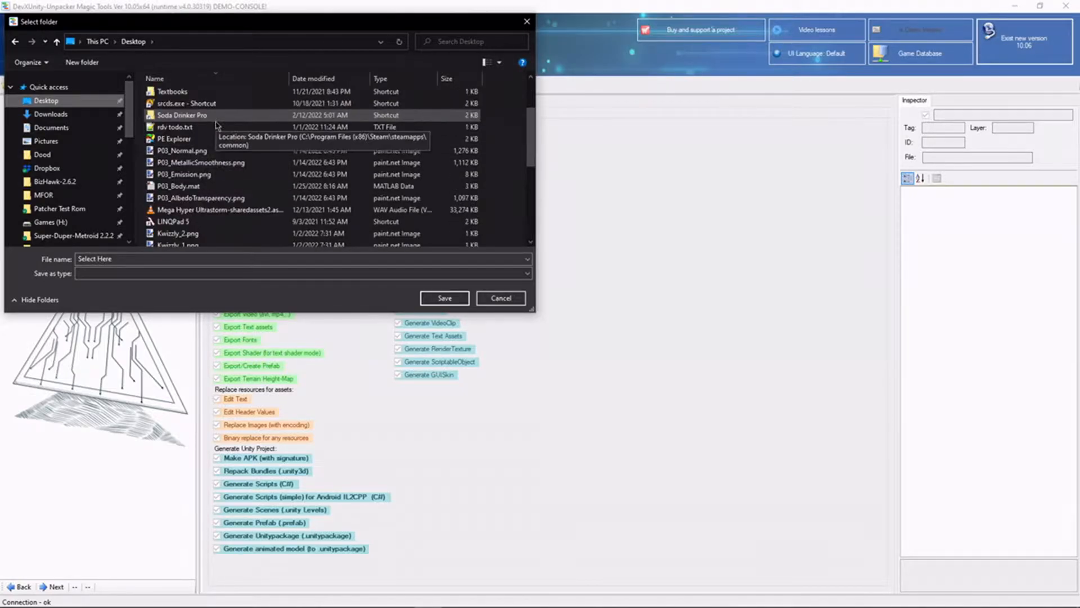
double_click(181, 114)
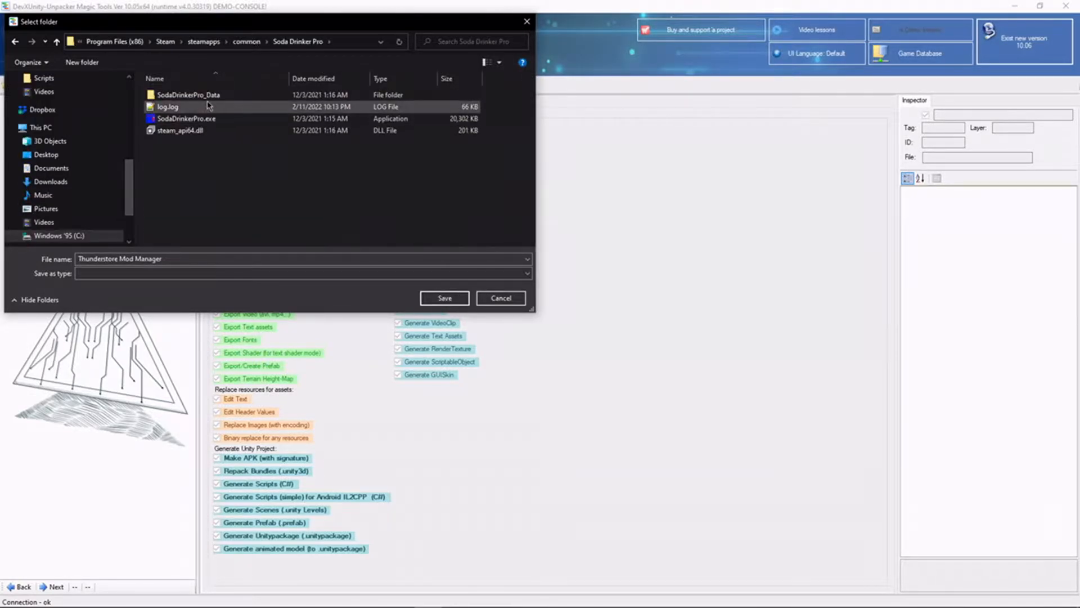
double_click(177, 95)
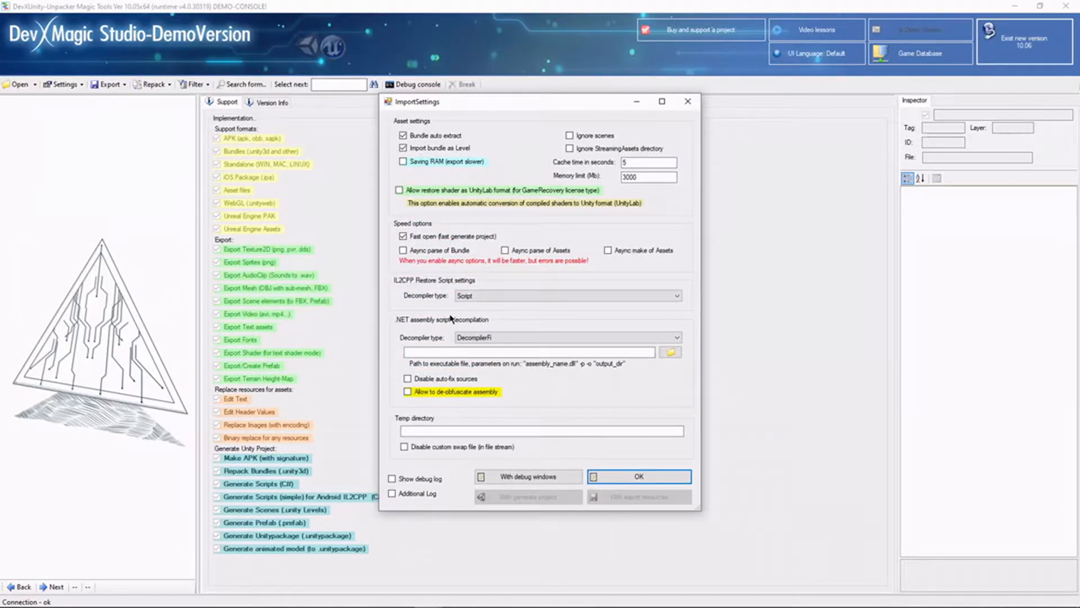
mouse_move(452, 311)
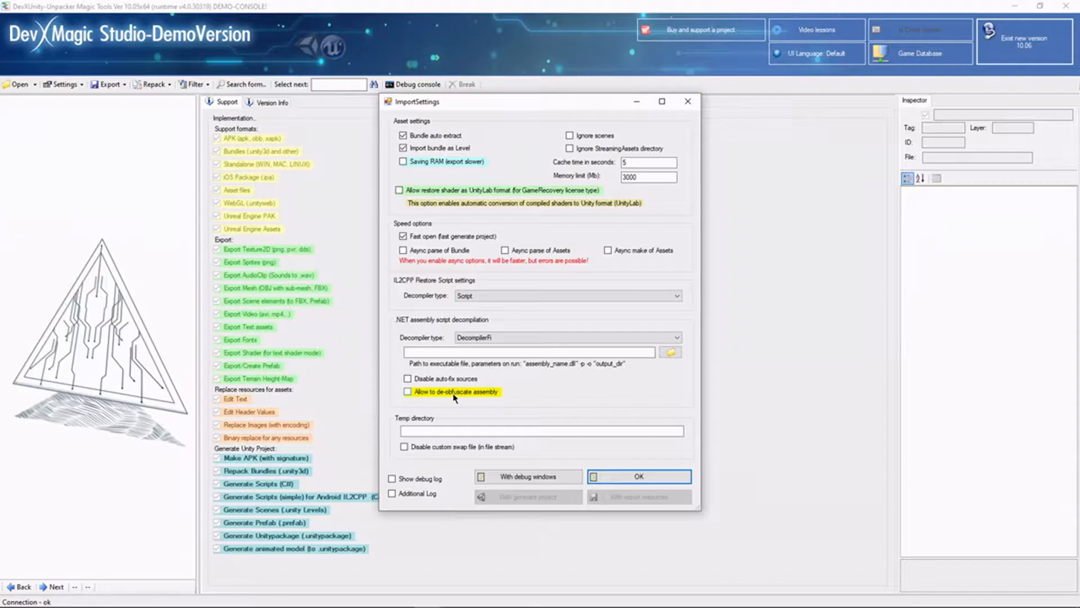
mouse_move(440, 379)
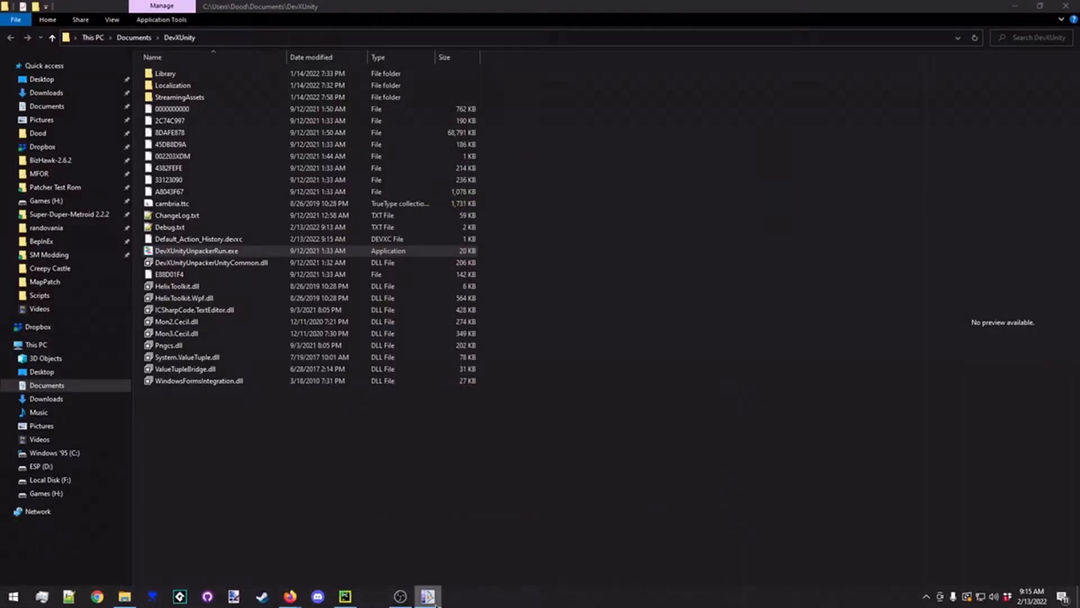
- Return to the studio while the globalgamemanagers import continues
double_click(197, 251)
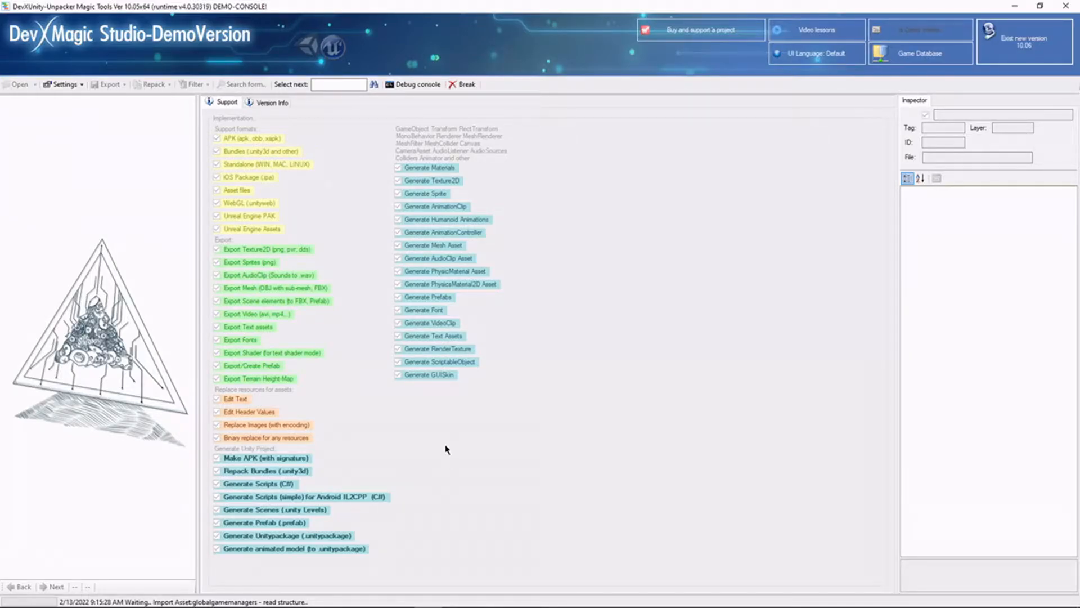
mouse_move(370, 537)
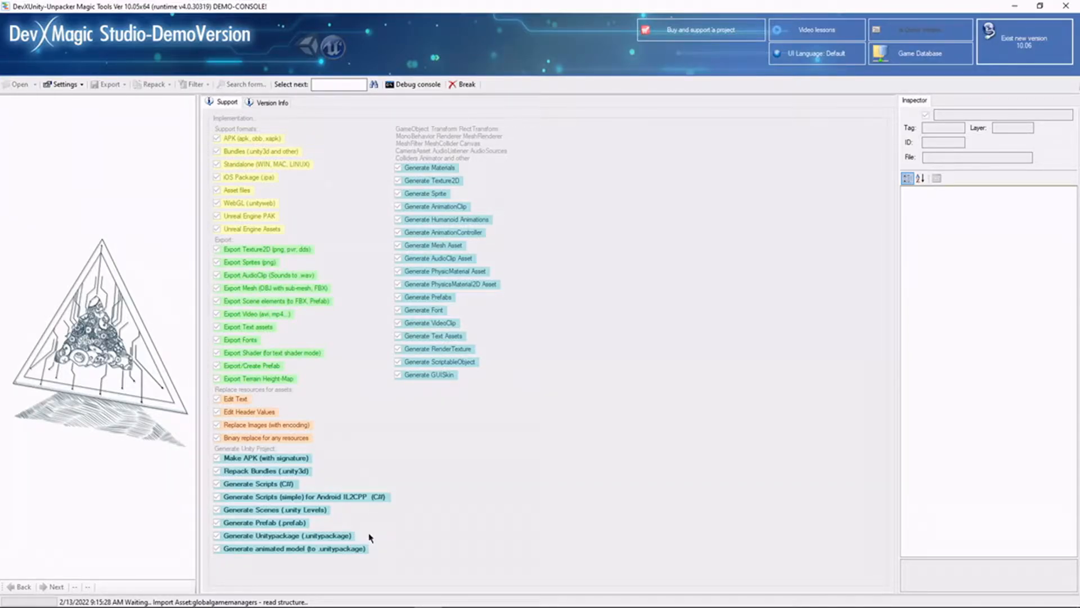
mouse_move(348, 536)
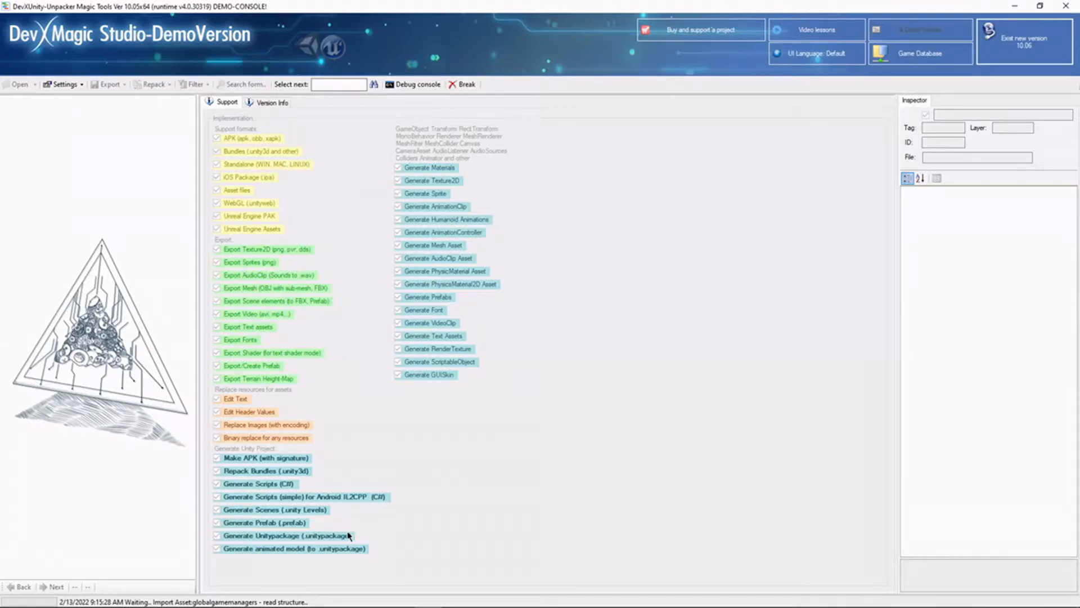
mouse_move(218, 571)
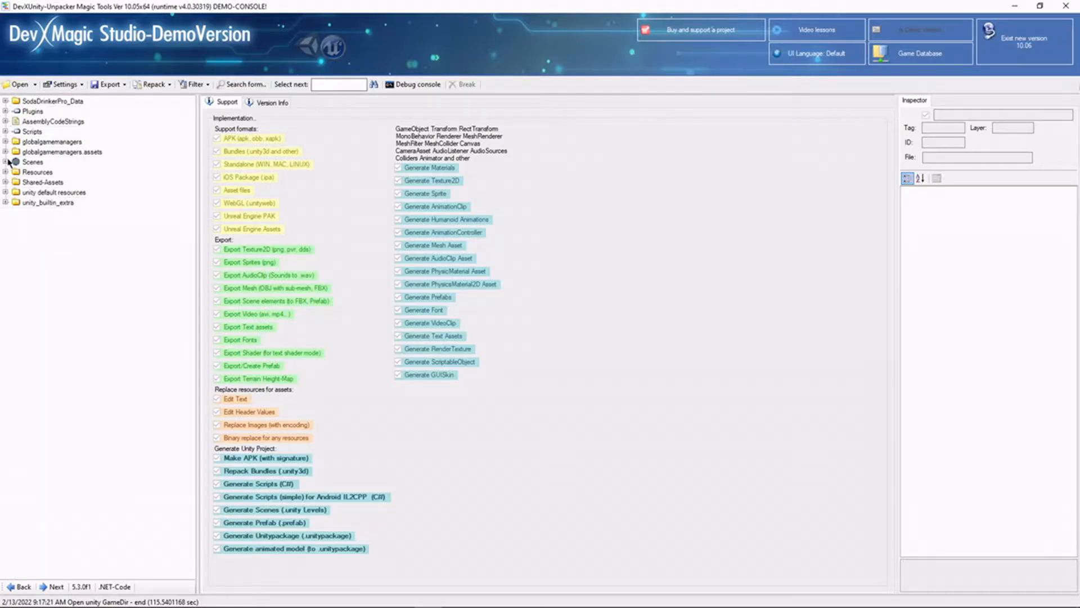
- Expand the Scenes tree to Level9.unity's GameObject hierarchy
left_click(7, 162)
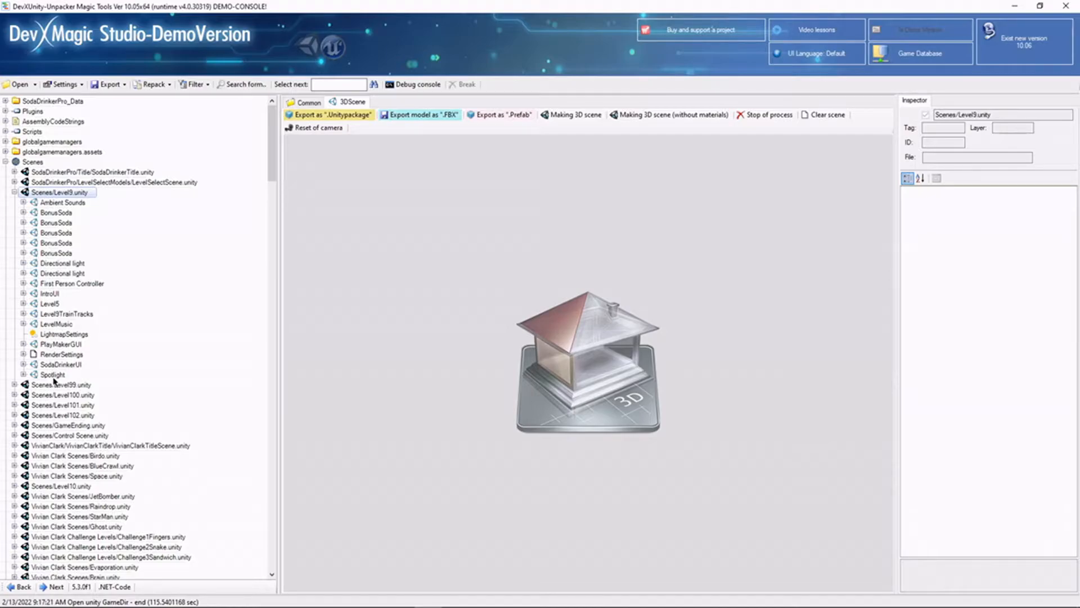
mouse_move(60, 386)
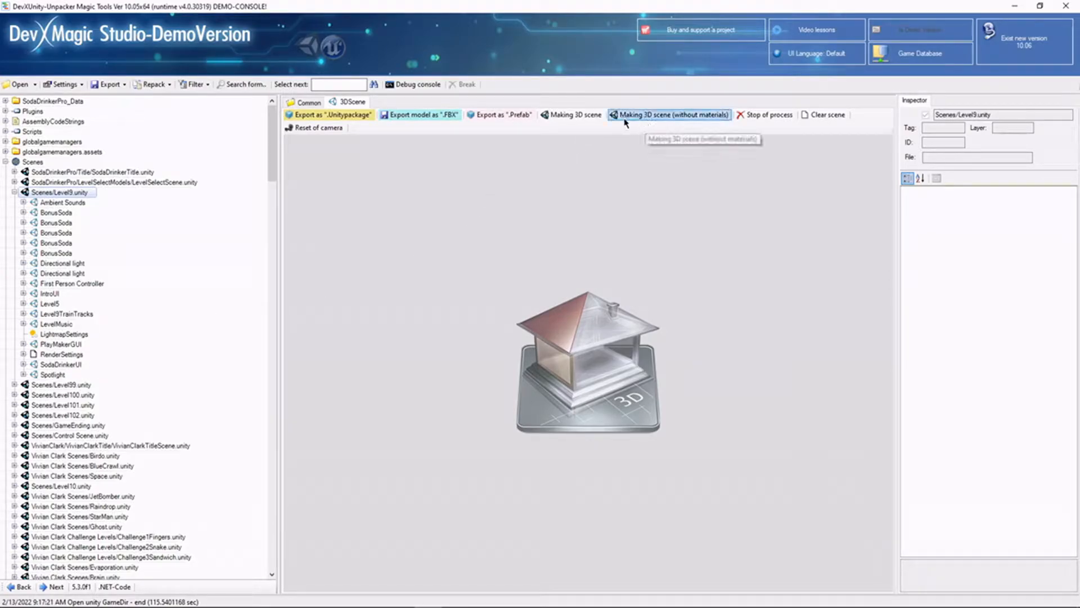
mouse_move(551, 119)
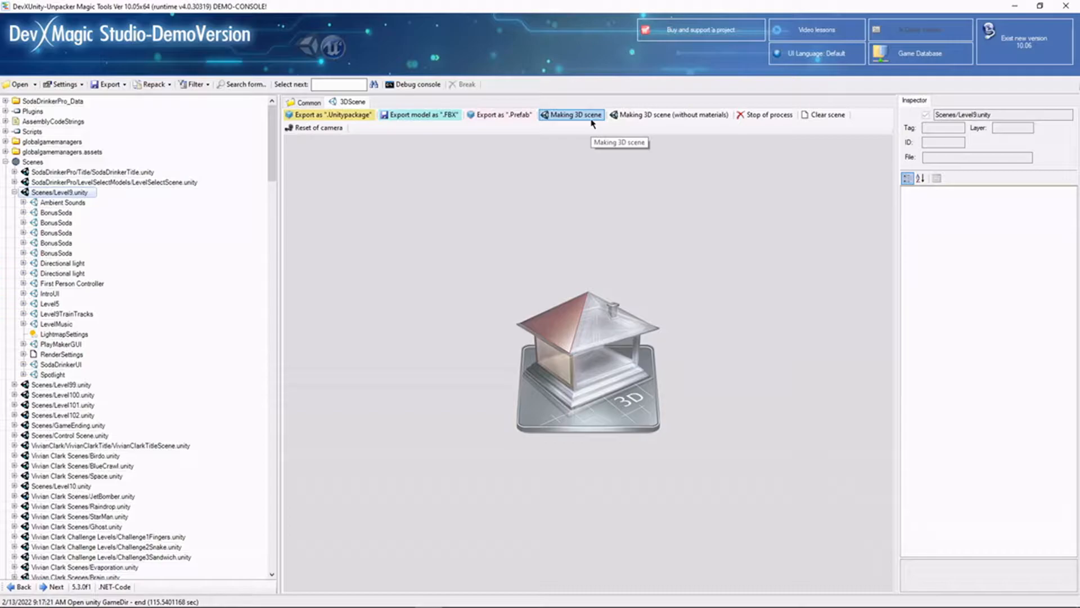
- Build the textured 3D preview of Level 9 and orbit down the train tracks
left_click(573, 115)
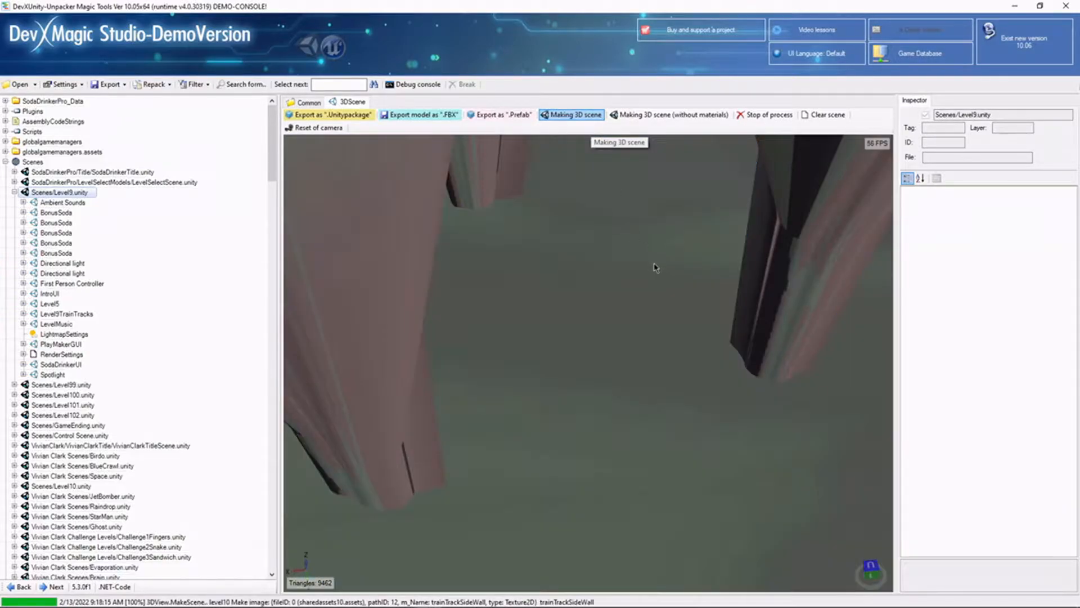
left_click(574, 115)
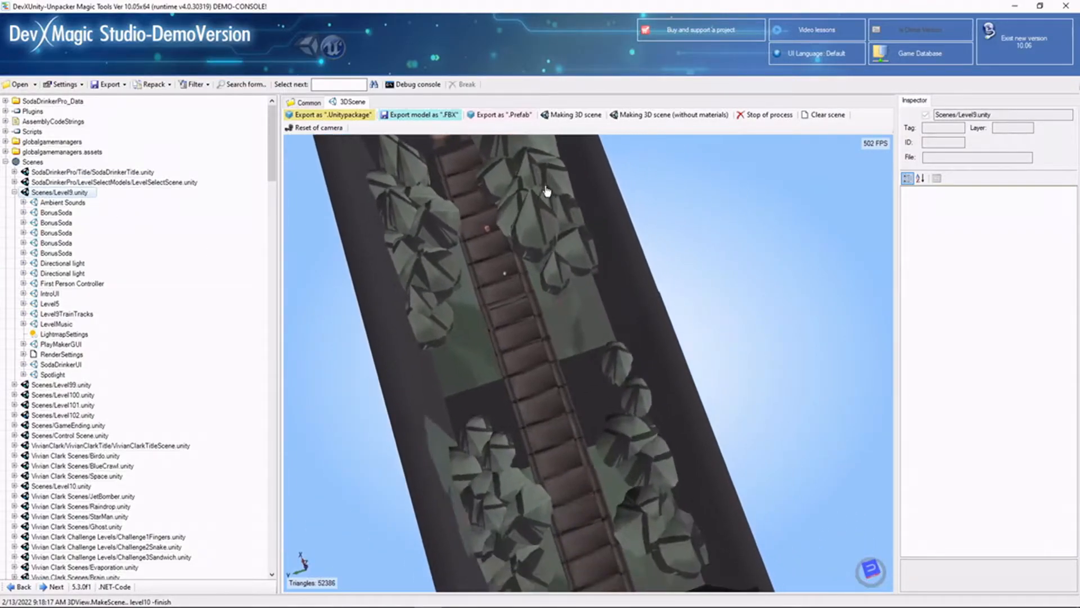
left_click_drag(544, 191, 614, 310)
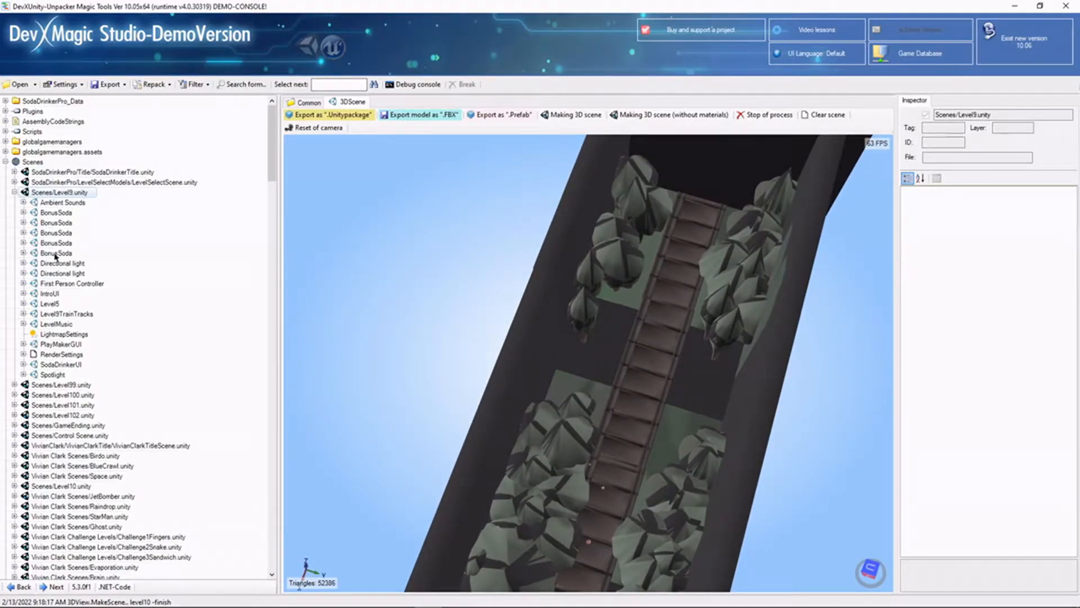
- Decompile AmbientSounds.cs from Ambient Sounds > MonoBehaviour and select all its code
left_click(56, 202)
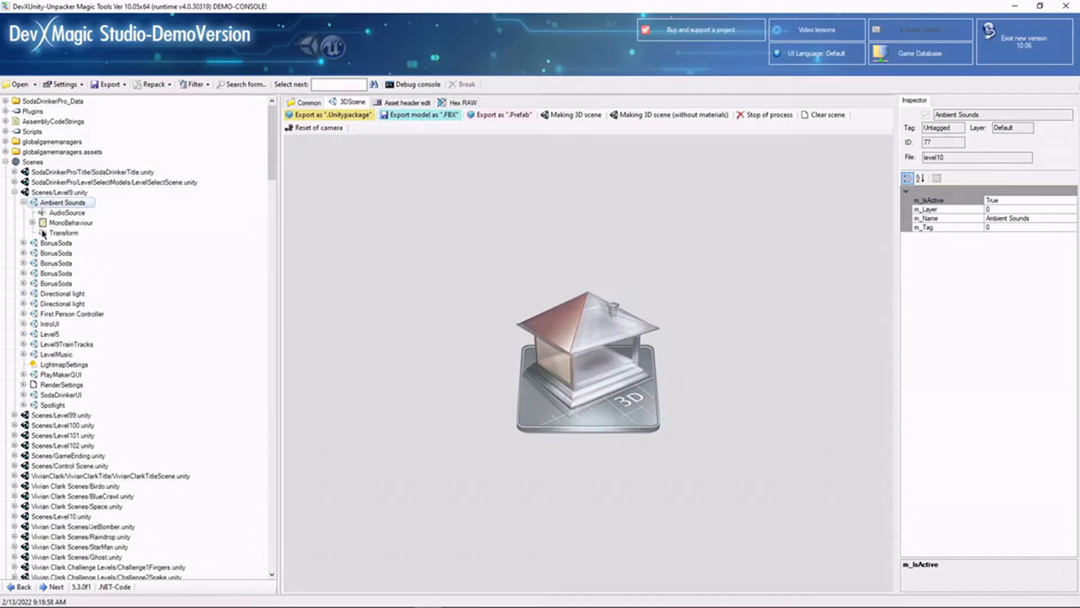
left_click(35, 222)
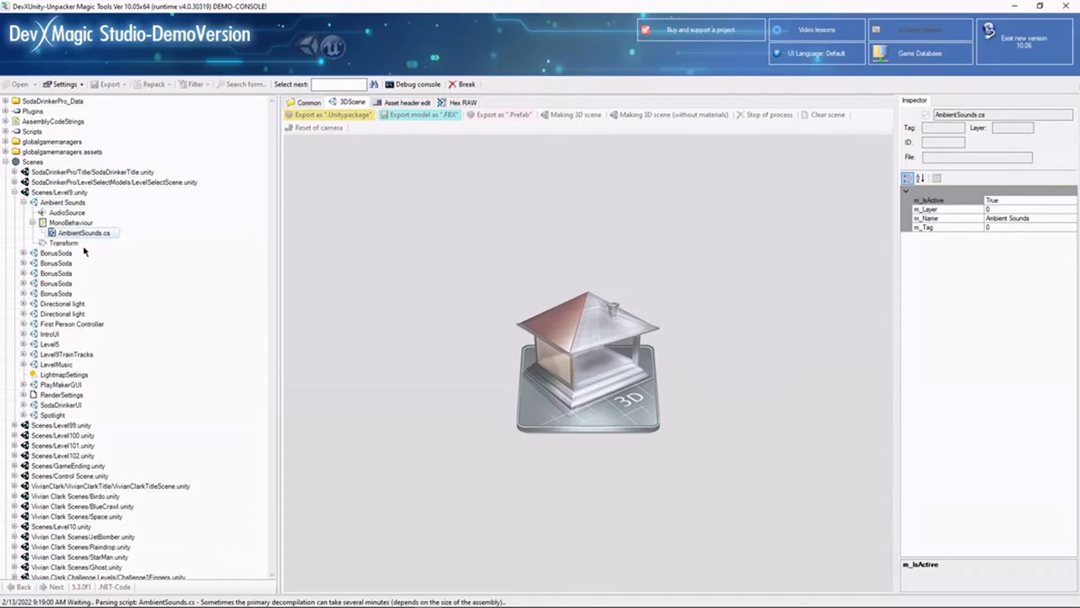
mouse_move(46, 308)
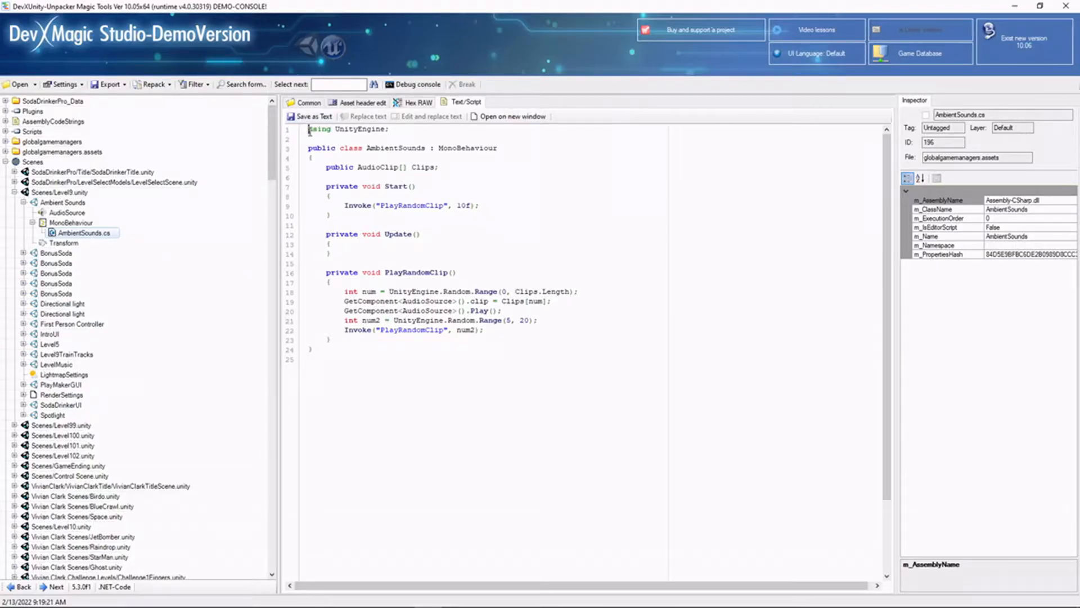
key("ctrl+a")
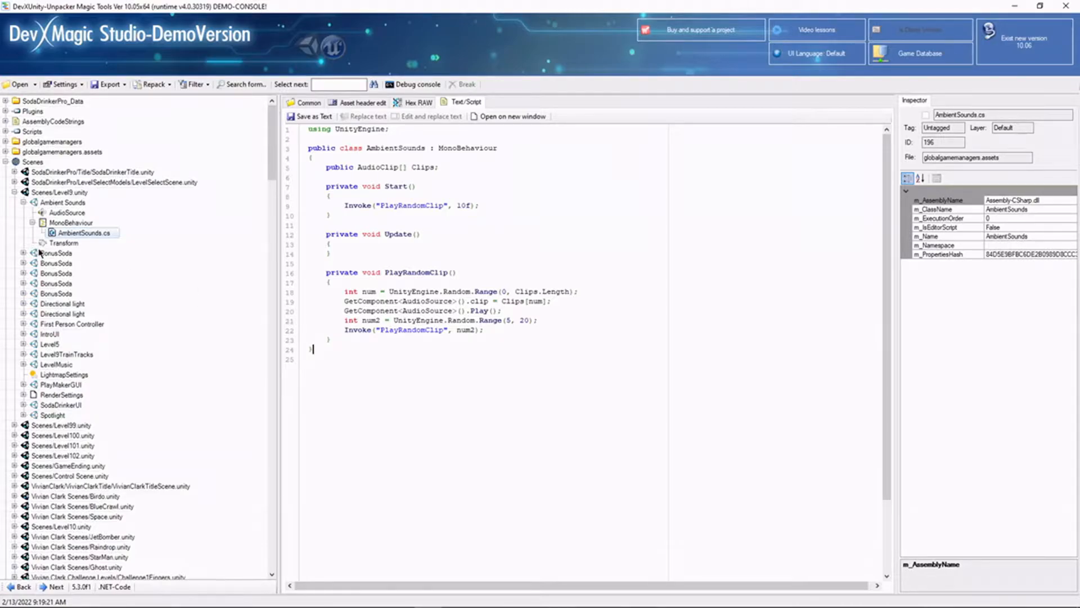
- Expand the first BonusSoda object and review its AudioSource clip, volume and distance settings
left_click(57, 252)
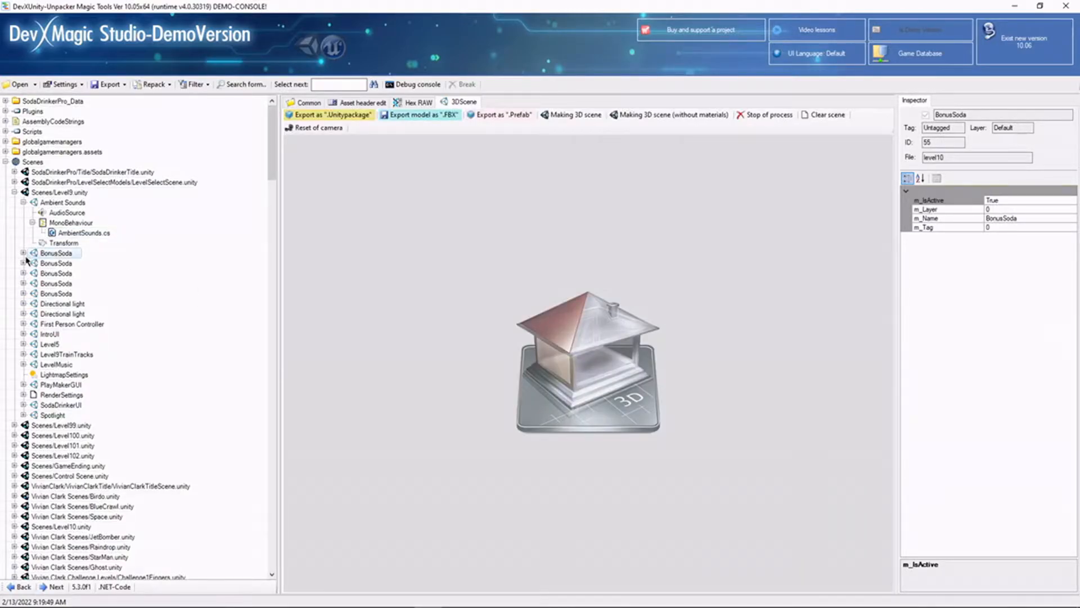
left_click(19, 252)
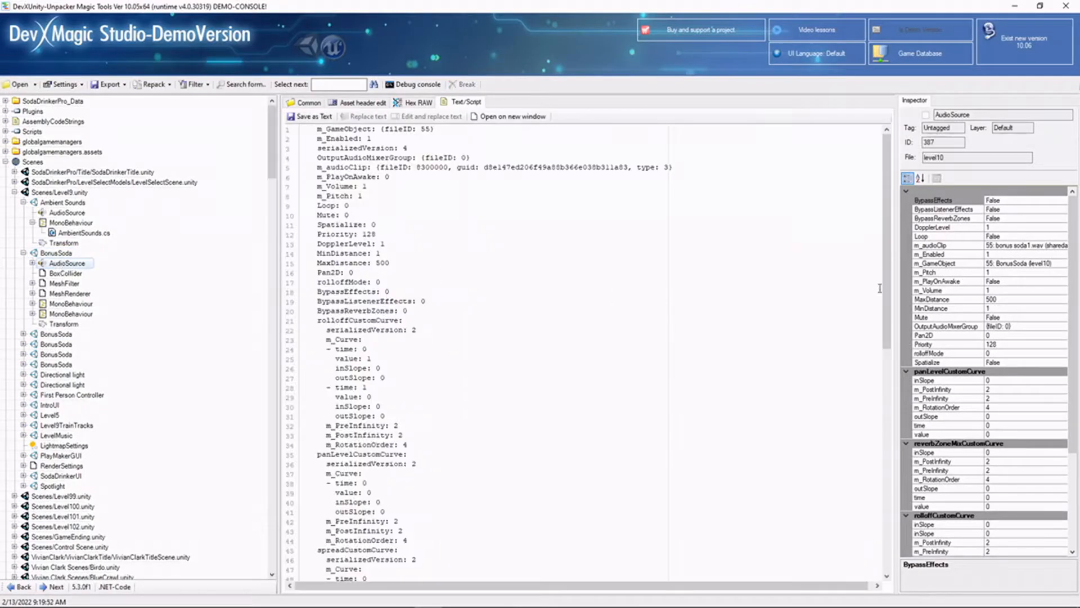
scroll("down", 3)
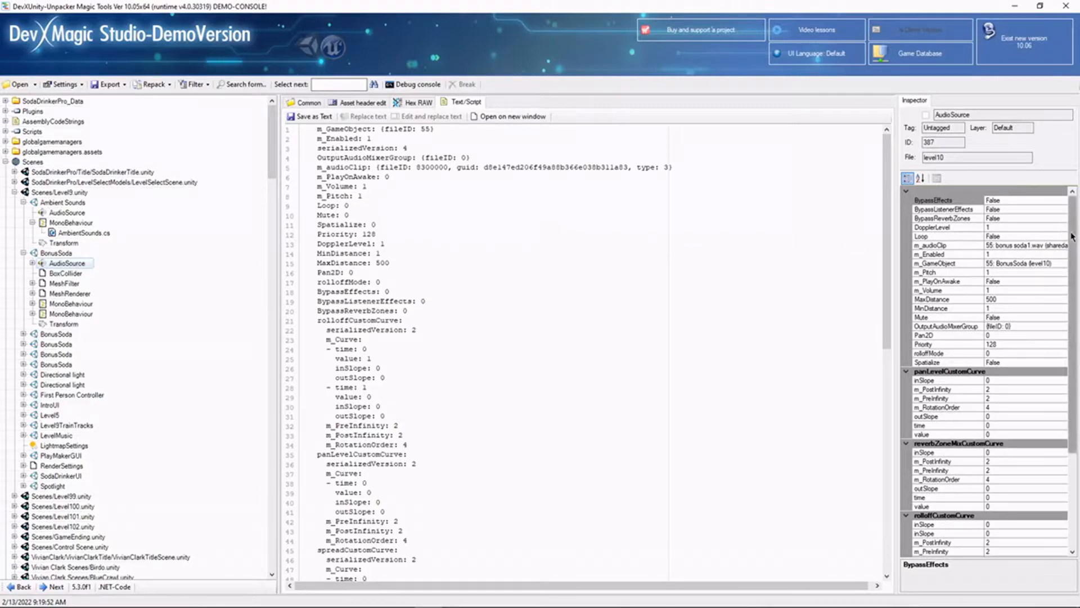
scroll("down", 3)
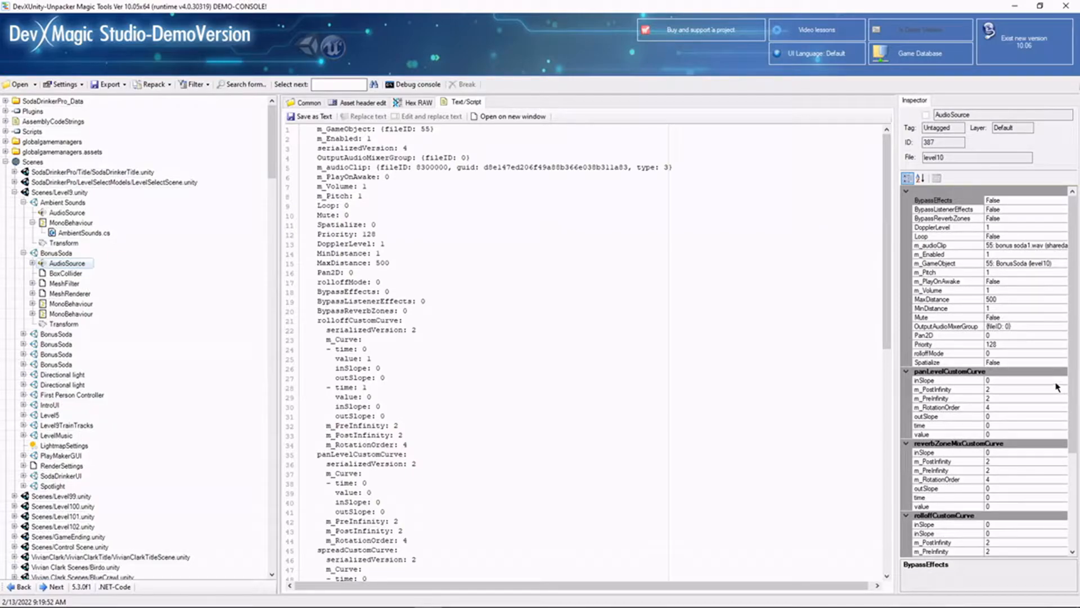
mouse_move(1040, 367)
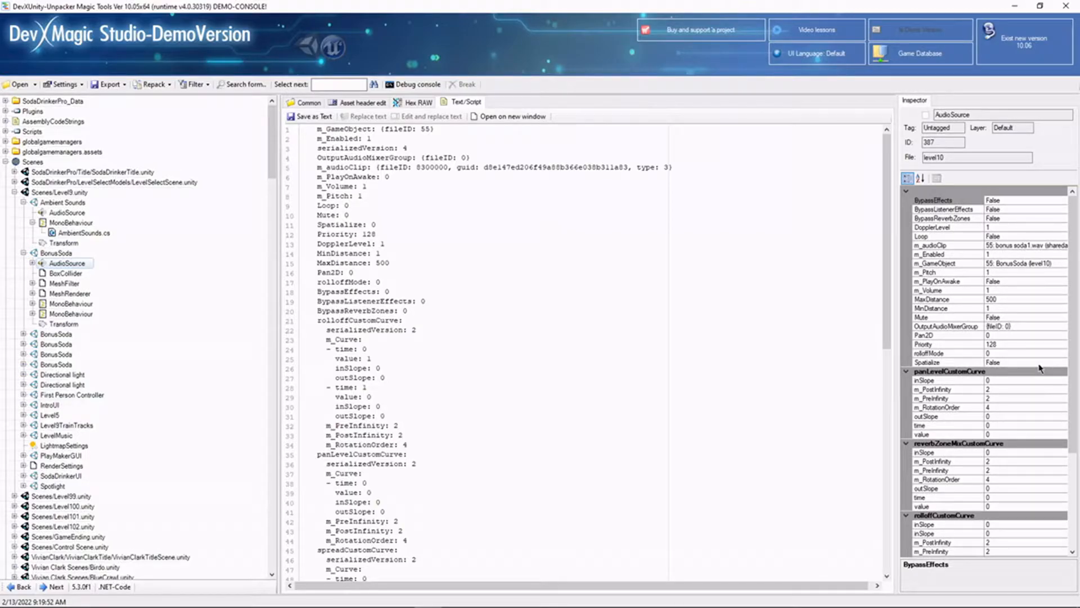
mouse_move(1058, 405)
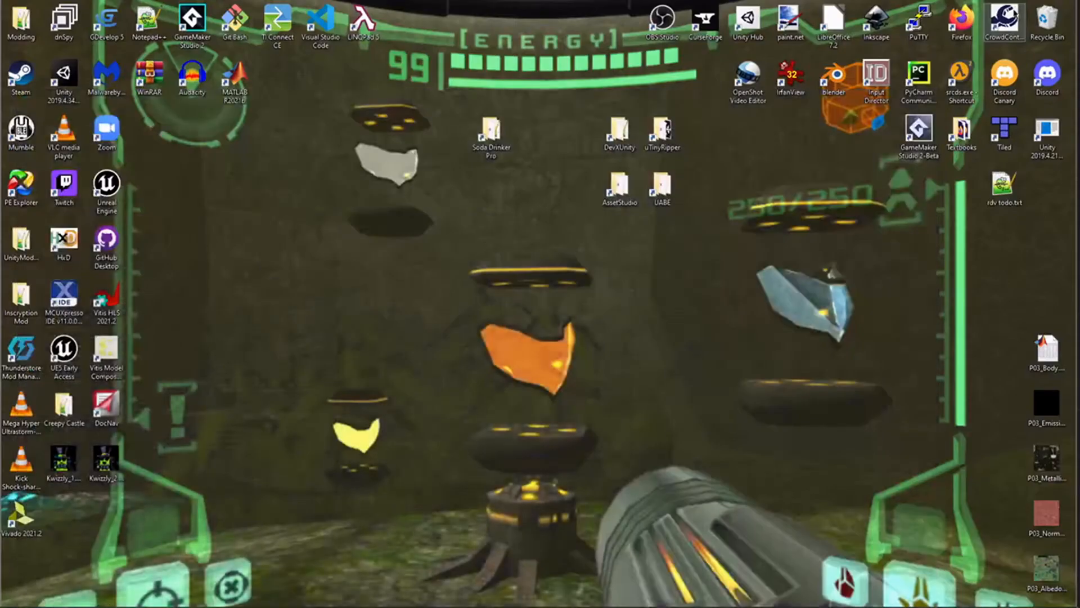
- Launch AssetStudioGUI.exe from the Documents\AssetStudio folder
double_click(619, 185)
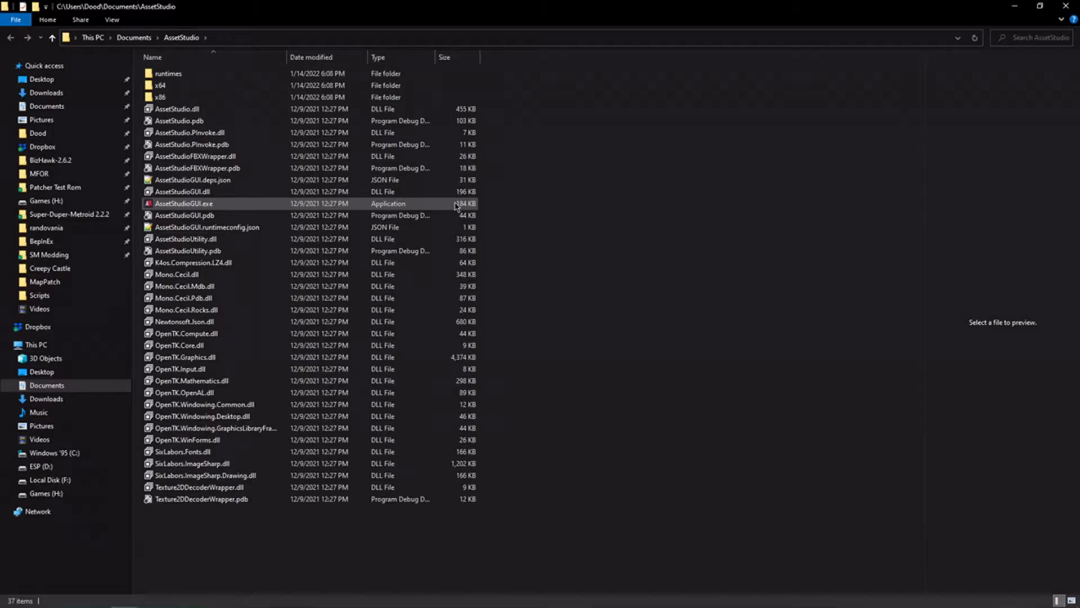
left_click(184, 203)
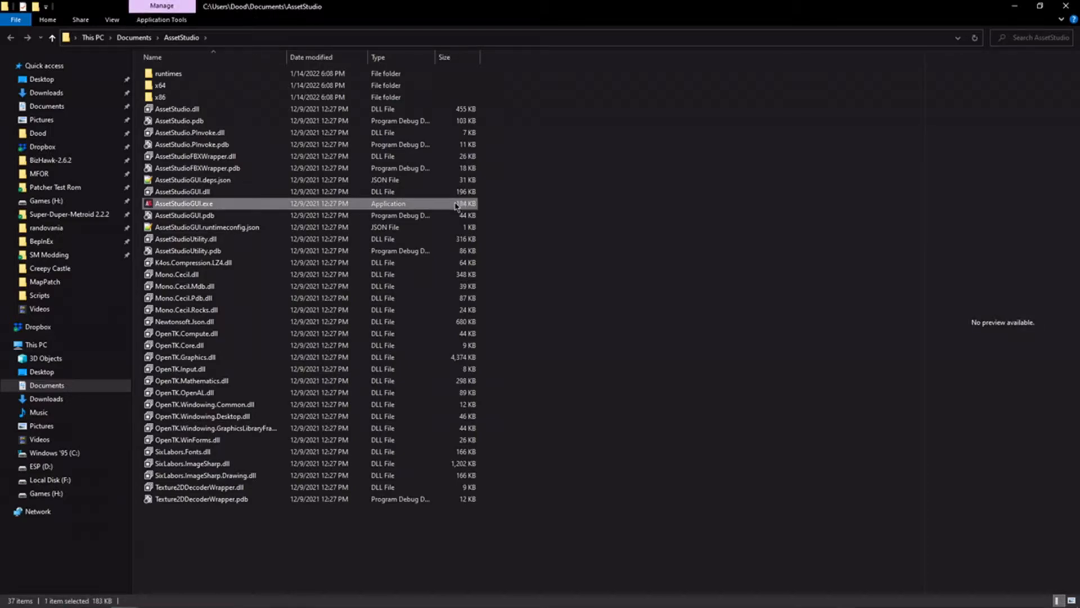
double_click(184, 203)
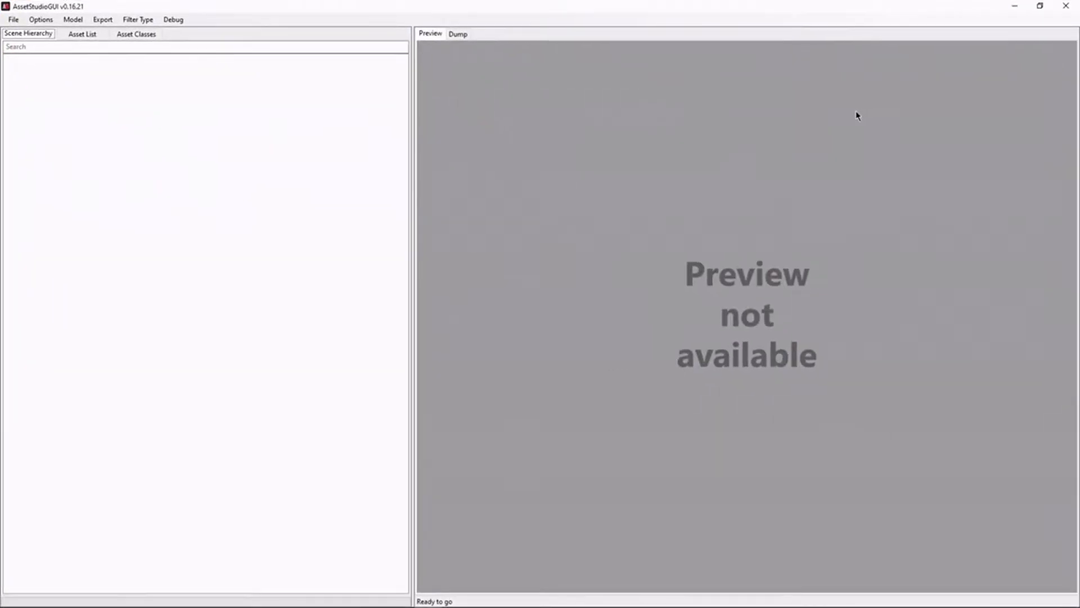
- Load level0 from Soda Drinker Pro\SodaDrinkerPro_Data via File > Load file
left_click(12, 21)
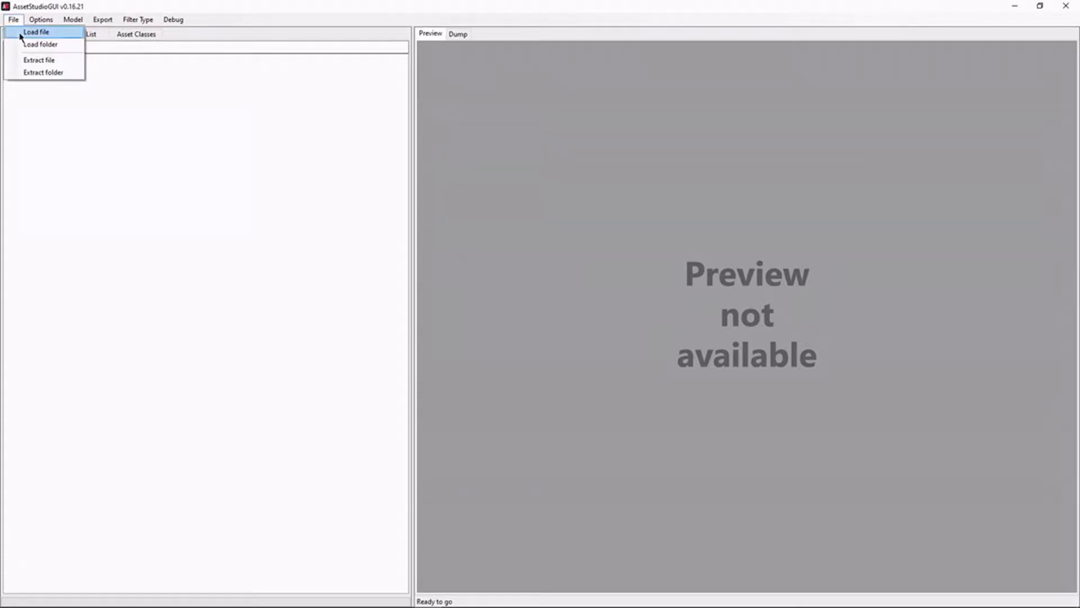
left_click(43, 31)
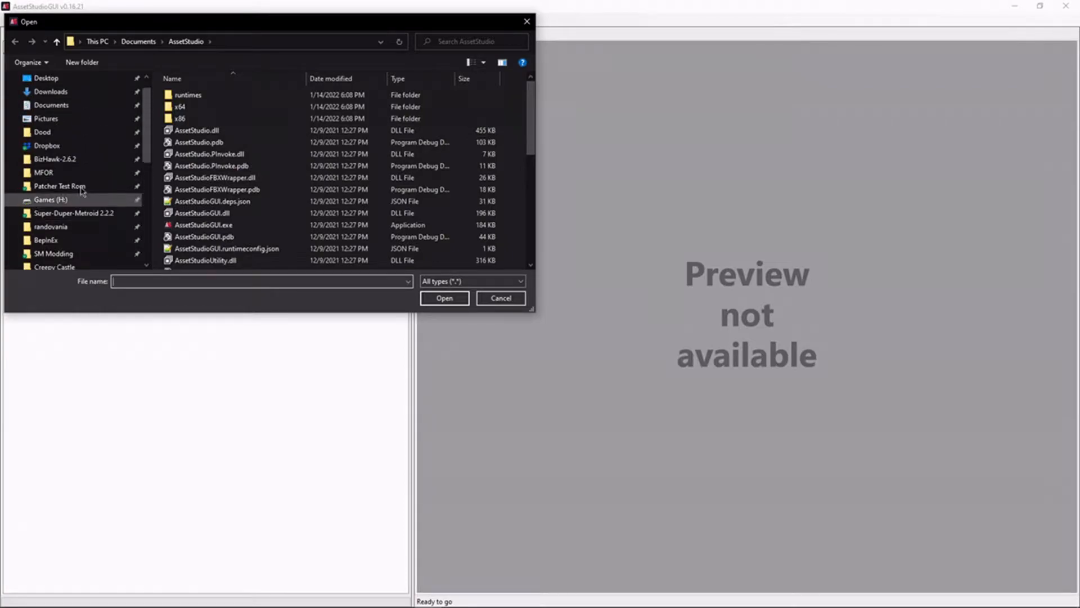
scroll("down", 3)
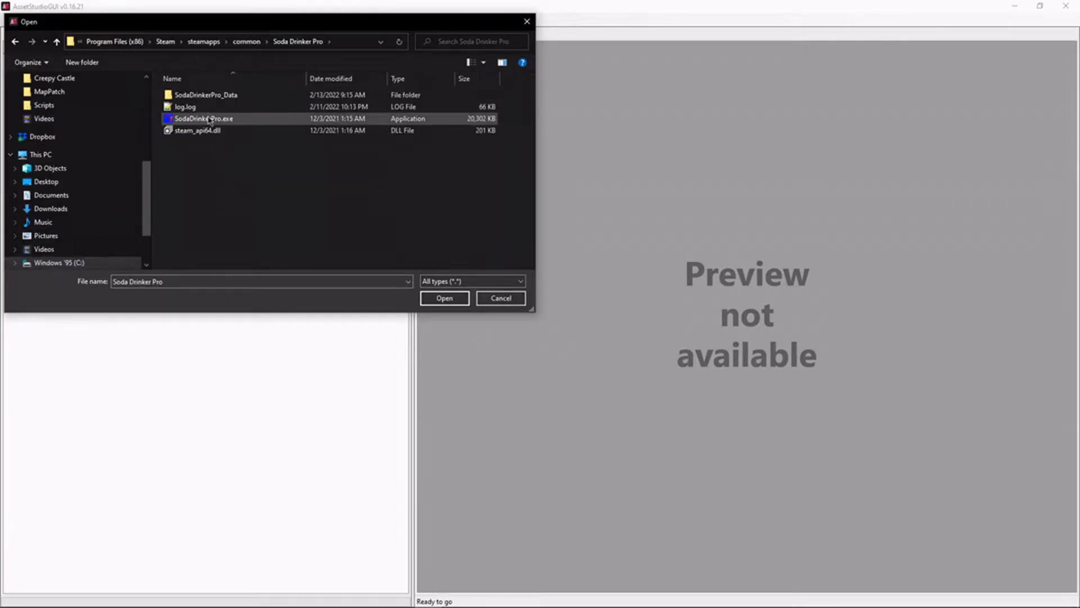
double_click(205, 94)
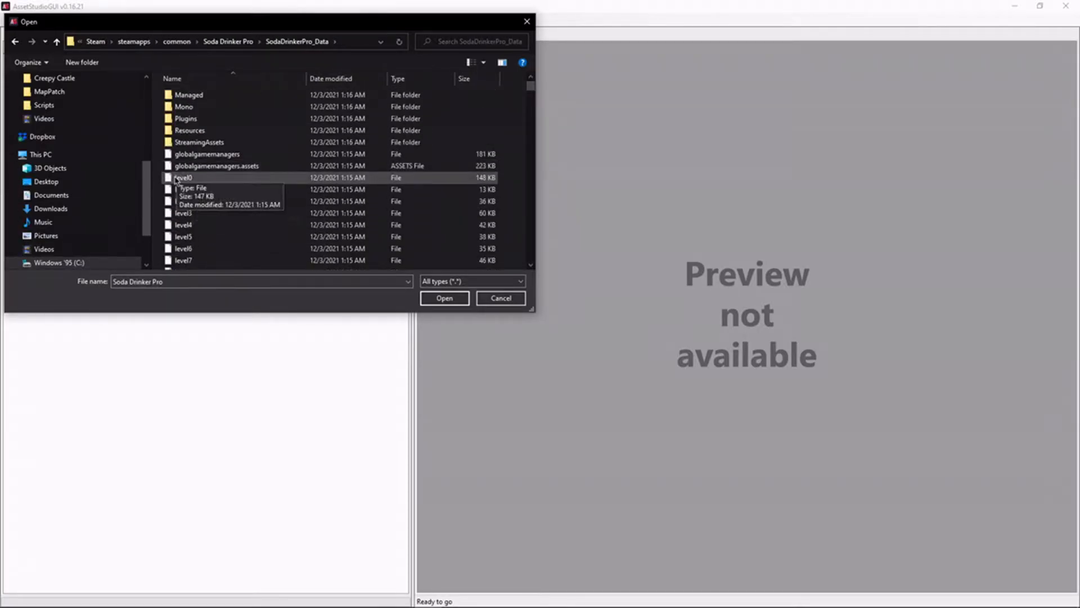
left_click(444, 298)
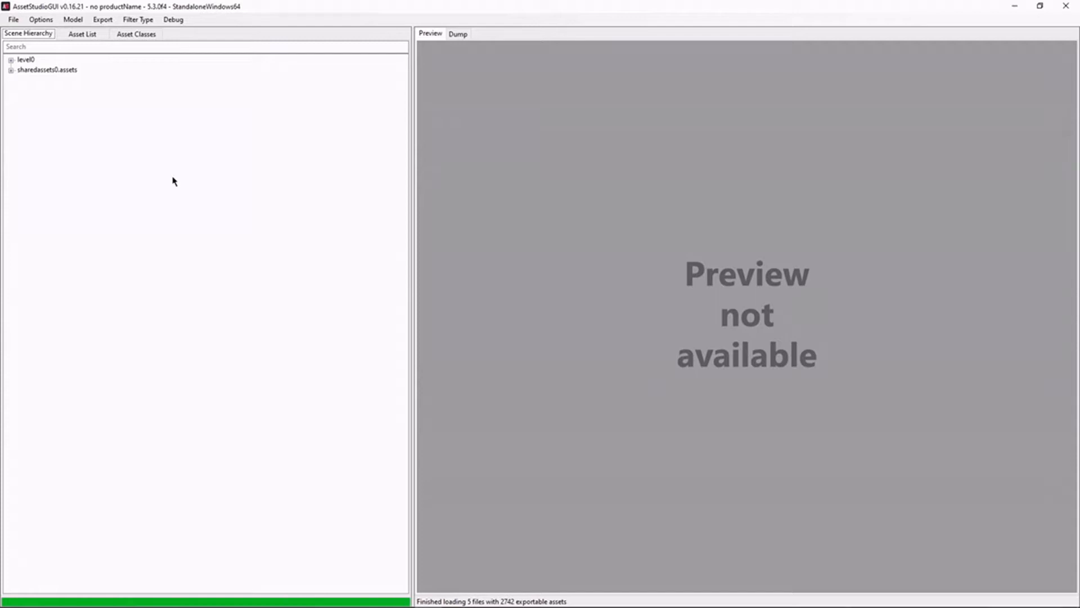
- Expand level0, VivianClarkCamera and SodaDrinkerTitleUI in the Scene Hierarchy
left_click(14, 55)
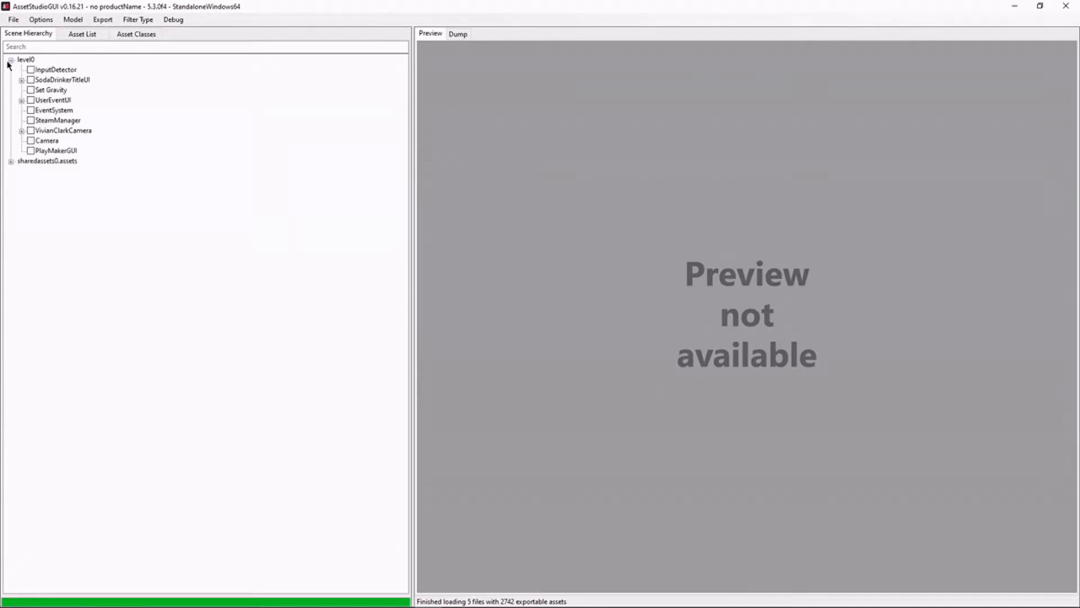
left_click(19, 146)
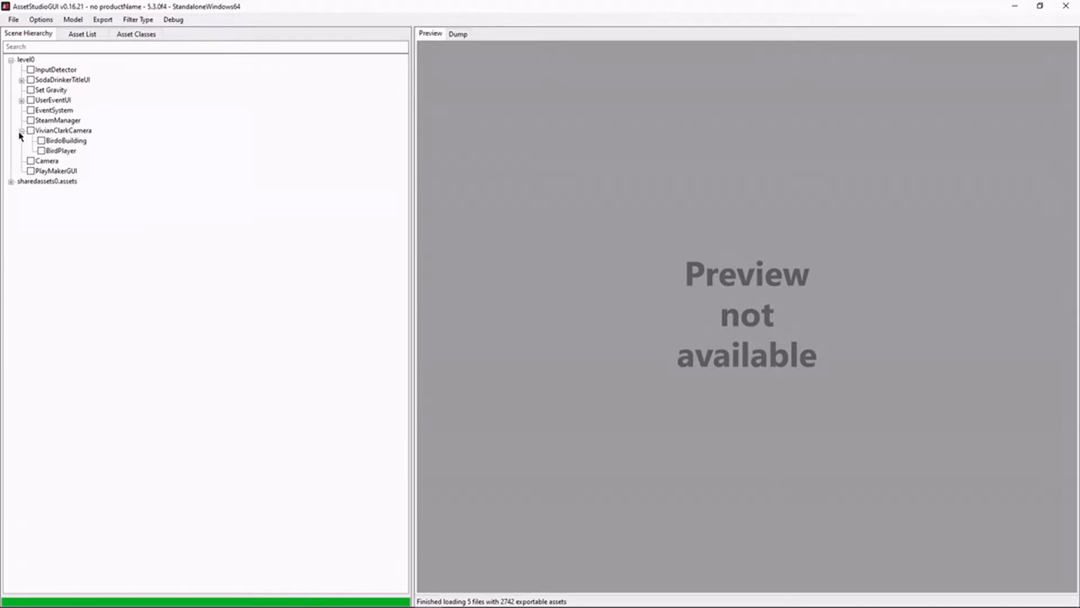
left_click(21, 80)
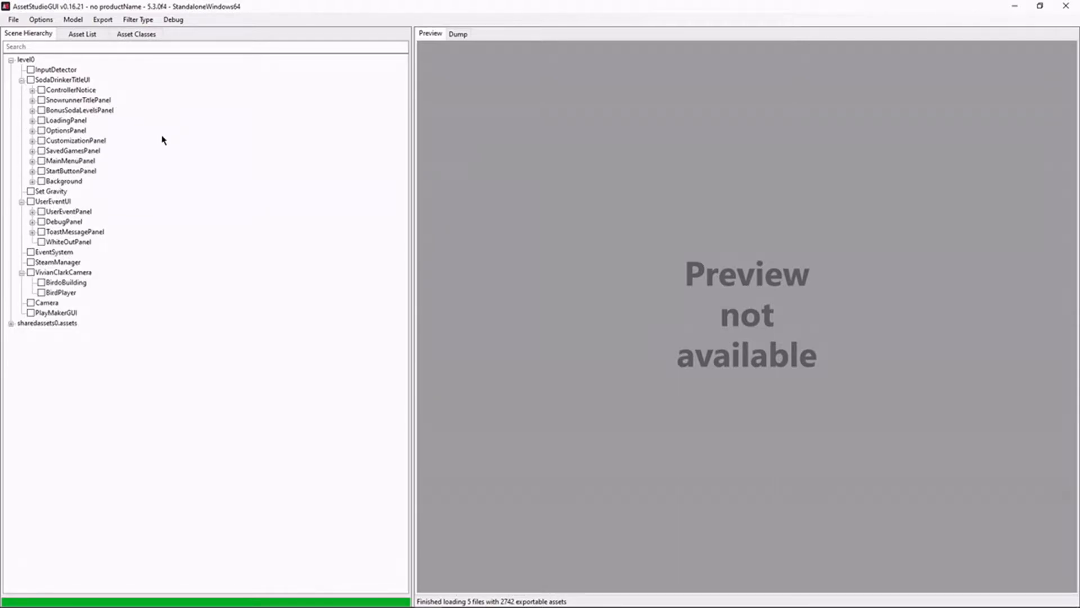
mouse_move(141, 159)
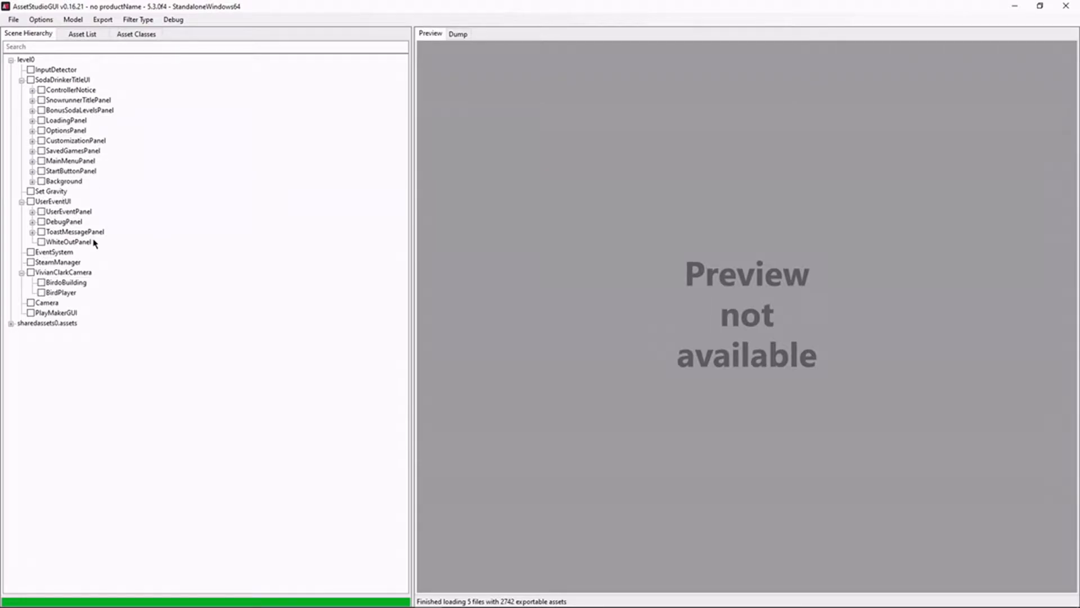
mouse_move(76, 232)
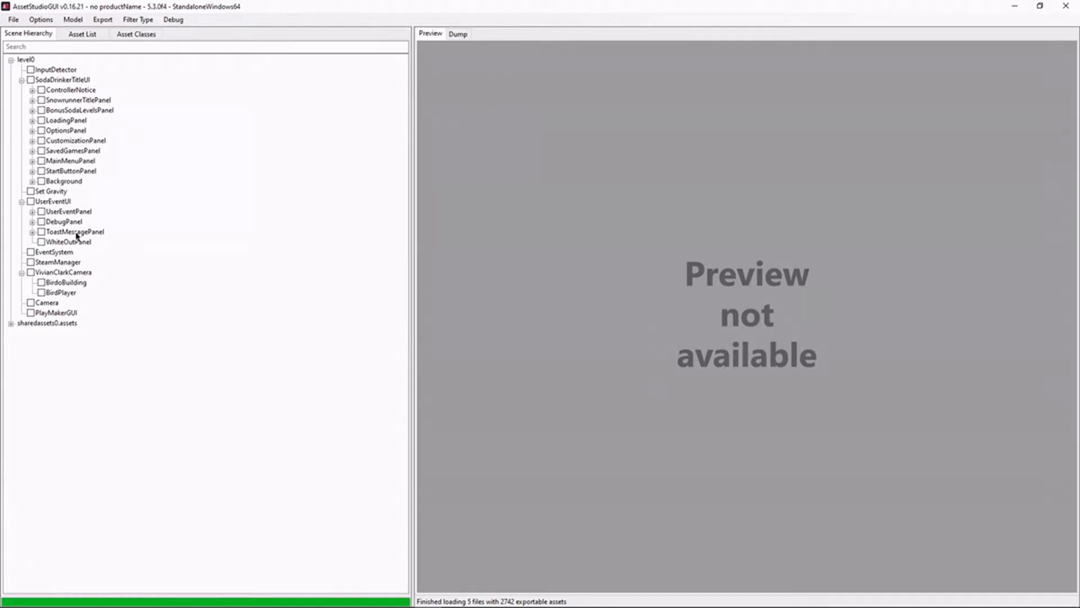
mouse_move(66, 208)
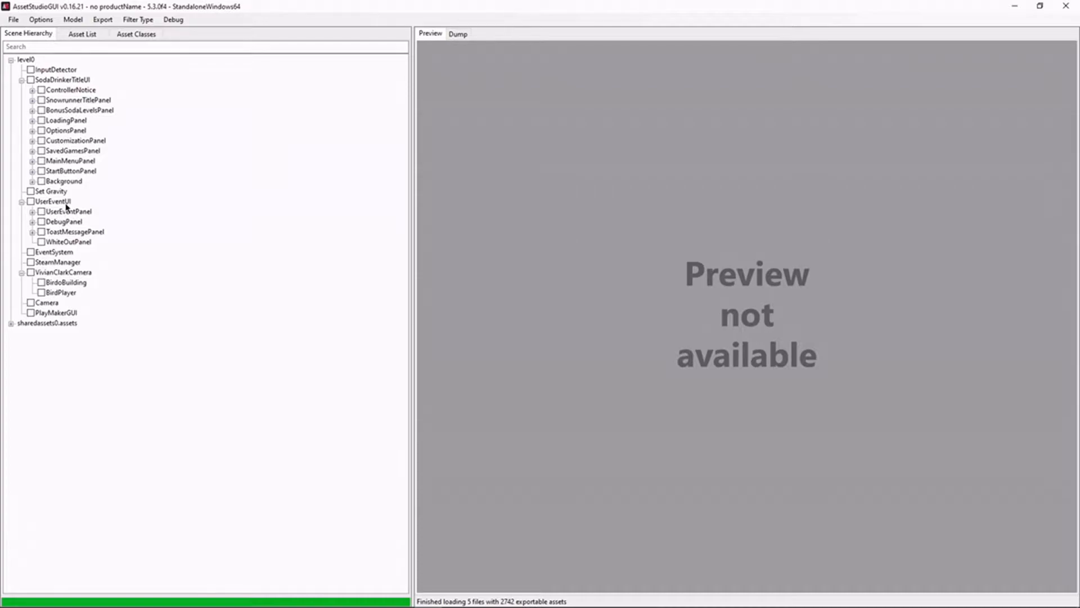
- From the Asset List, export the Cube mesh as Cube.obj to the chosen destination folder
left_click(81, 34)
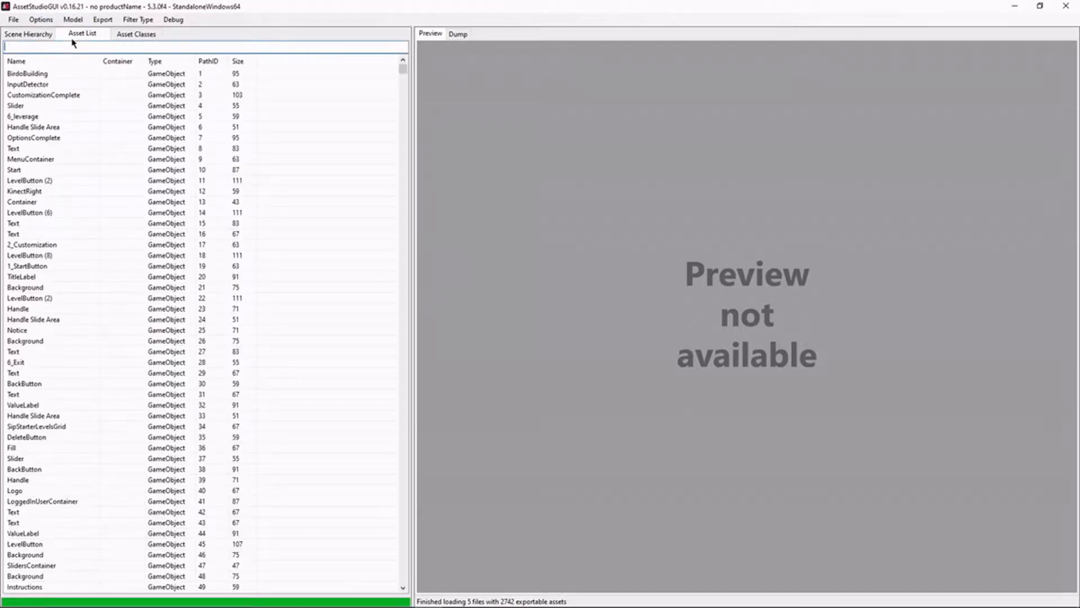
mouse_move(403, 76)
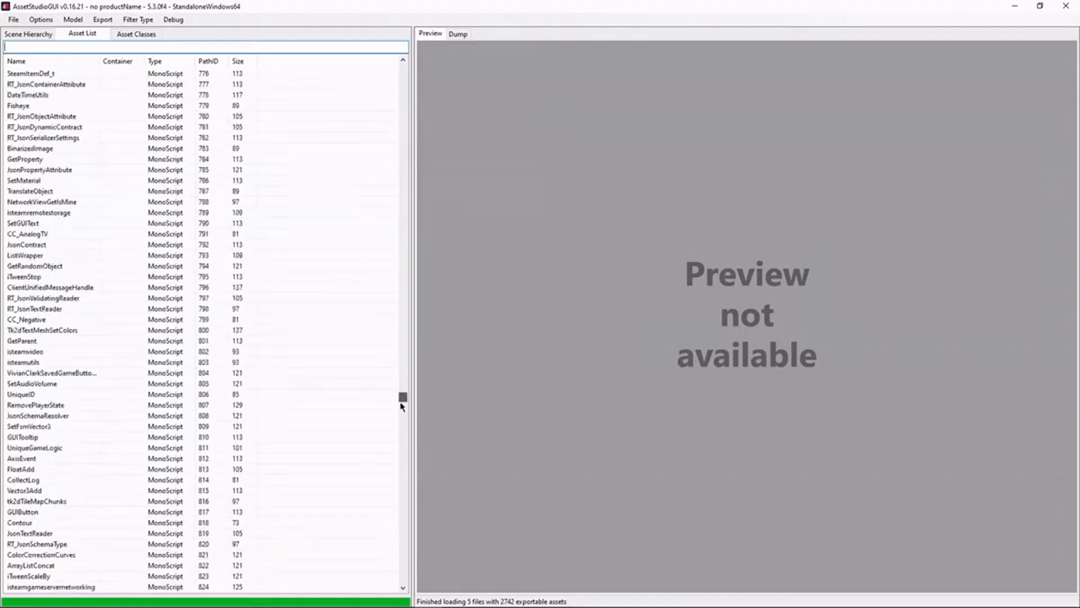
left_click_drag(403, 397, 402, 572)
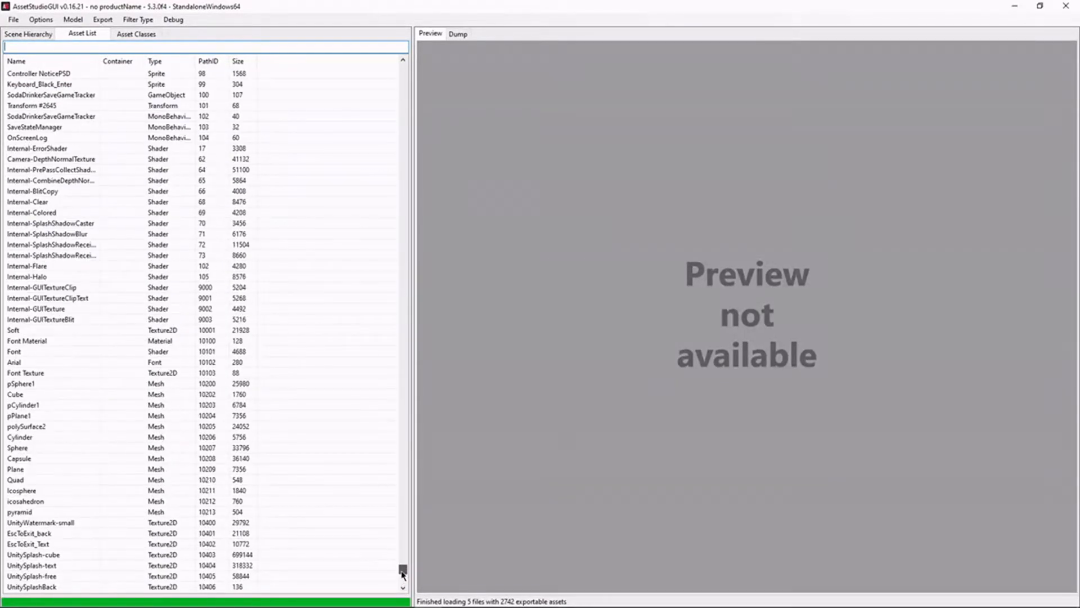
scroll("down", 3)
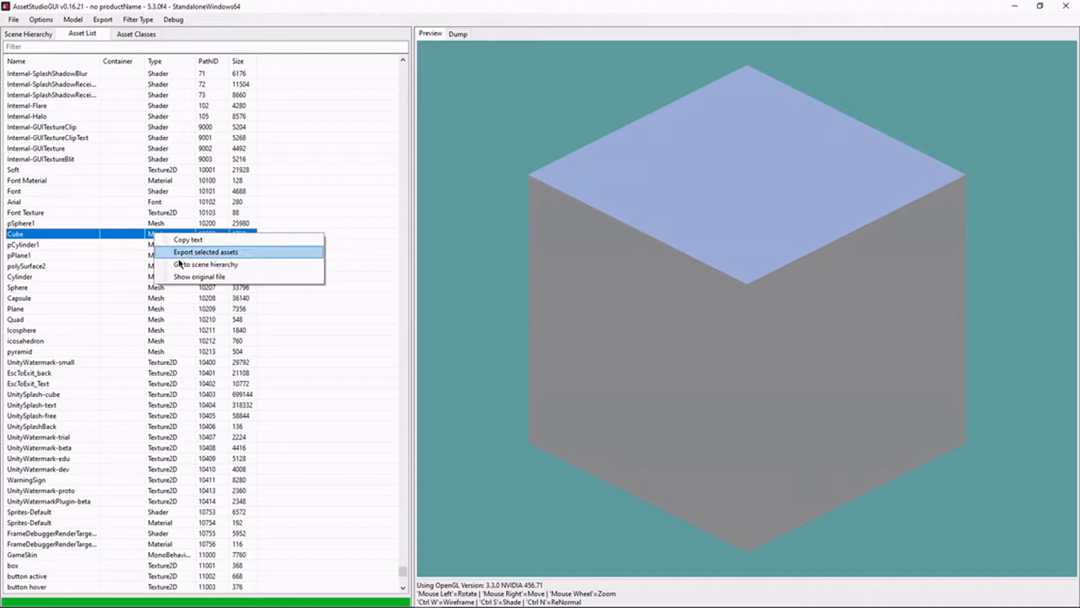
left_click(204, 251)
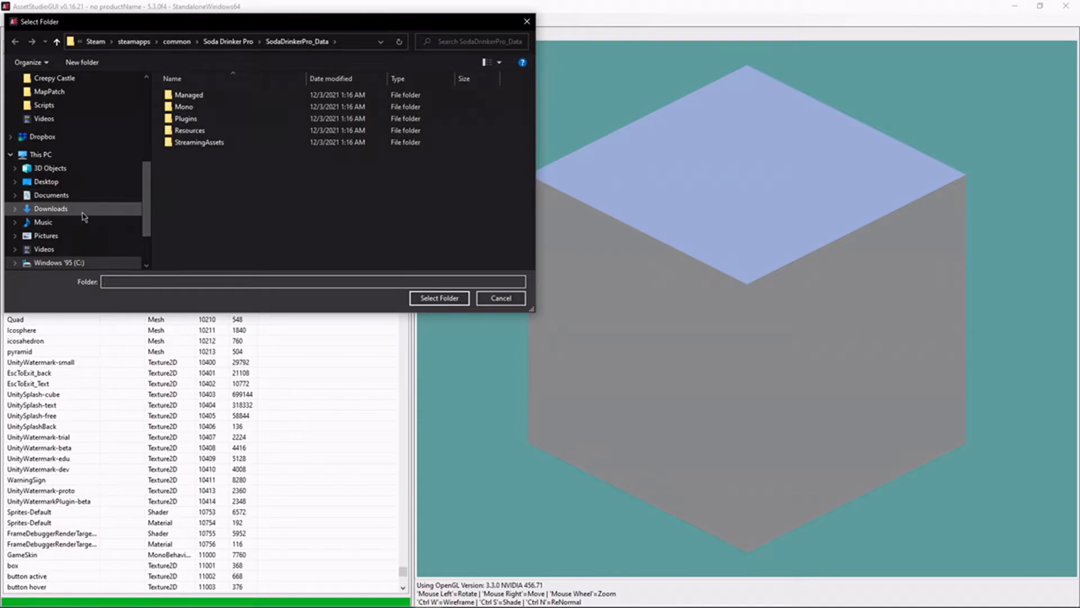
left_click(45, 181)
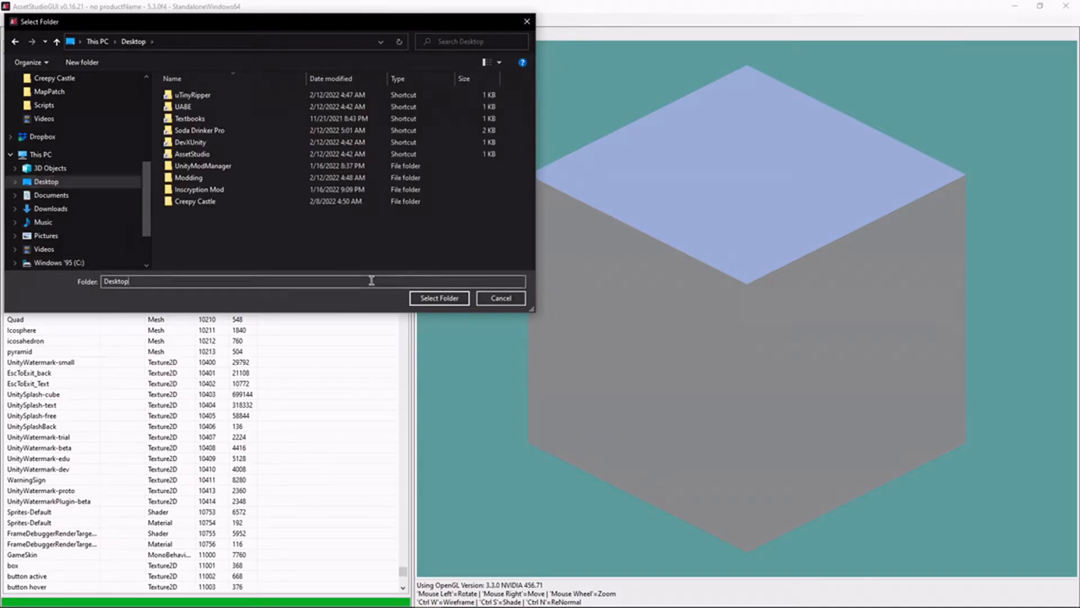
type("cube")
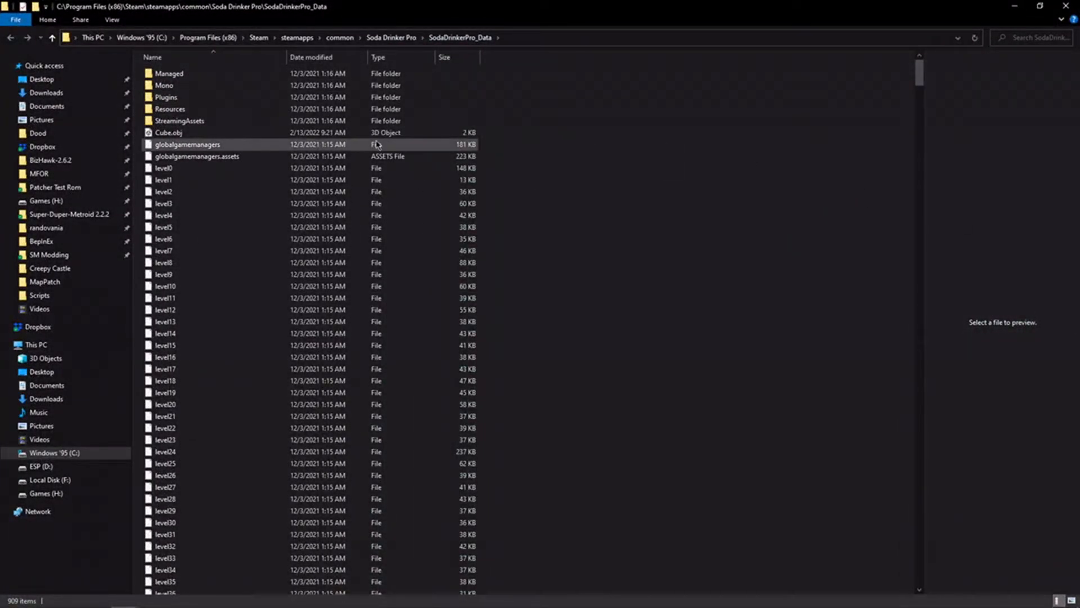
- Check Cube.obj in SodaDrinkerPro_Data, then return to AssetStudio
left_click(163, 132)
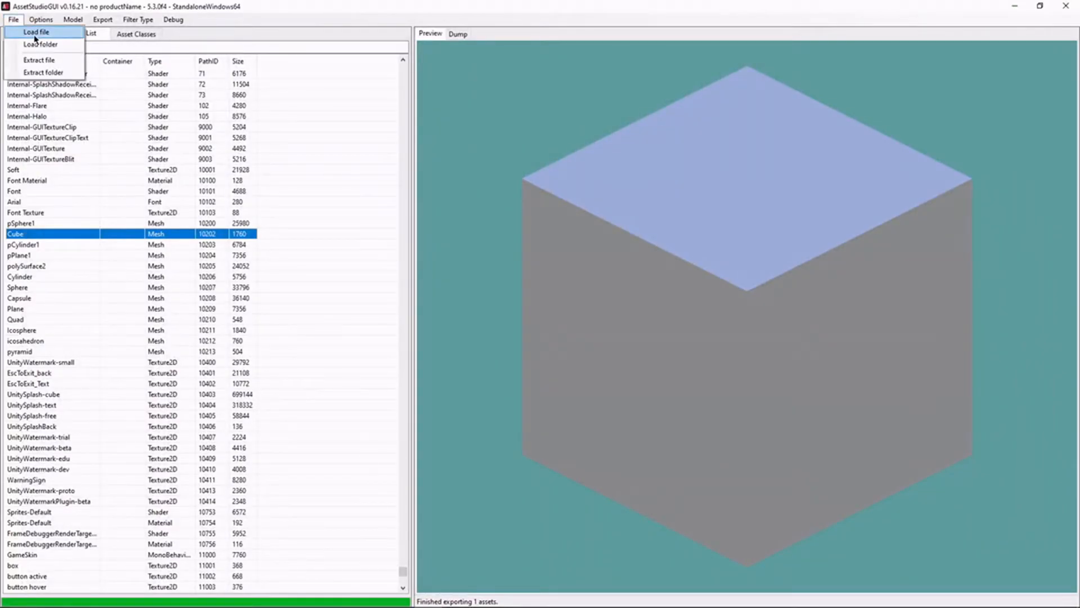
- Load the whole SodaDrinkerPro_Data folder and show the scene hierarchy of all levels
left_click(37, 45)
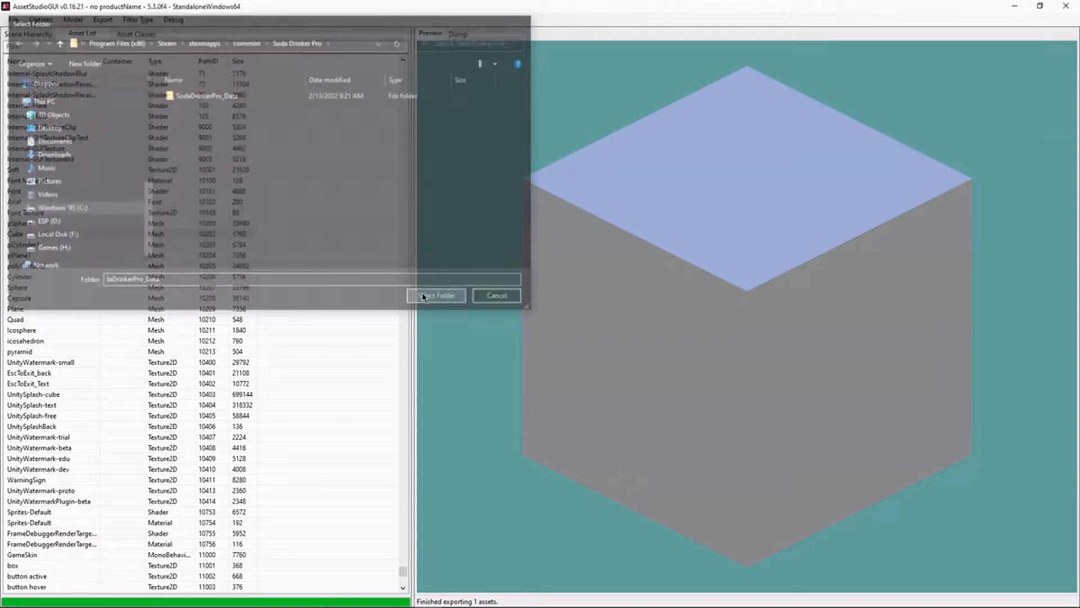
left_click(436, 295)
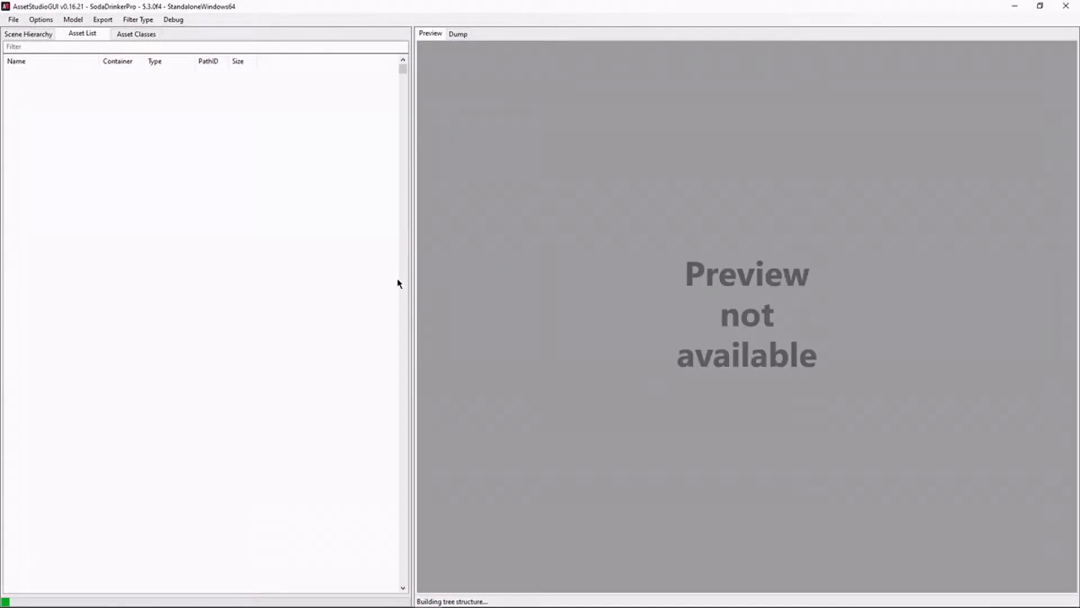
mouse_move(56, 48)
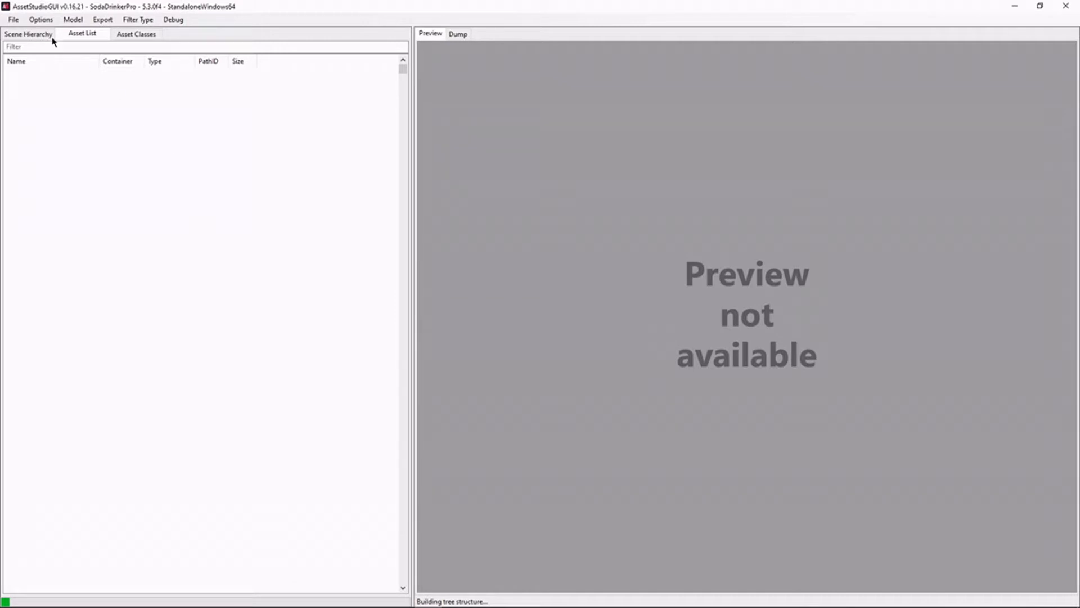
left_click(28, 34)
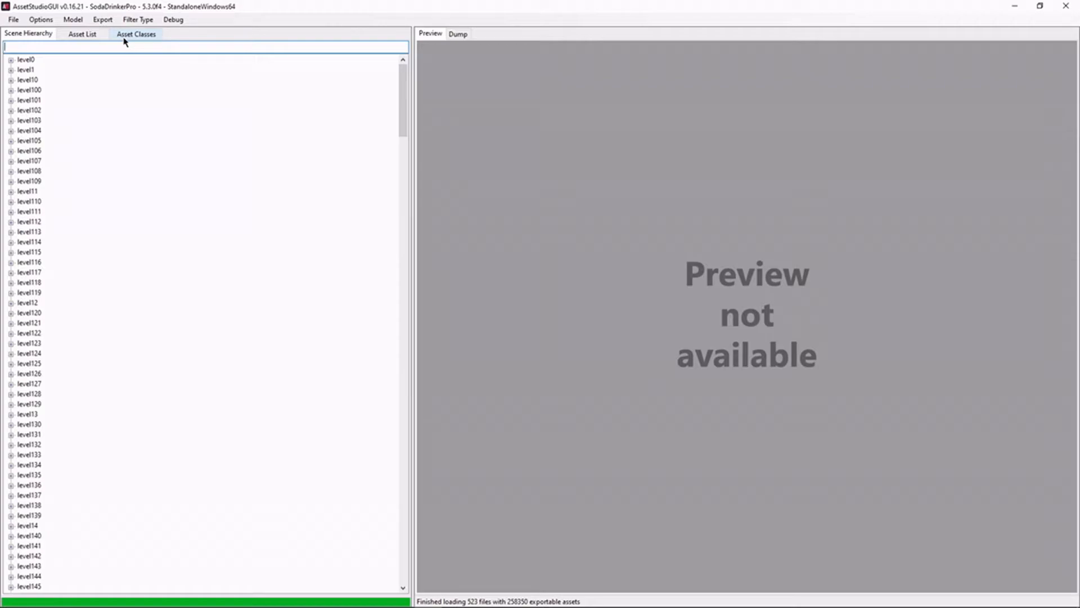
mouse_move(547, 315)
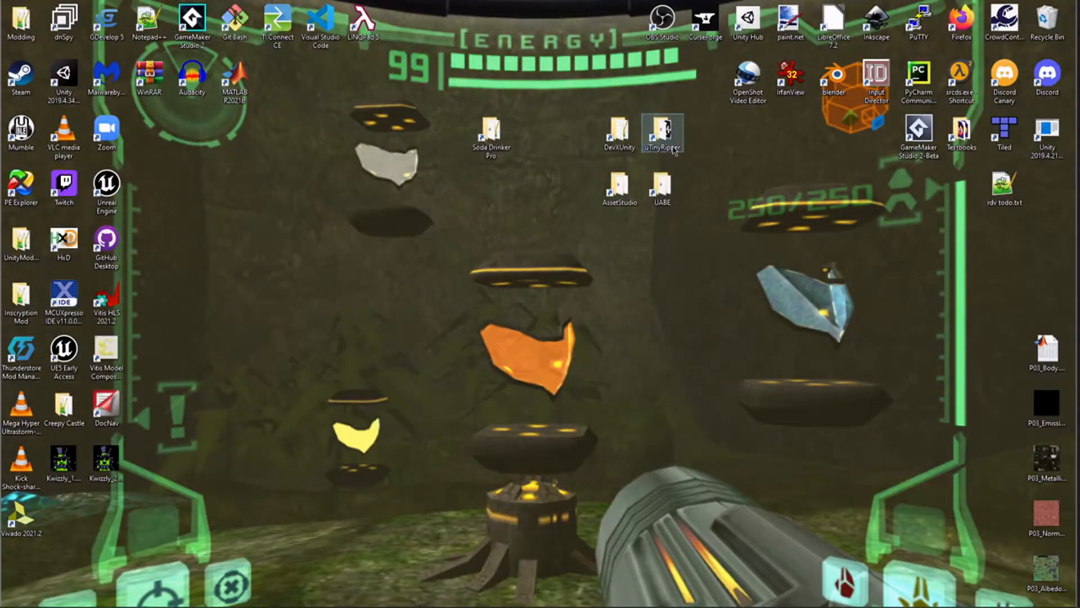
- Launch uTinyRipper full-screen and glance at its File menu options
double_click(663, 129)
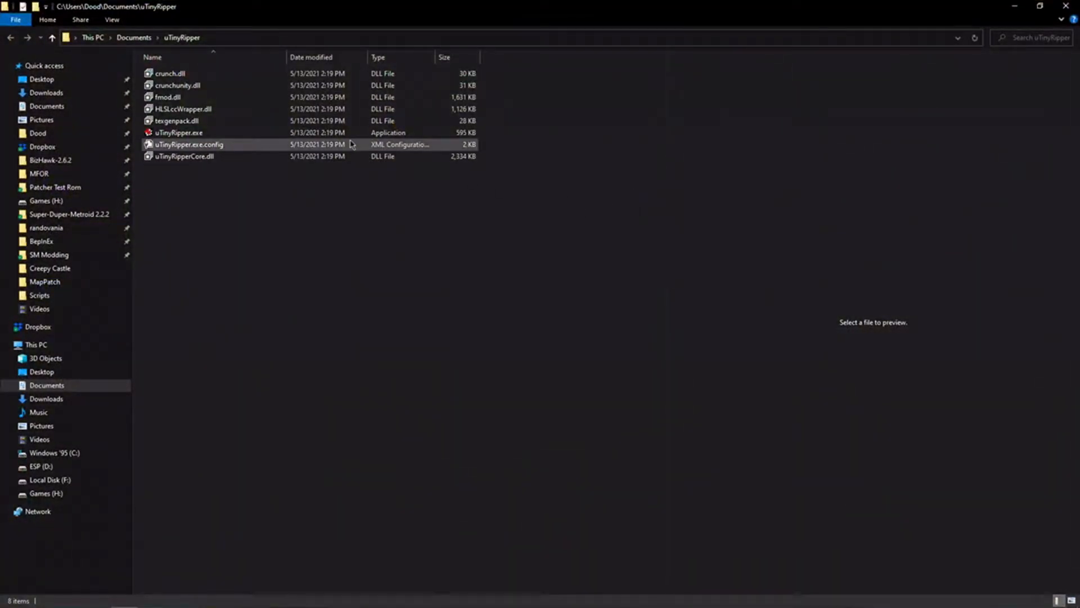
double_click(178, 132)
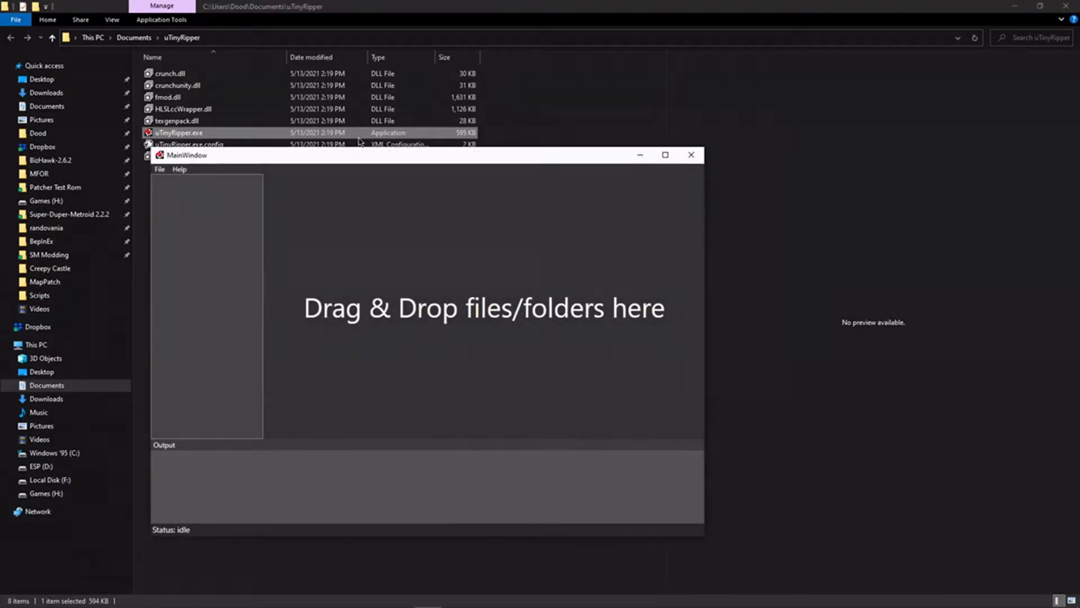
left_click(665, 154)
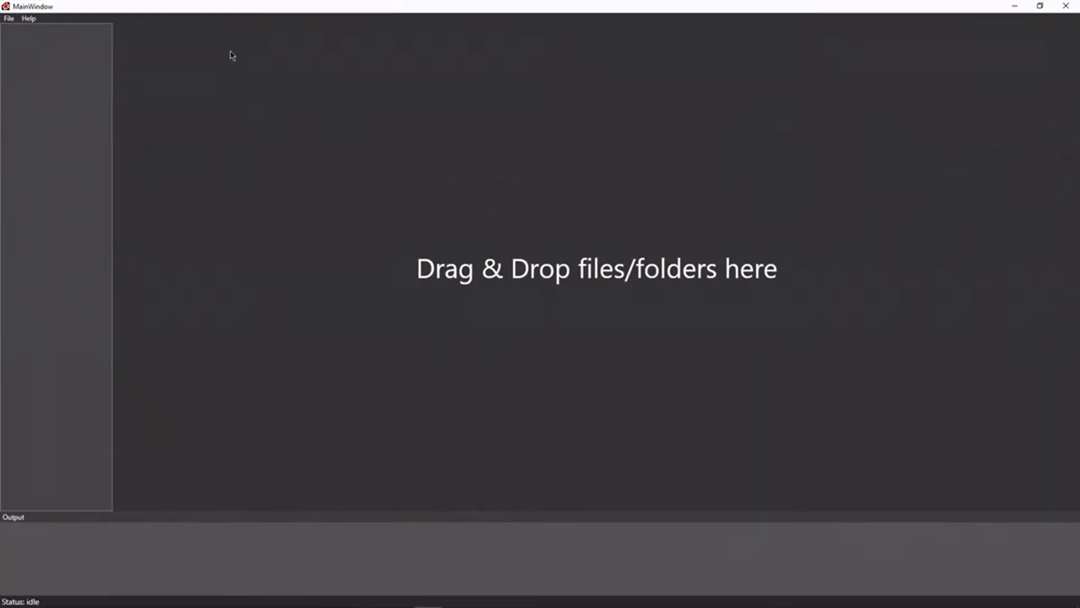
left_click(7, 20)
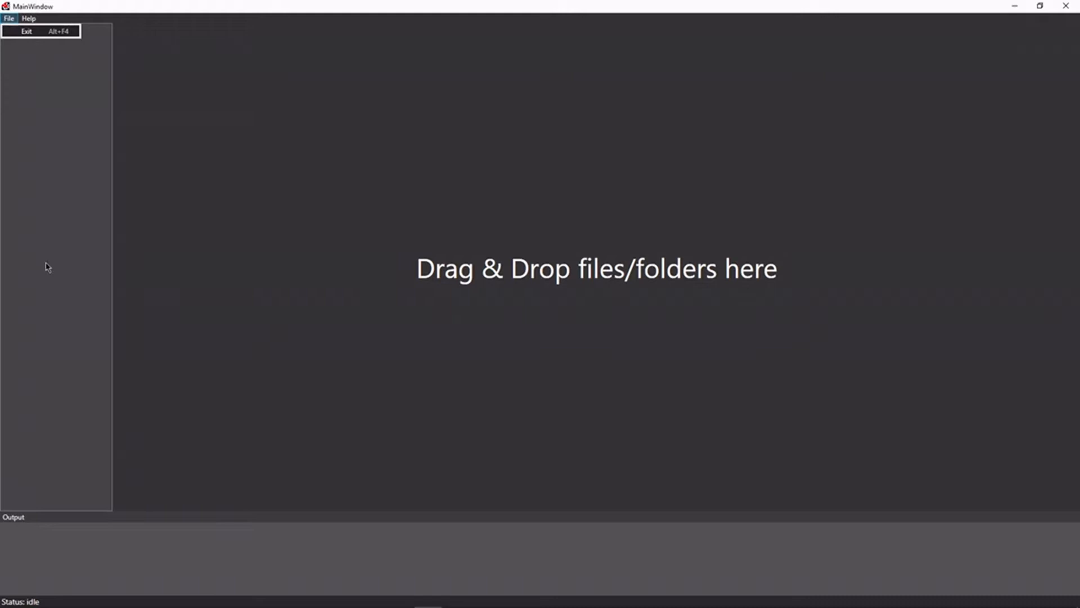
left_click(233, 246)
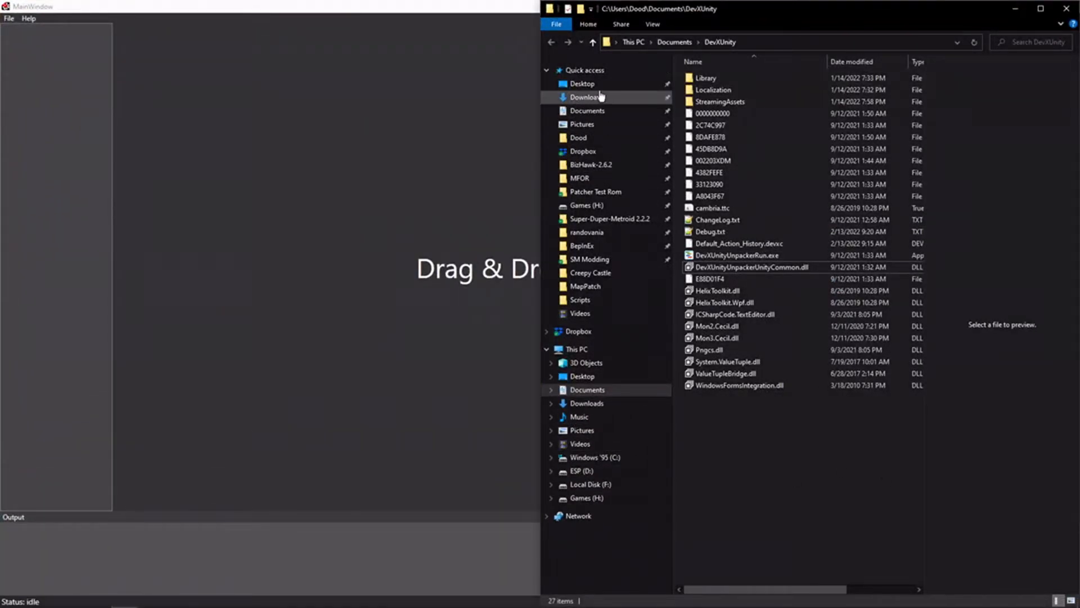
- Browse from Desktop into the Soda Drinker Pro data folder and scroll through its data files for the ripper
left_click(582, 84)
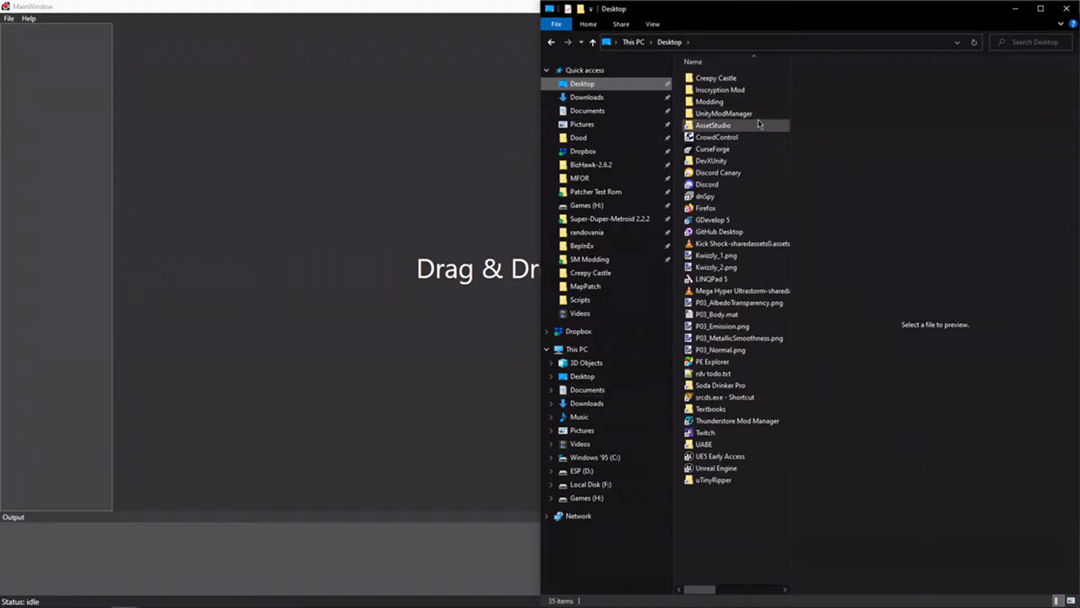
left_click(720, 385)
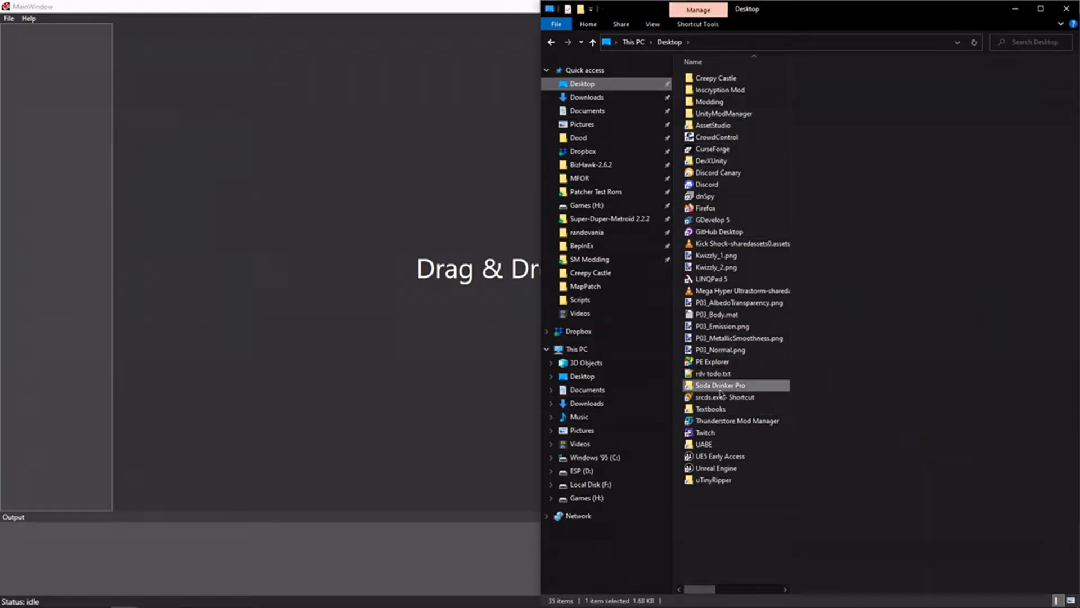
double_click(720, 385)
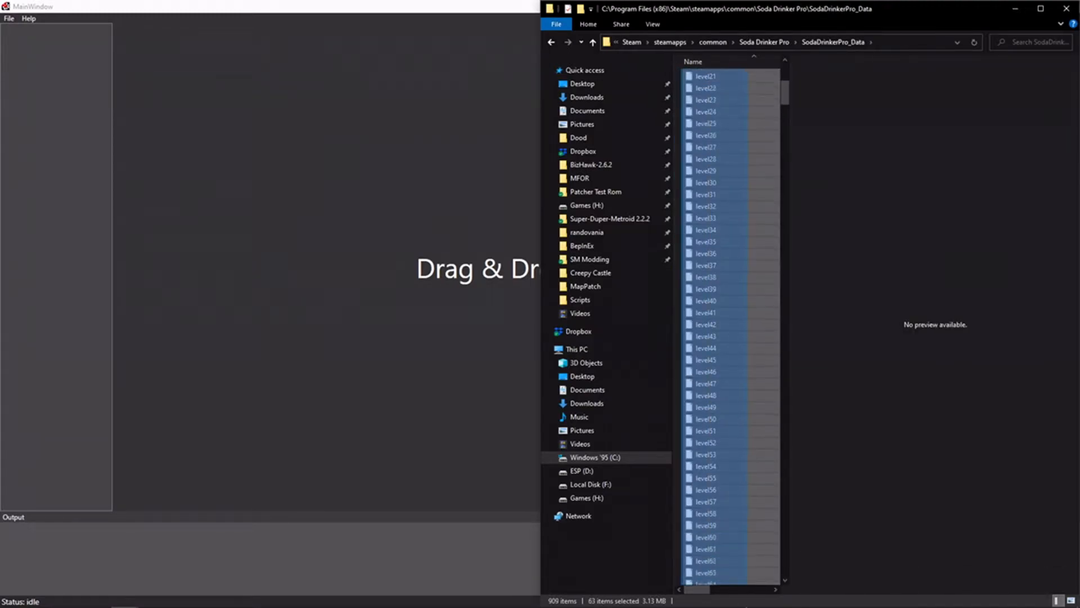
scroll("down", 3)
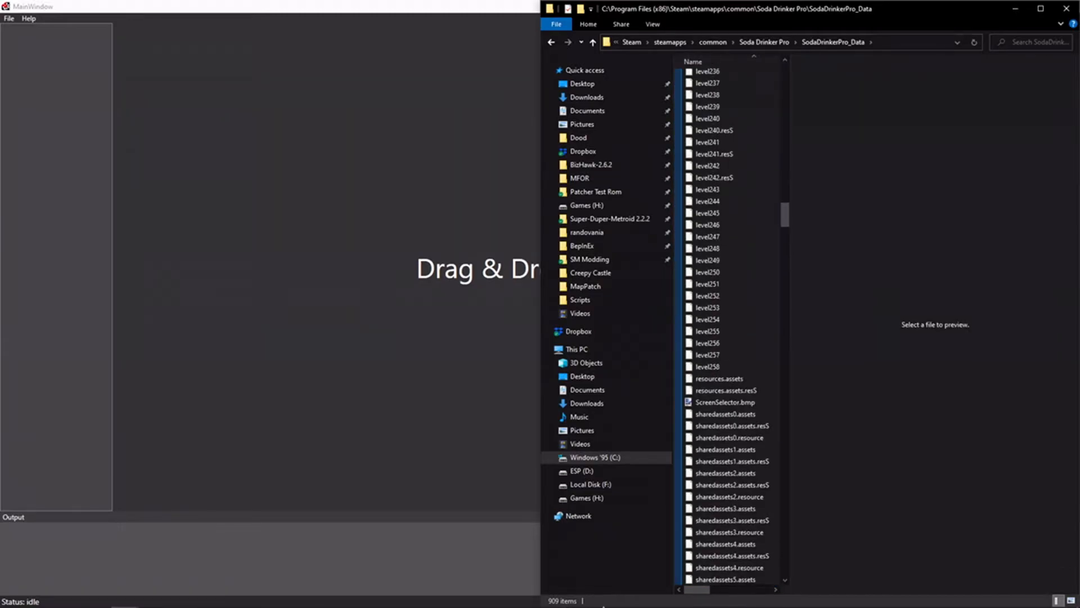
scroll("down", 3)
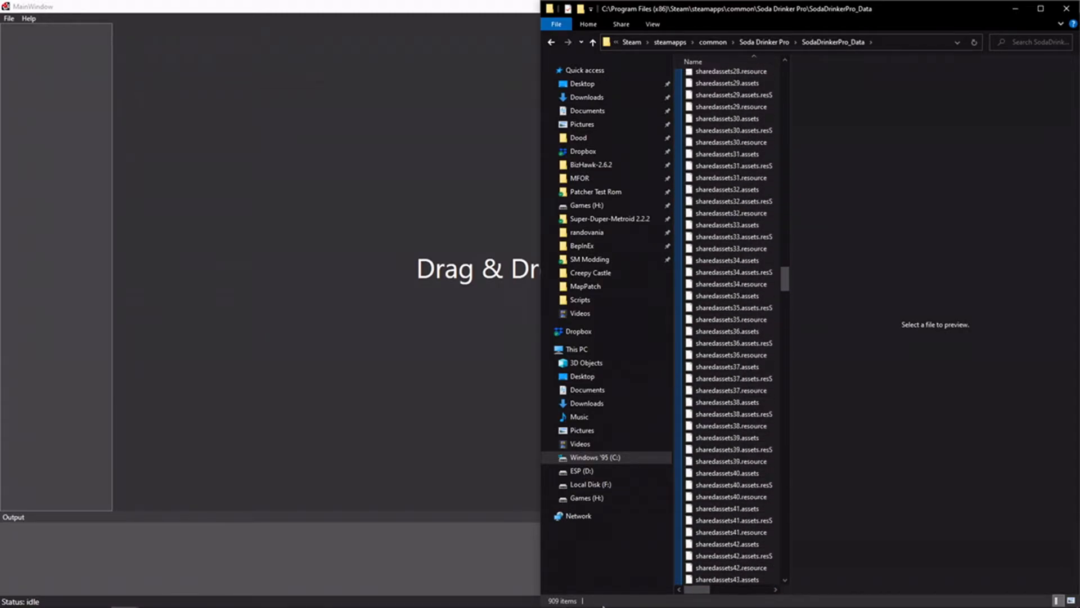
scroll("down", 3)
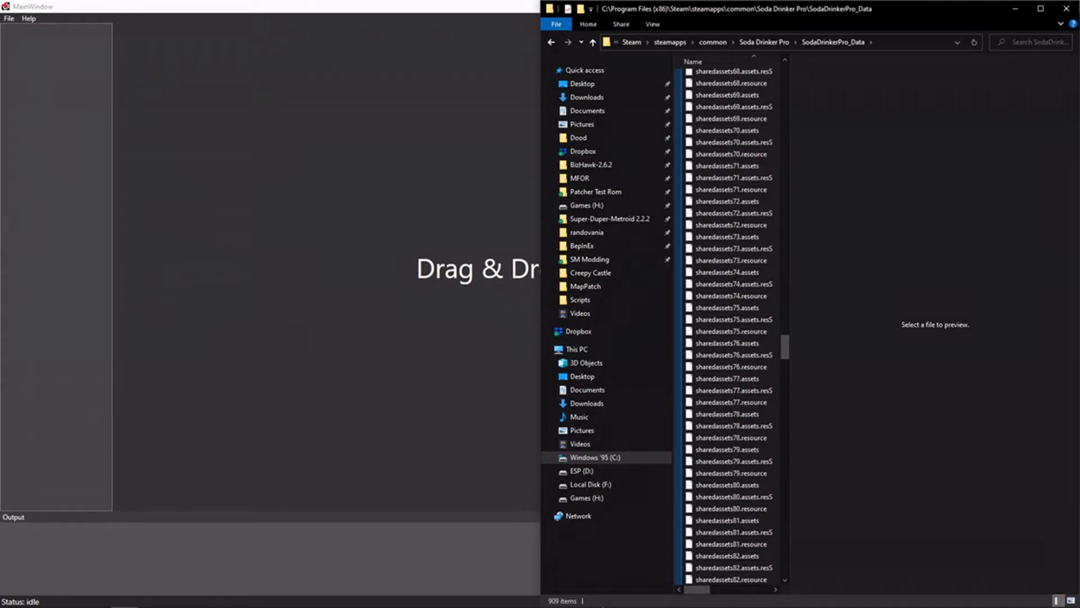
scroll("down", 3)
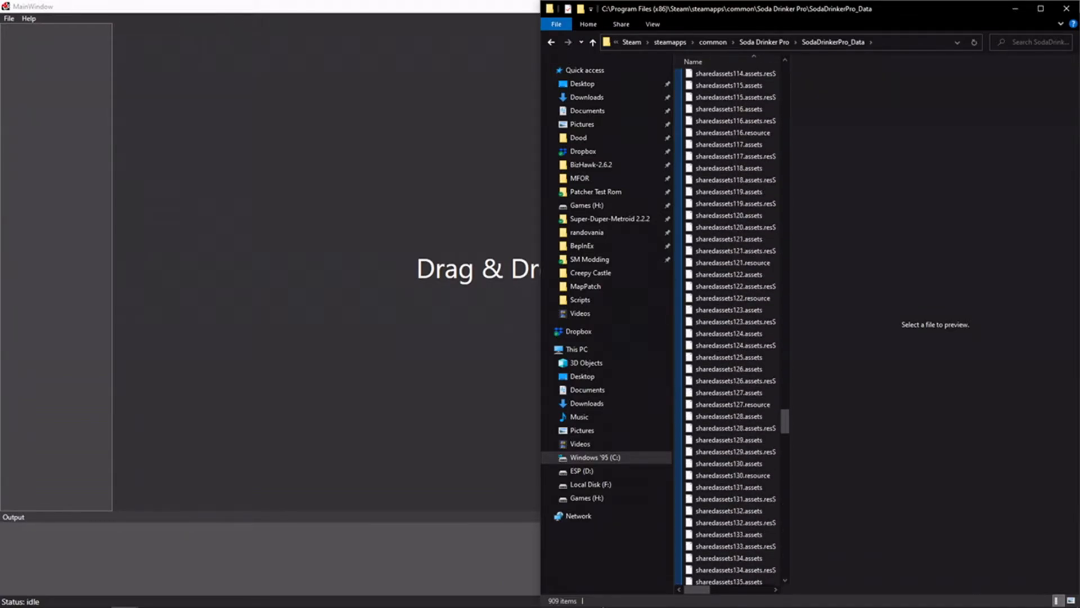
scroll("down", 3)
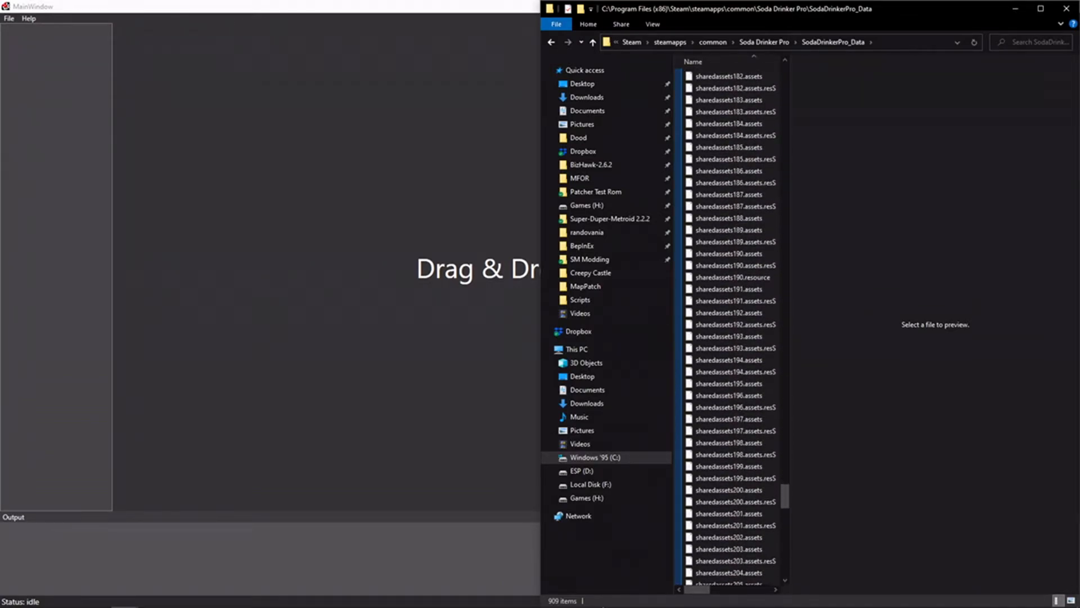
scroll("down", 3)
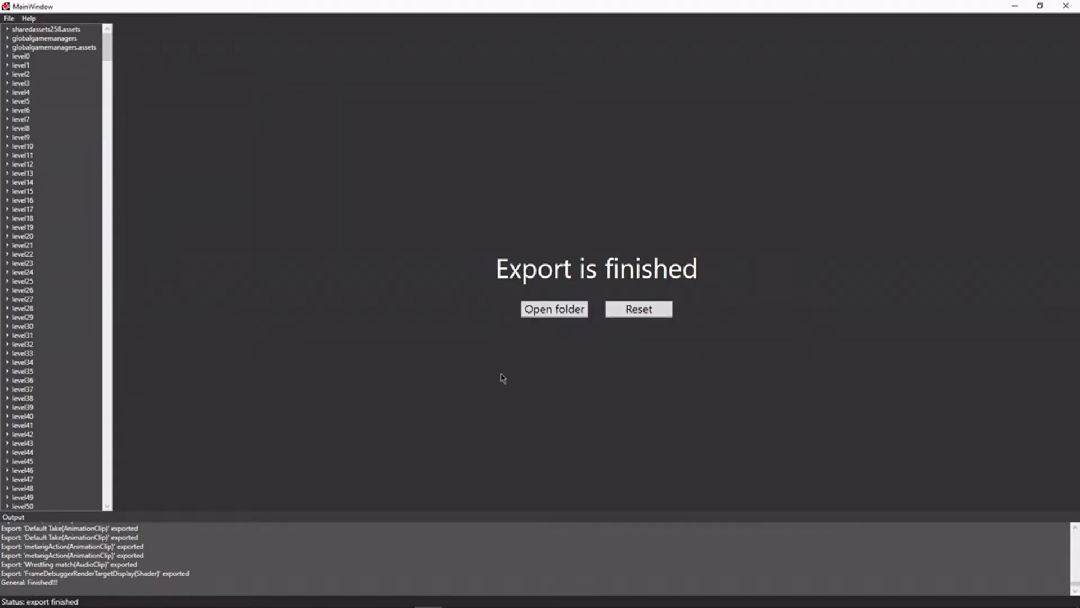
mouse_move(566, 349)
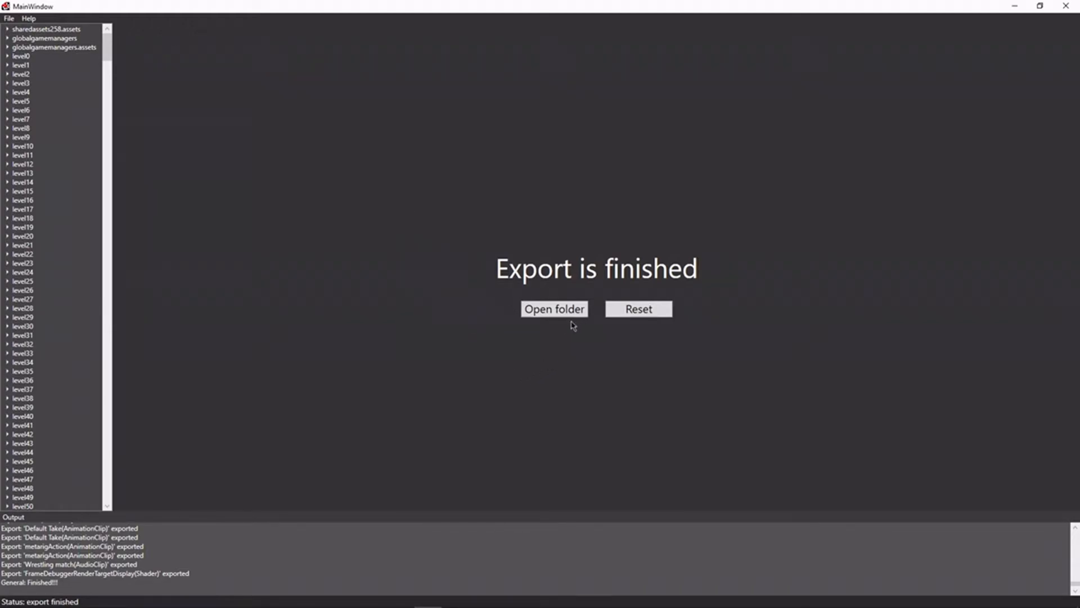
- Open the ripper's output folder and enter the exported sharedassets258.assets project
left_click(555, 309)
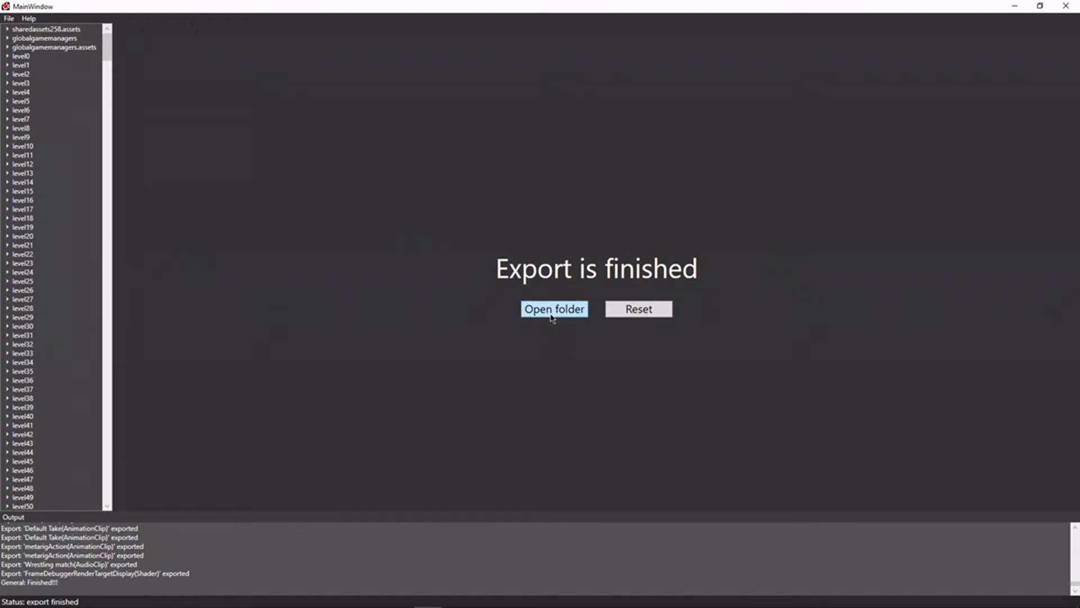
left_click(554, 309)
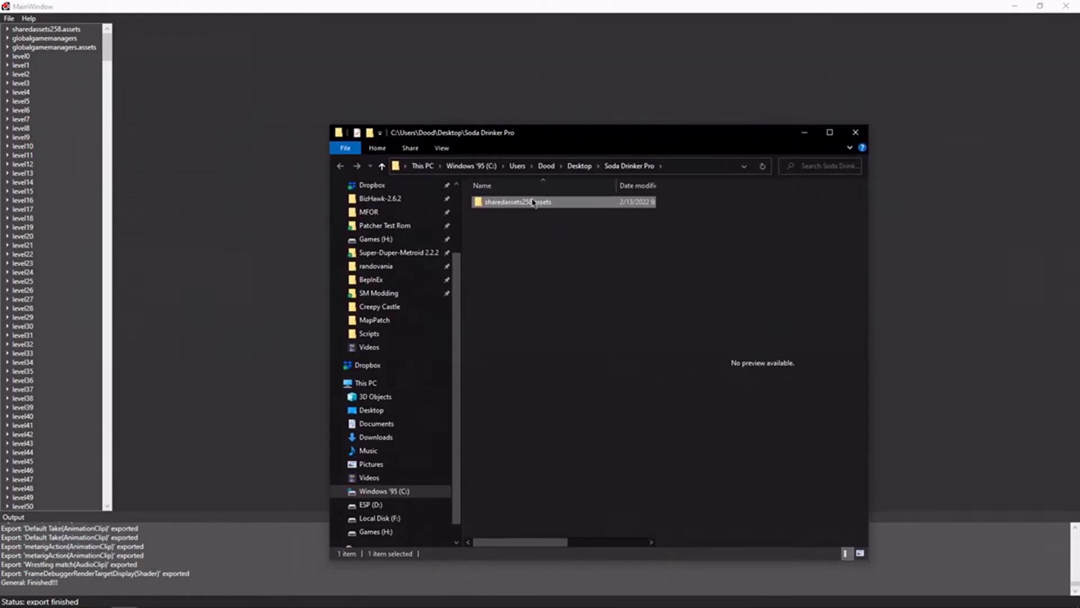
double_click(517, 202)
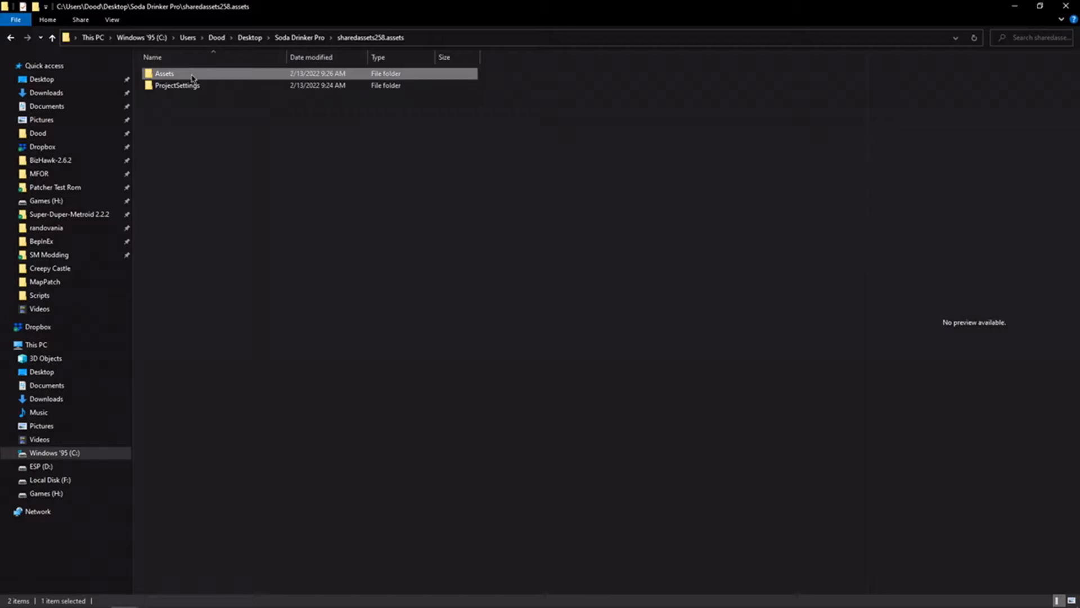
- Browse into the exported Assets folder's Material subfolder and look through its .mat and .meta files
double_click(163, 73)
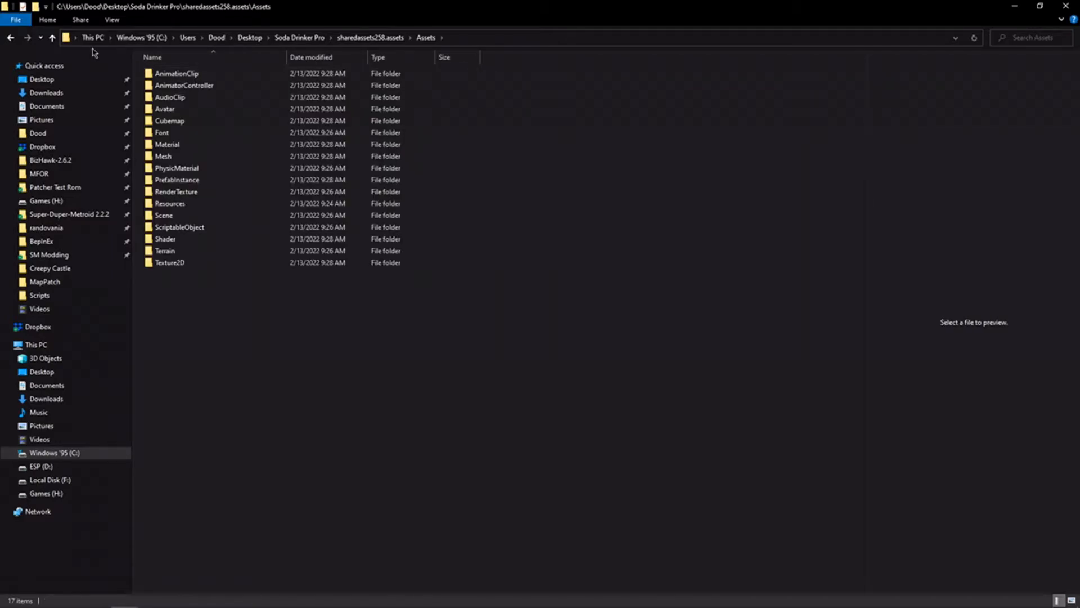
mouse_move(187, 282)
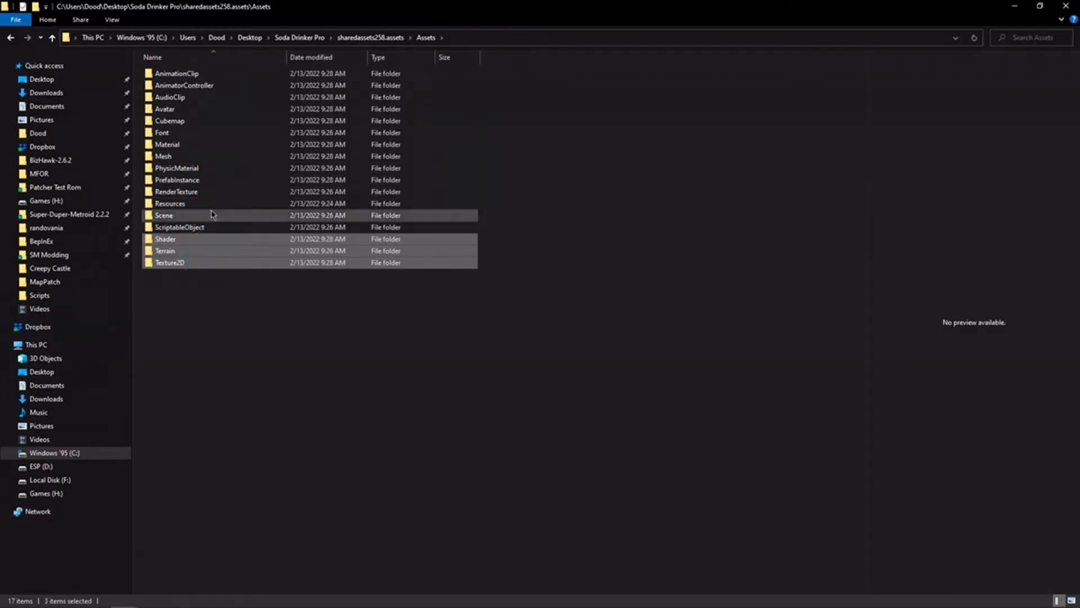
double_click(169, 144)
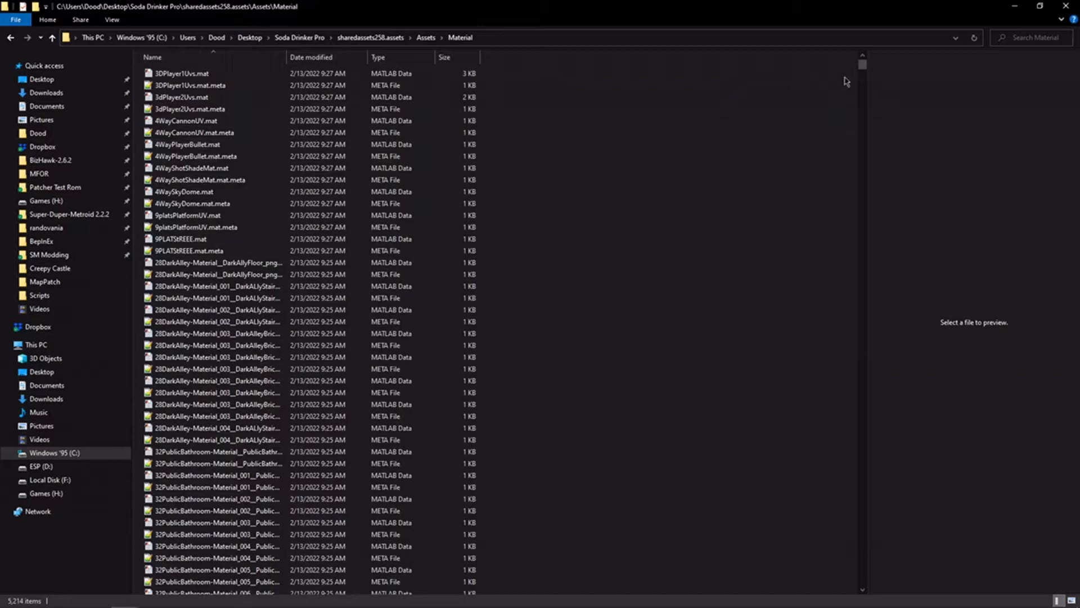
scroll("down", 3)
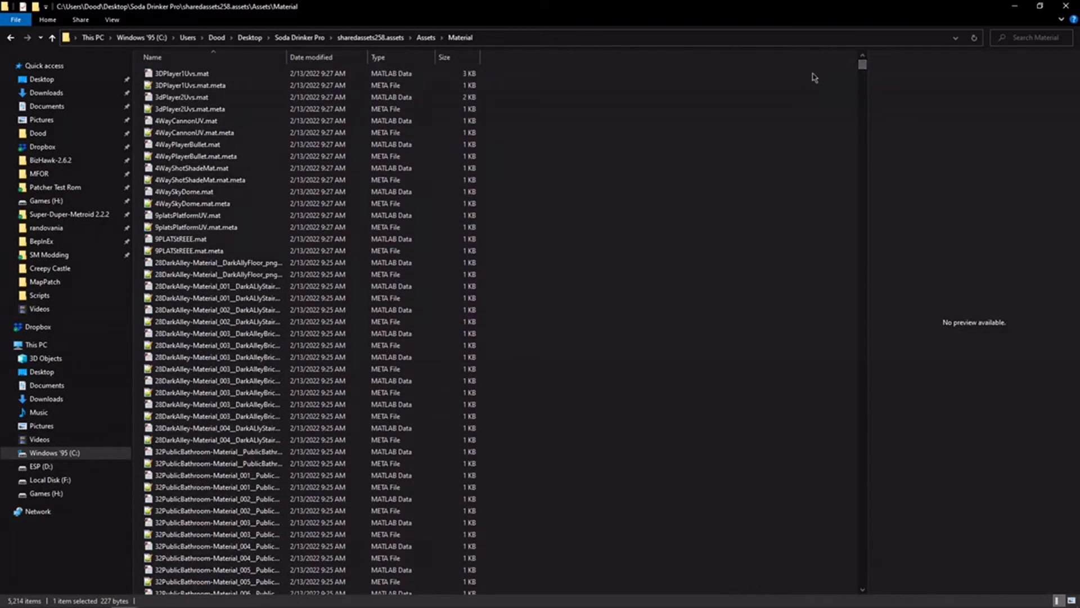
mouse_move(798, 82)
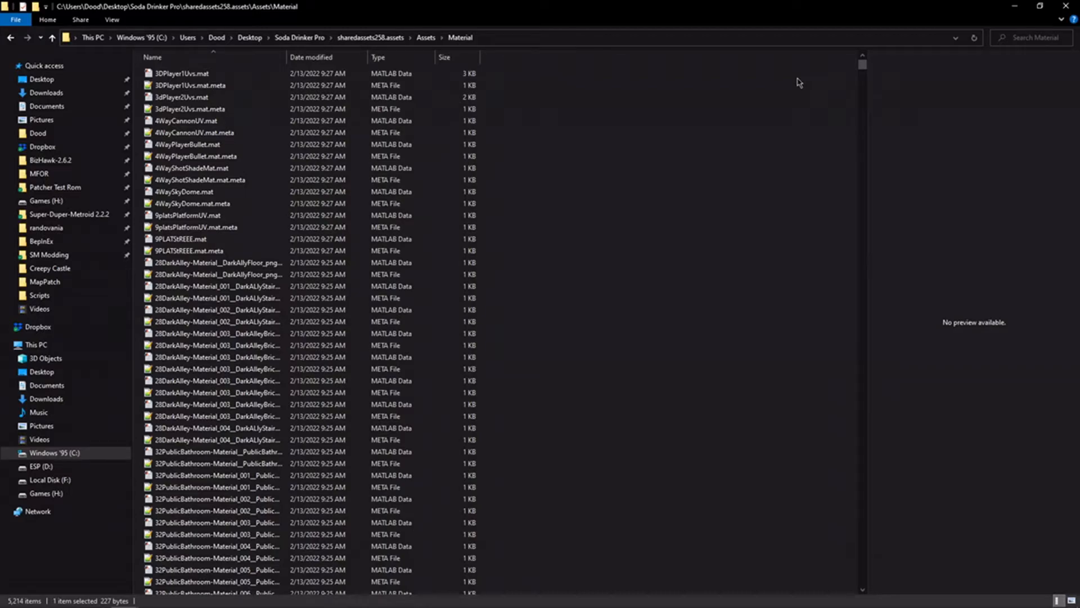
mouse_move(704, 158)
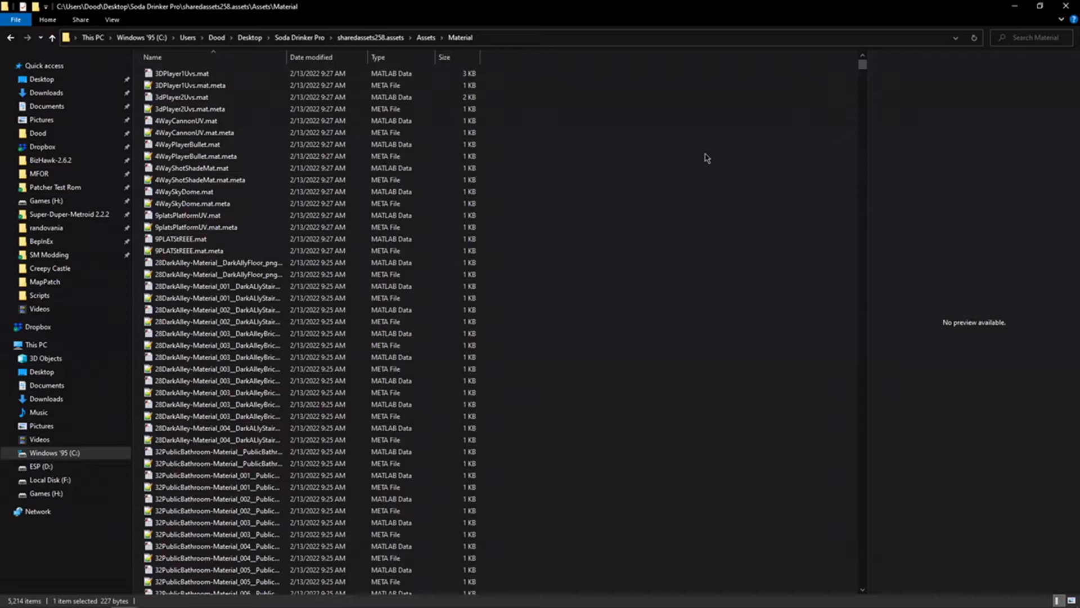
mouse_move(705, 156)
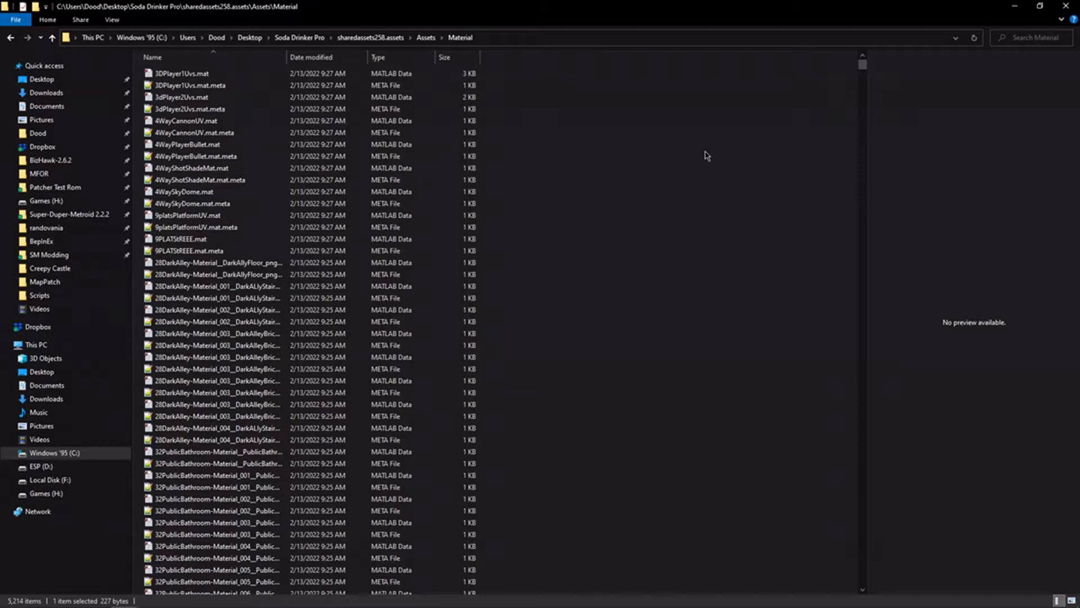
mouse_move(631, 6)
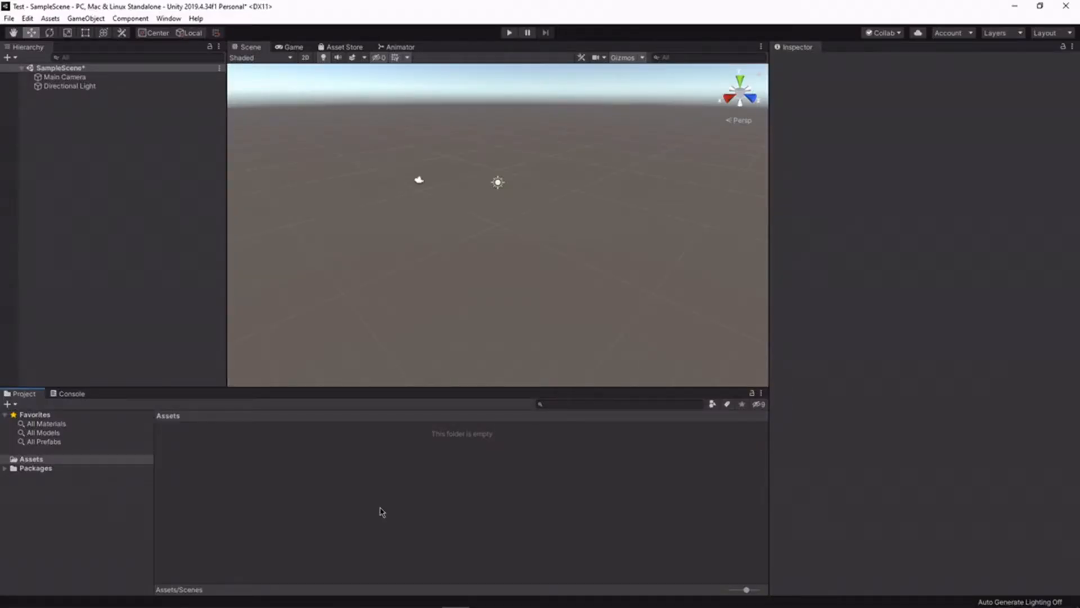
mouse_move(367, 517)
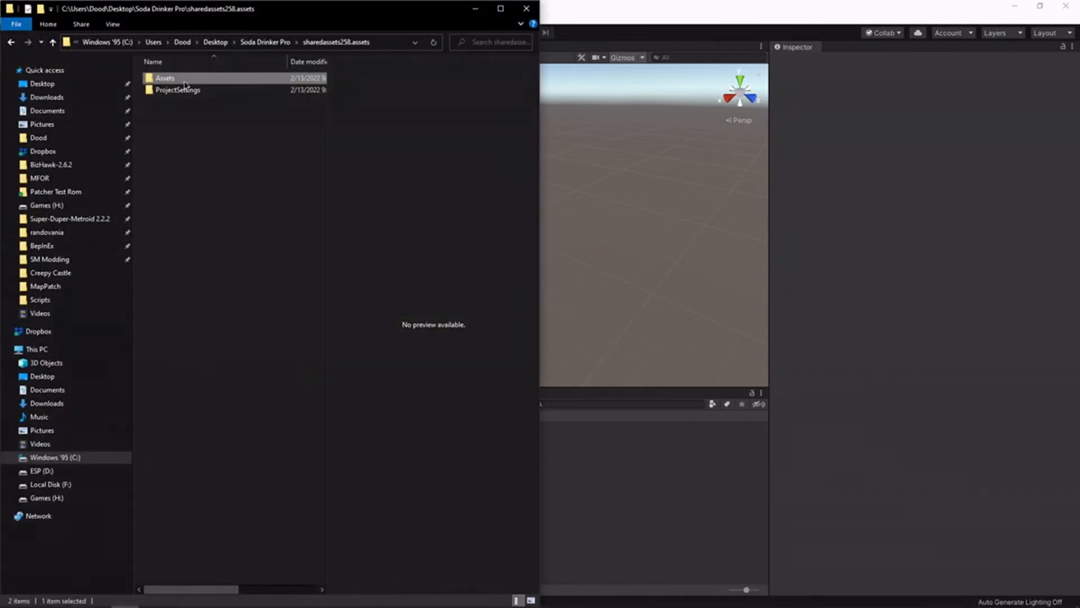
- Enter the exported Assets folder to gather its 17 asset folders for the Unity project
double_click(165, 78)
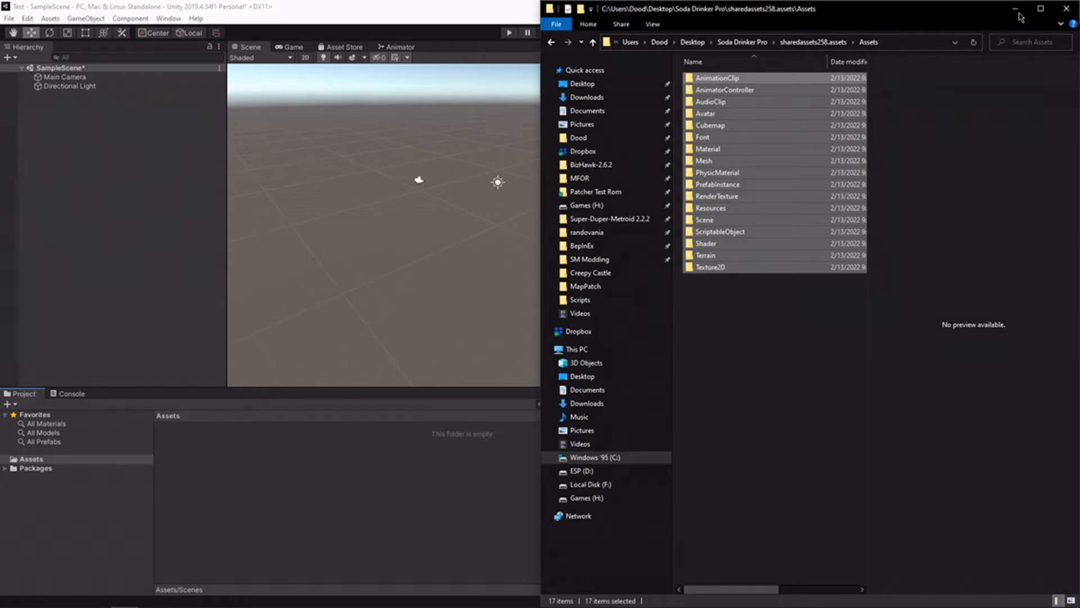
mouse_move(996, 44)
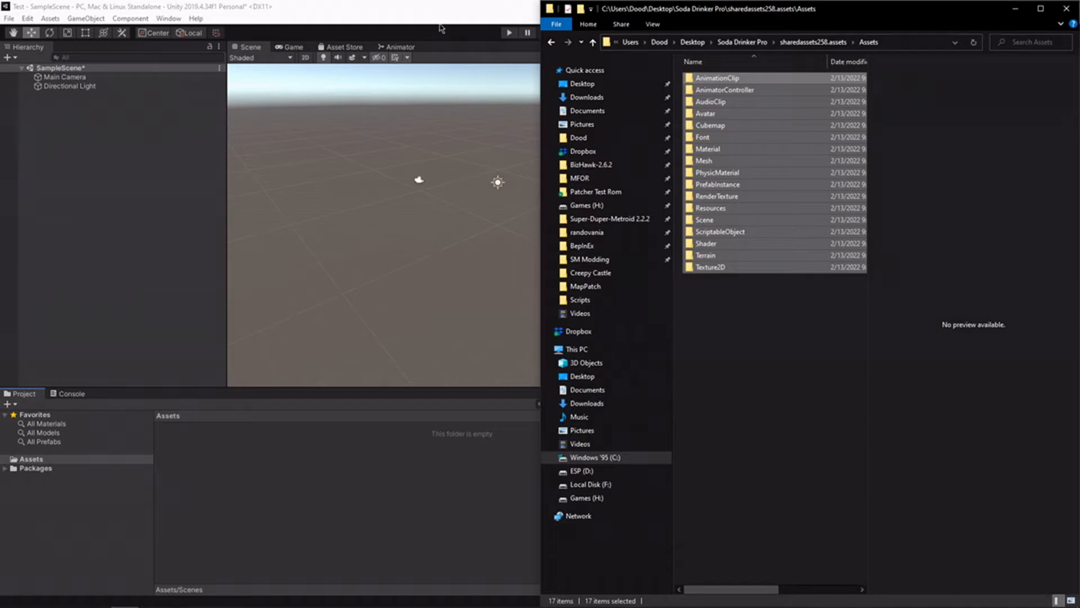
mouse_move(430, 12)
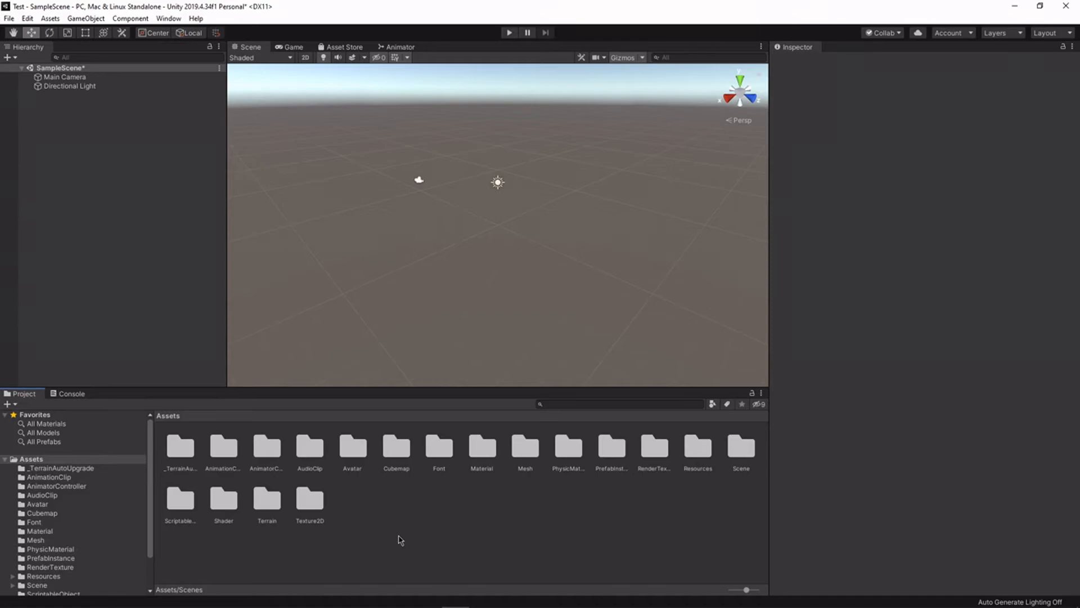
mouse_move(113, 442)
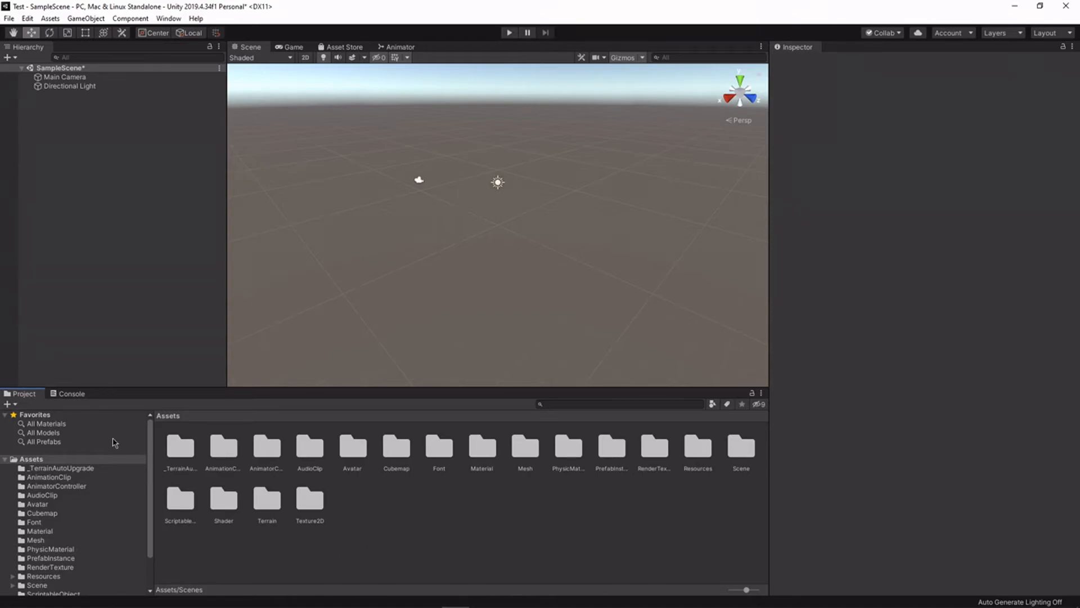
mouse_move(447, 516)
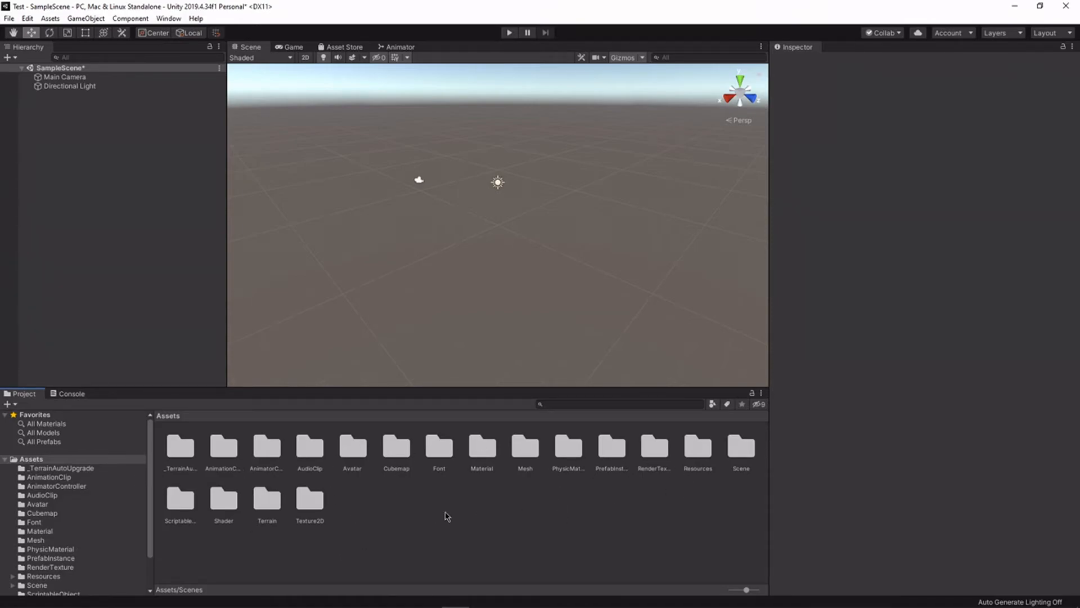
- Load the '1. On a Horse' scene from SipStarter, discarding the unsaved sample scene
double_click(741, 447)
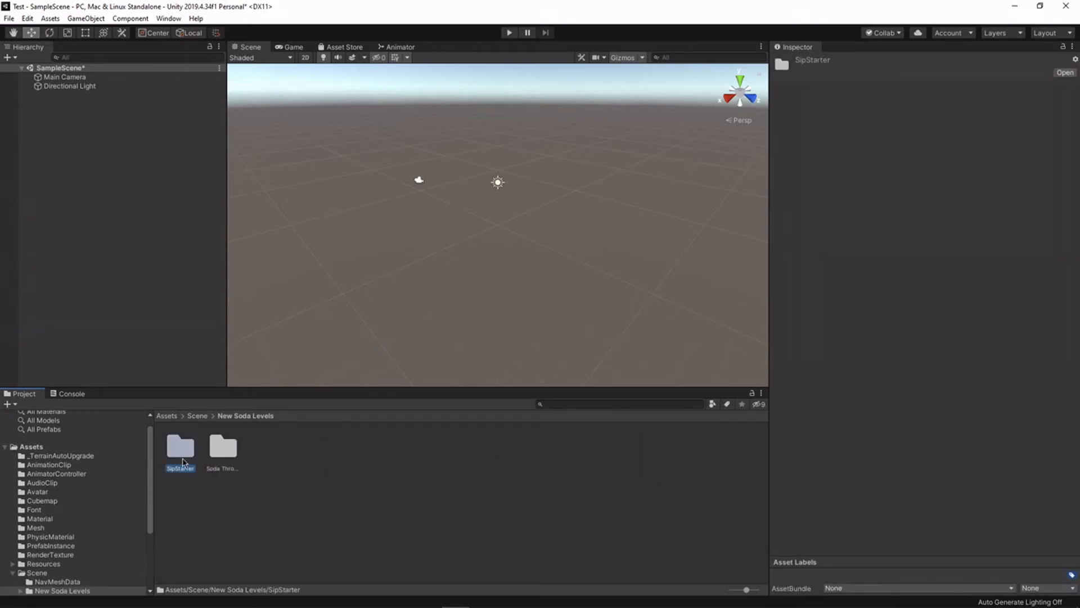
double_click(180, 447)
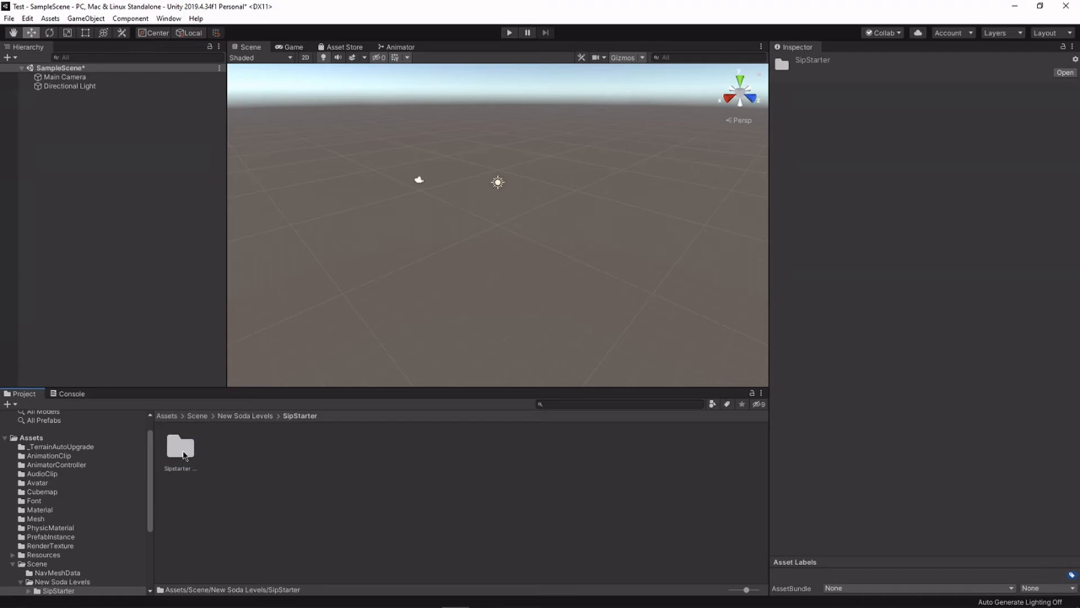
double_click(180, 448)
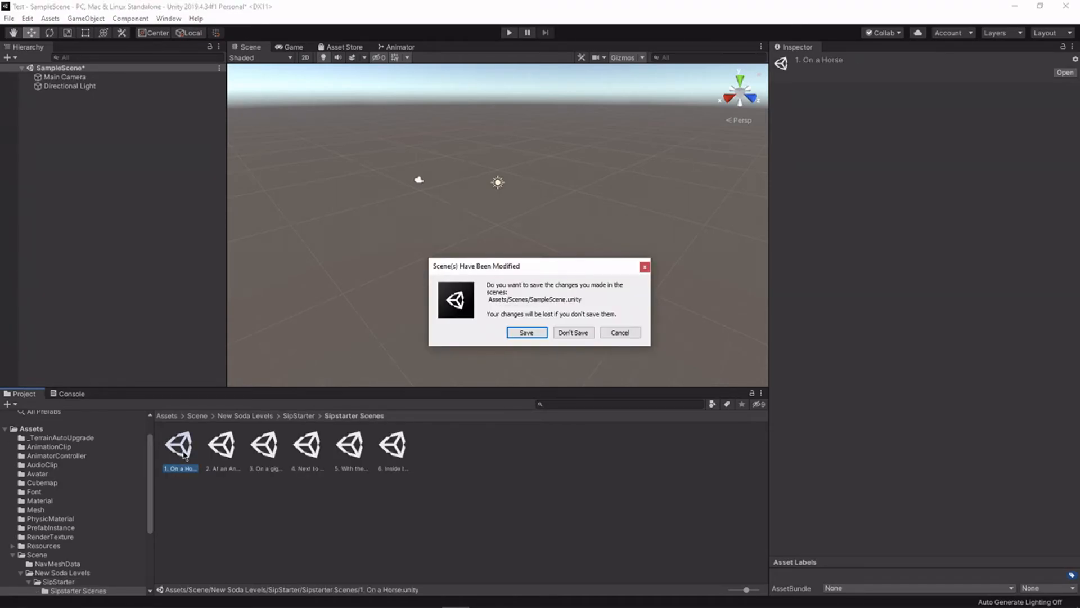
left_click(574, 332)
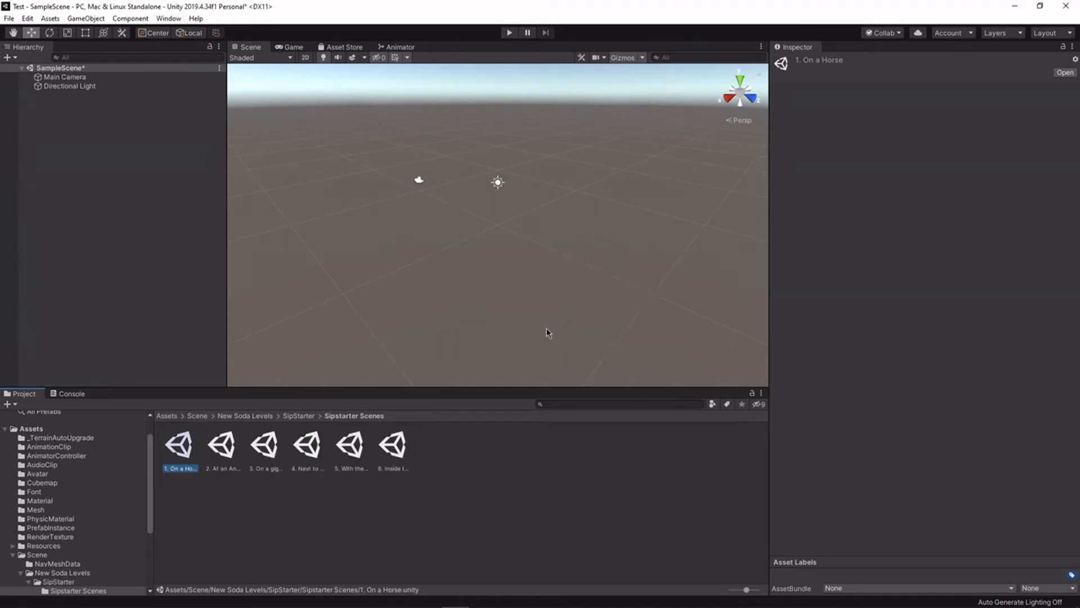
double_click(180, 448)
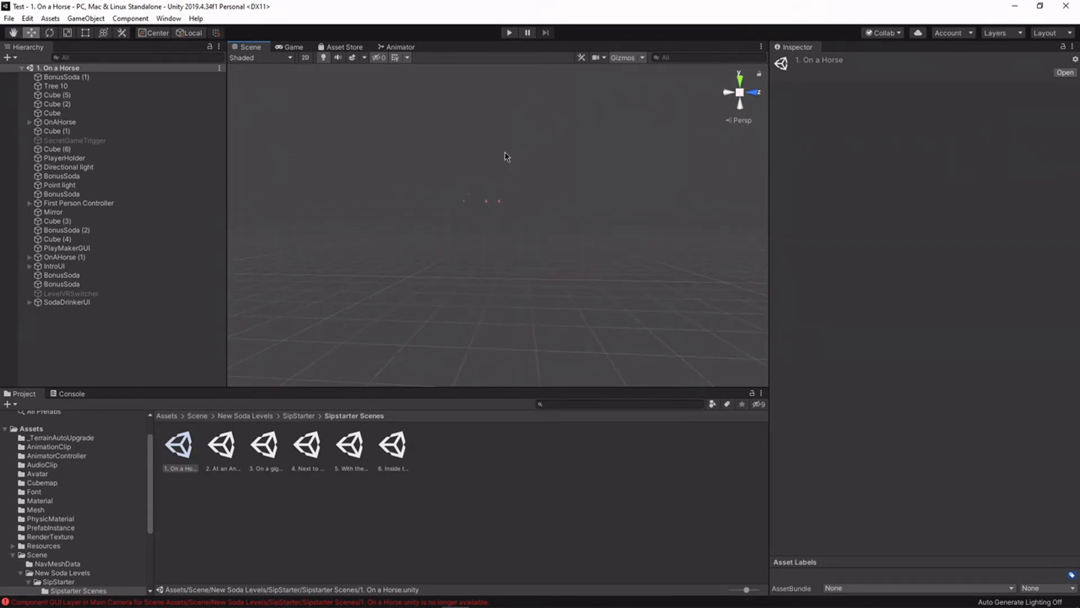
left_click(59, 194)
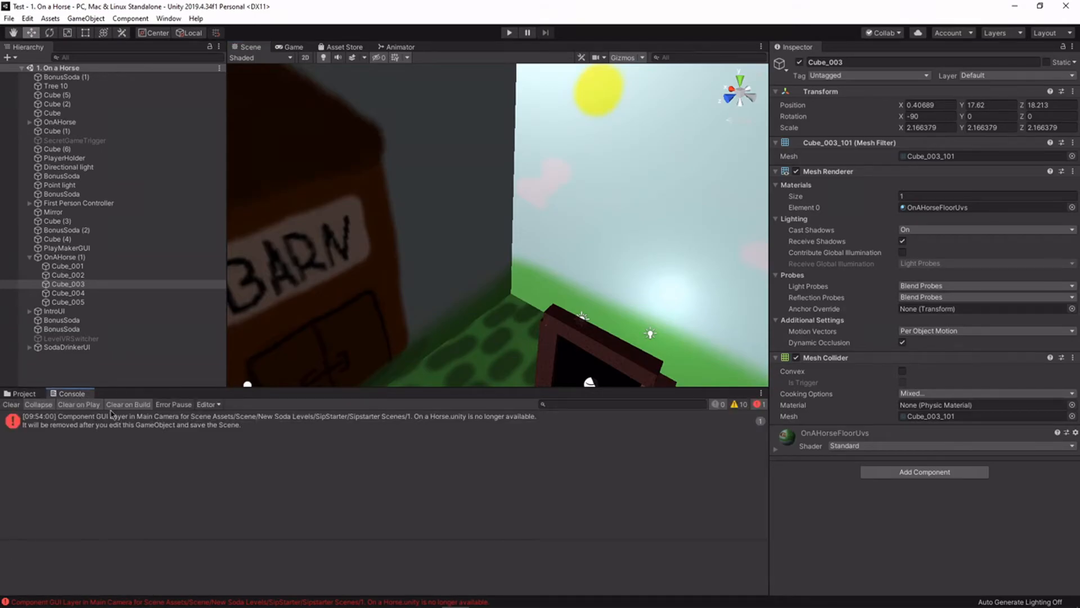
mouse_move(358, 460)
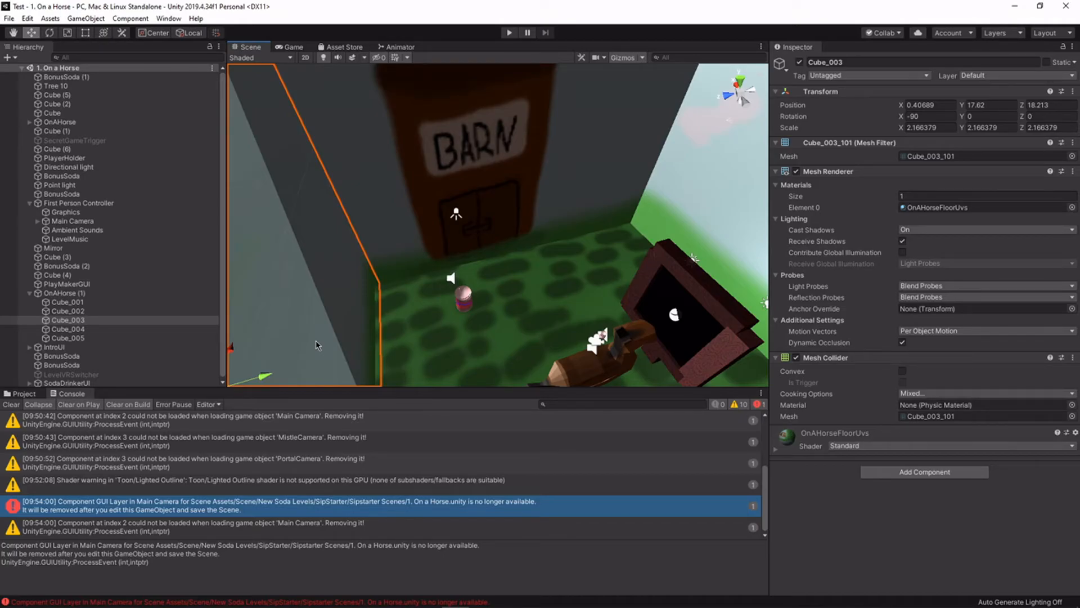
mouse_move(332, 332)
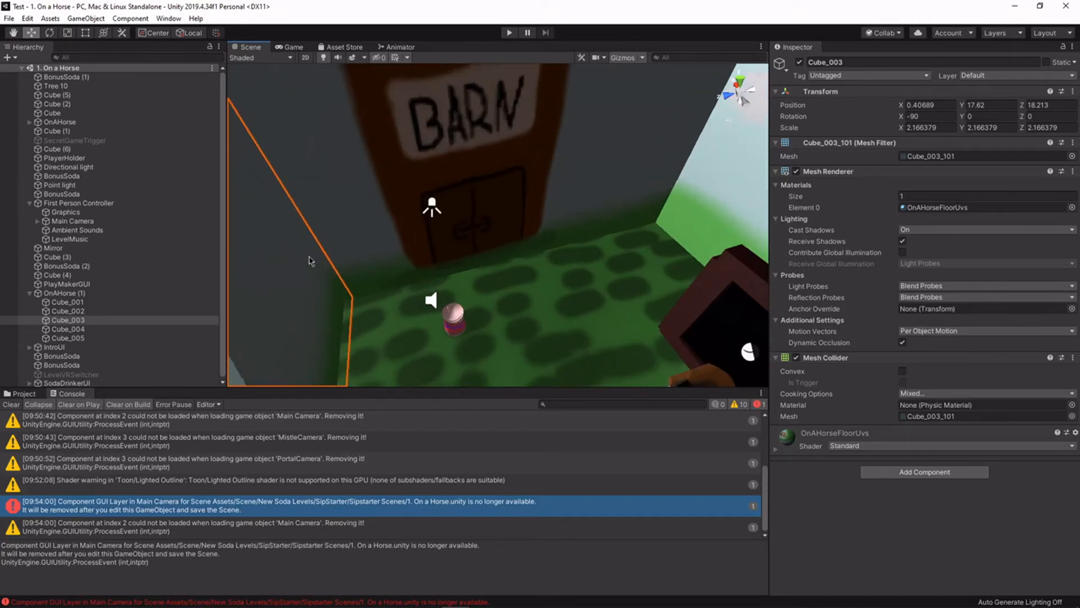
mouse_move(334, 258)
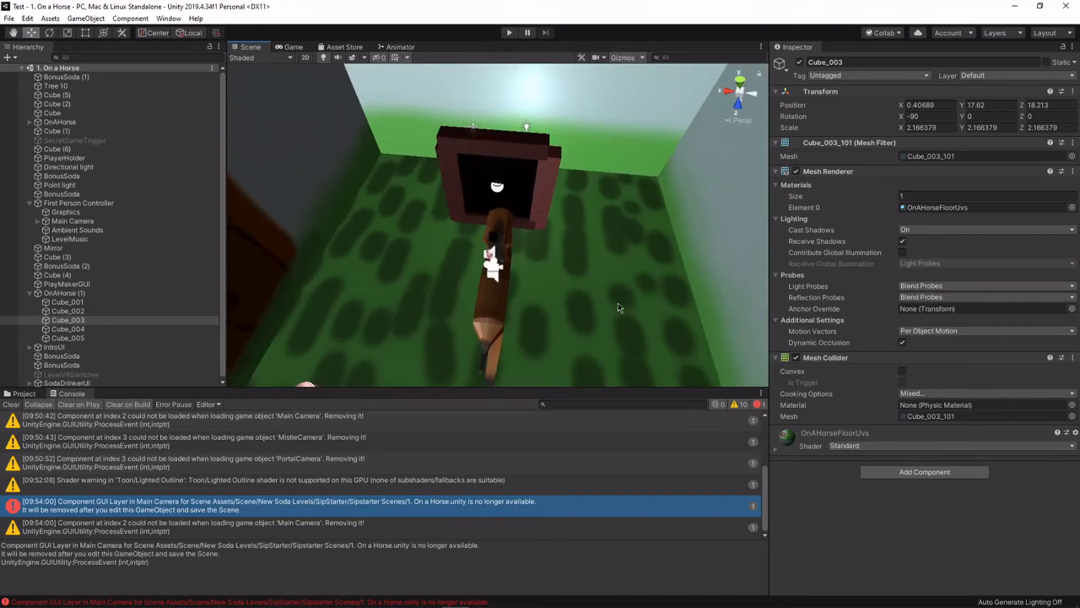
- Select the barn floor cube beneath the horse in the On a Horse level
left_click(68, 301)
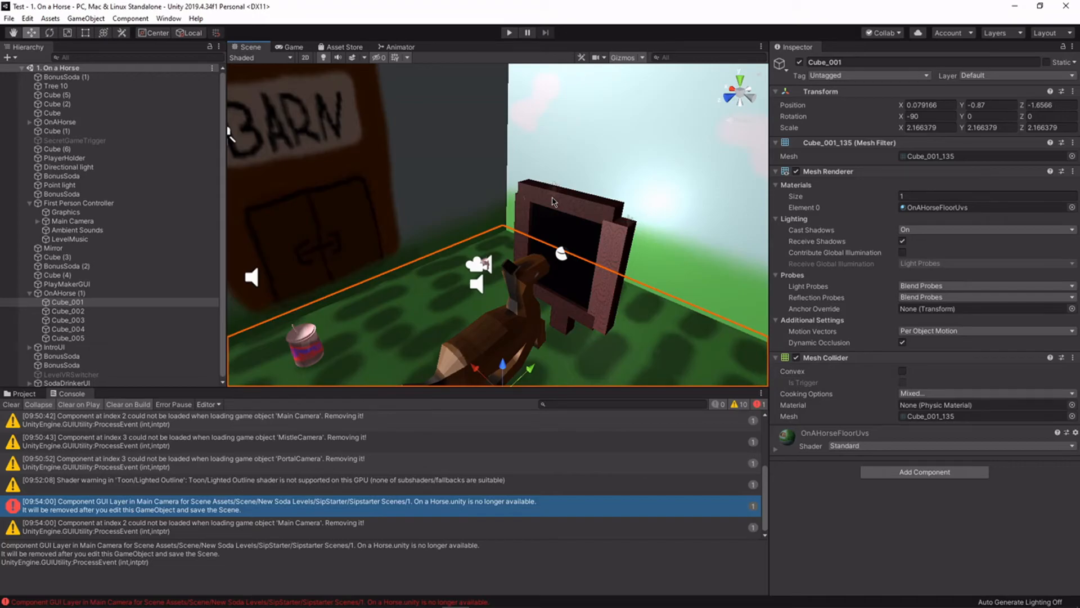
mouse_move(494, 200)
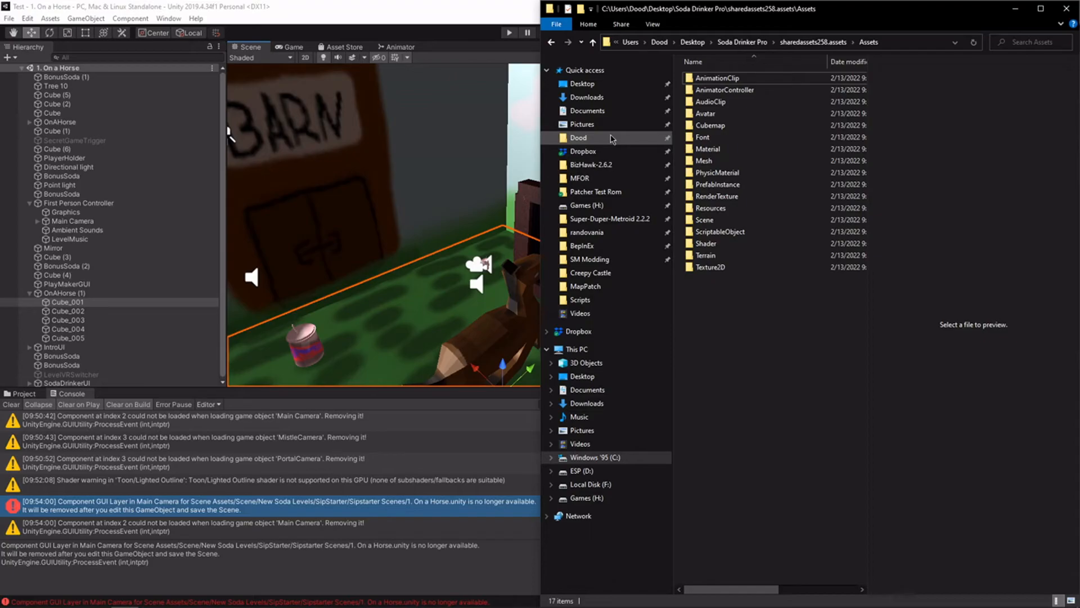
mouse_move(597, 268)
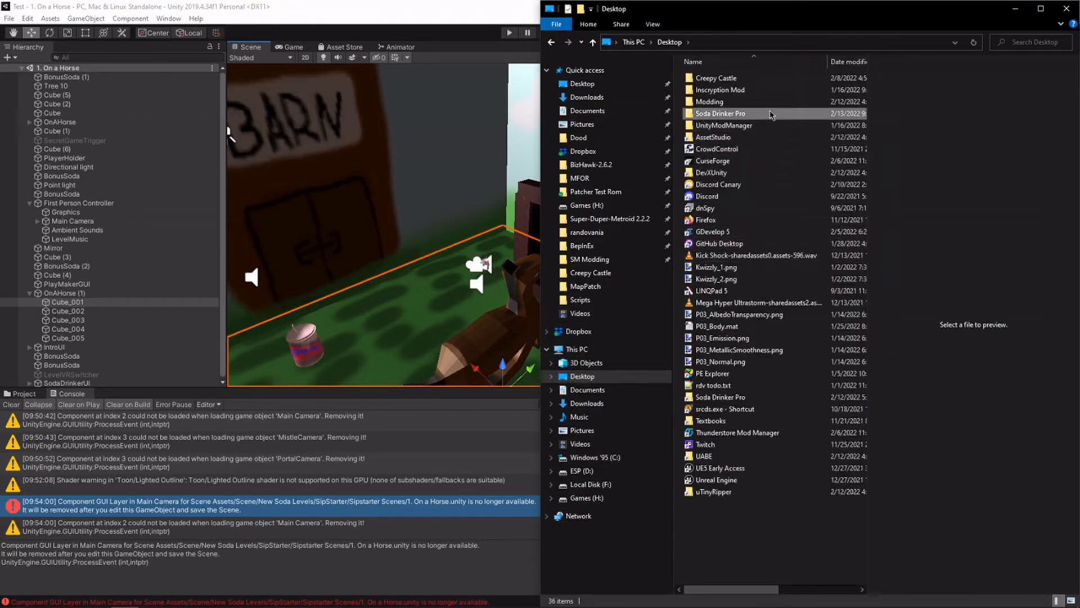
- Reach SodaDrinkerPro_Data\Managed and select Assembly-CSharp.dll among the game's DLLs
double_click(720, 113)
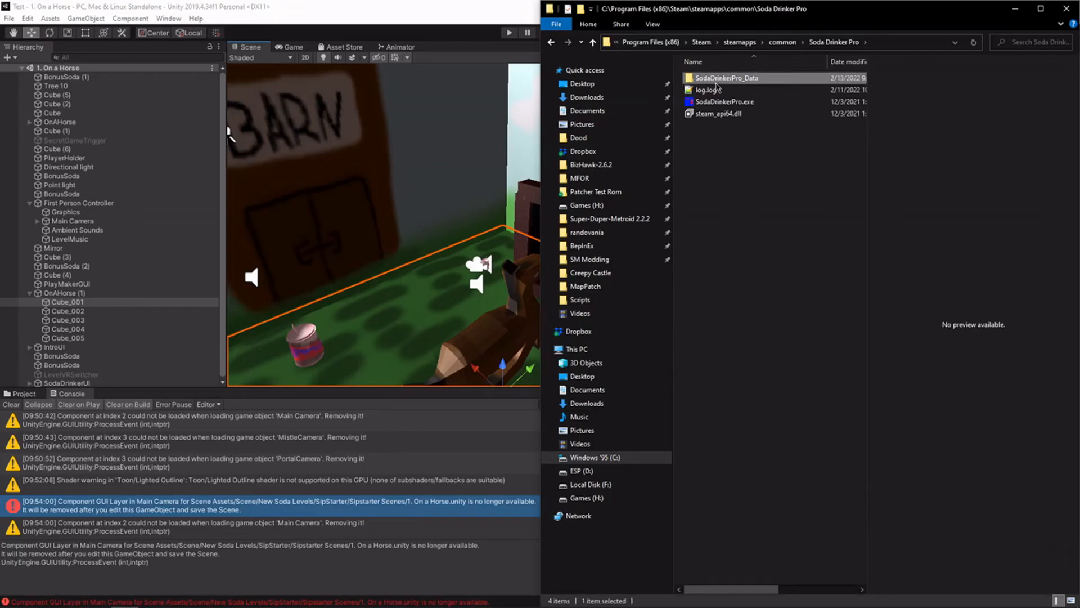
double_click(727, 78)
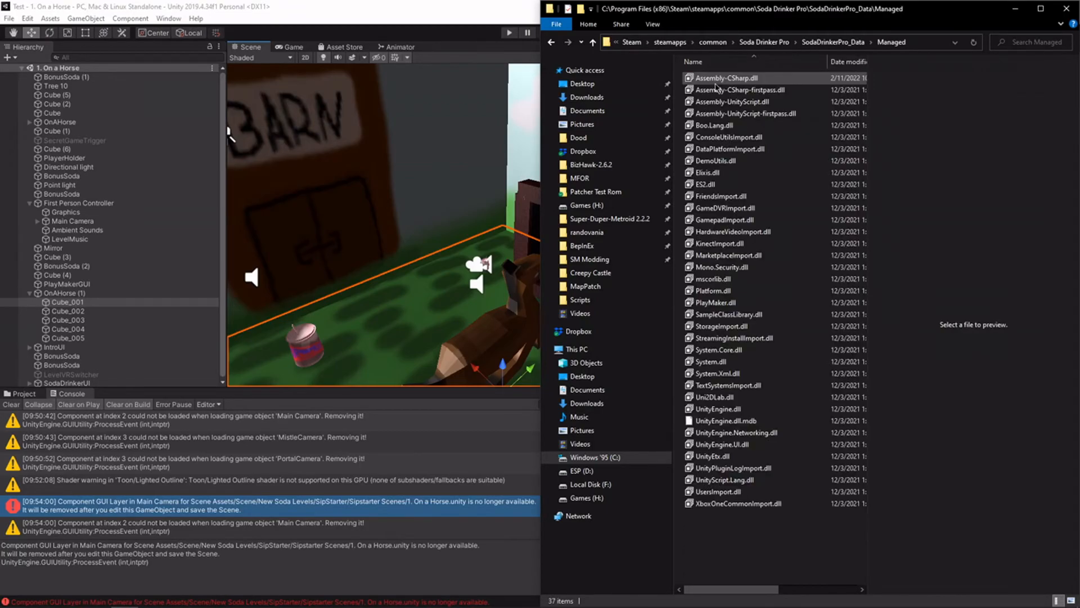
left_click(723, 77)
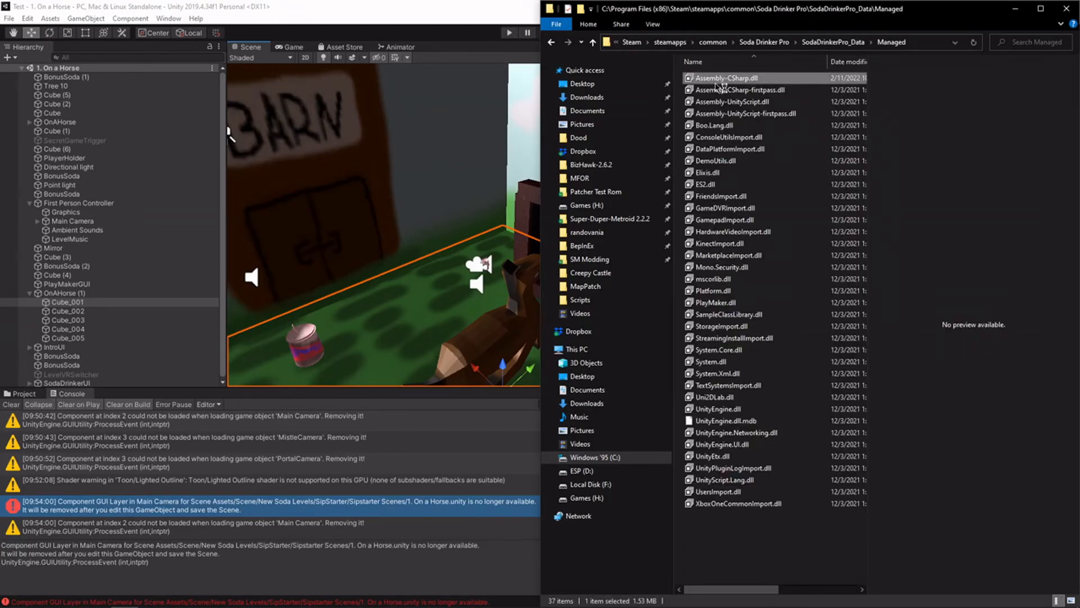
mouse_move(716, 83)
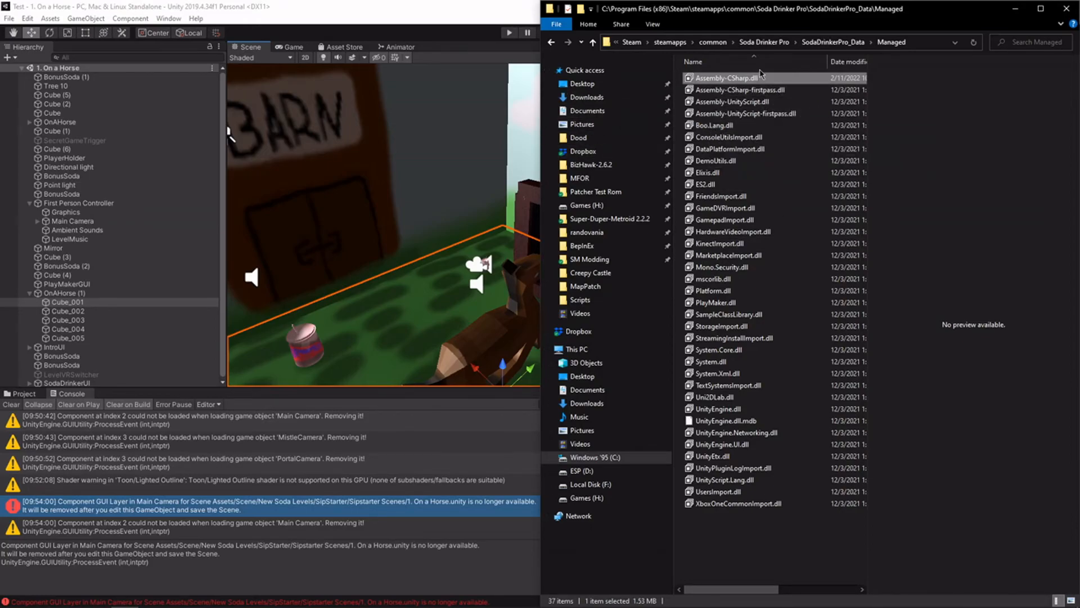
mouse_move(684, 175)
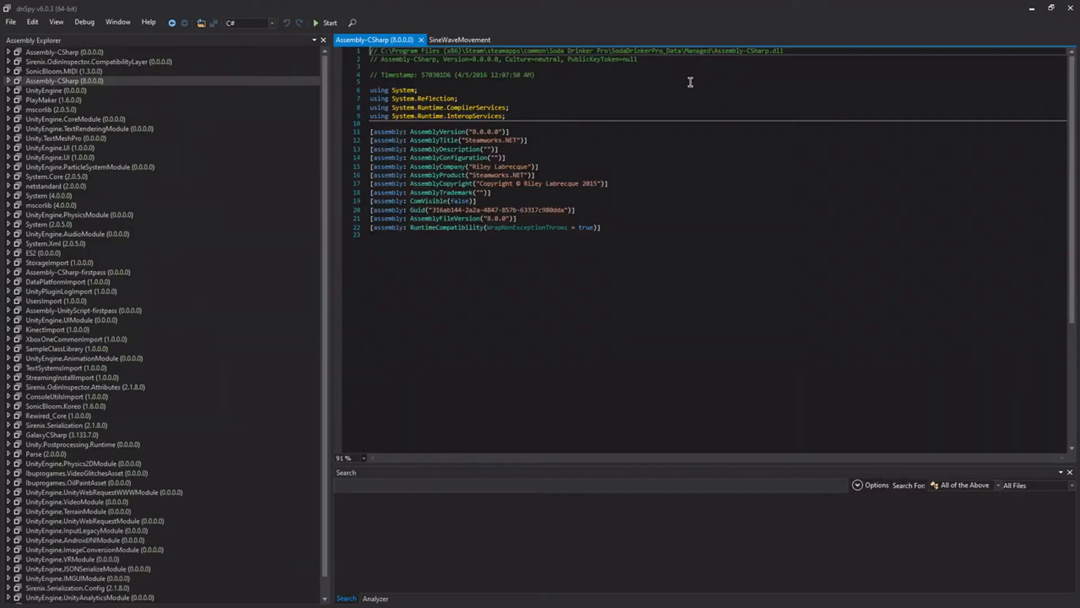
- Expand Assembly-CSharp.dll down to the unnamed namespace listing the game's classes
left_click(6, 83)
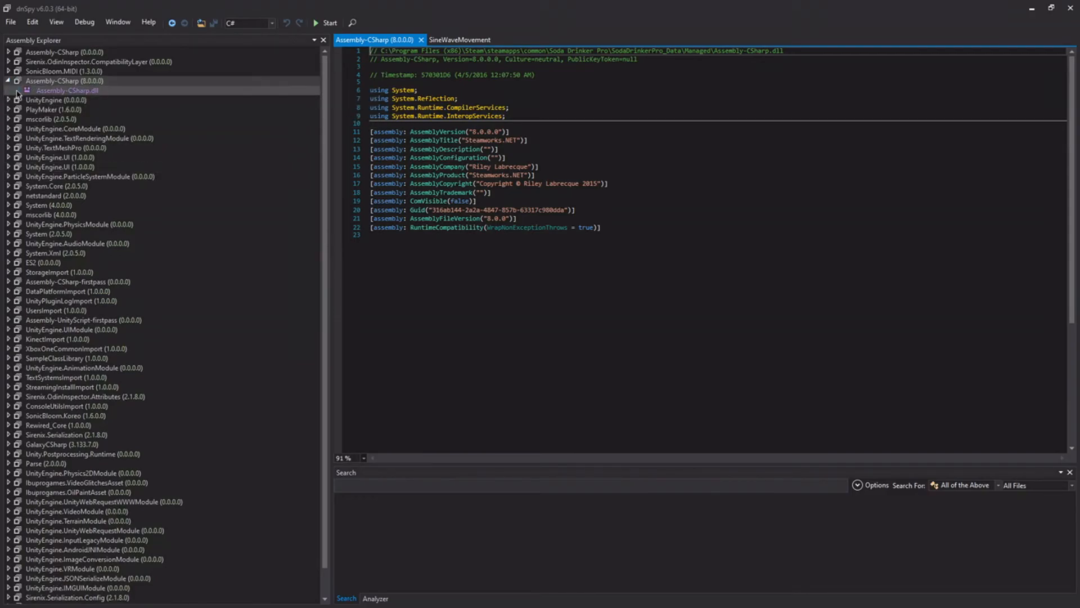
left_click(19, 93)
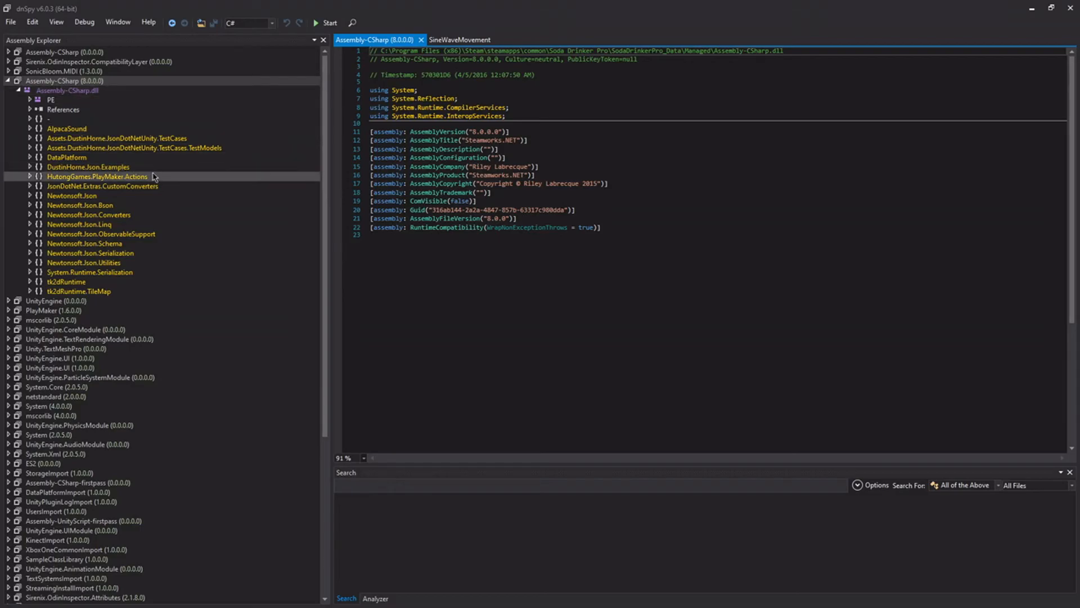
left_click(31, 118)
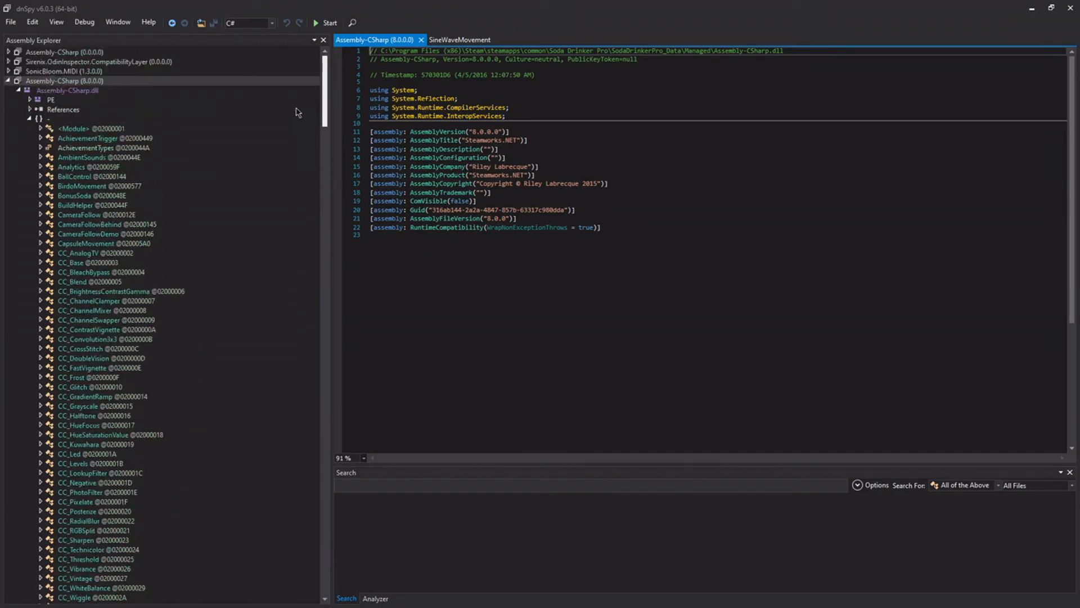
scroll("down", 3)
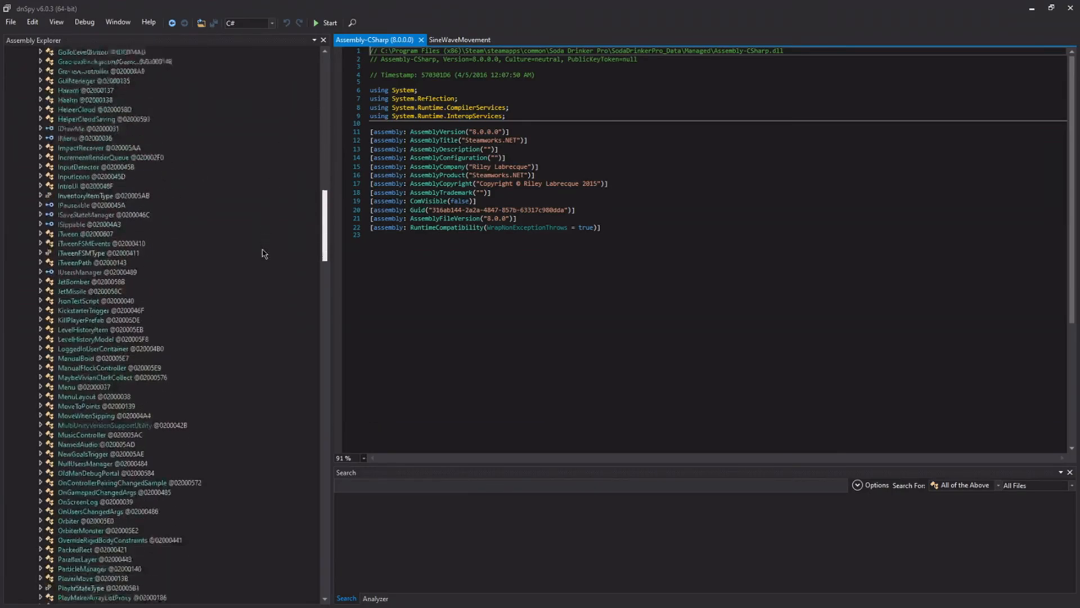
scroll("down", 3)
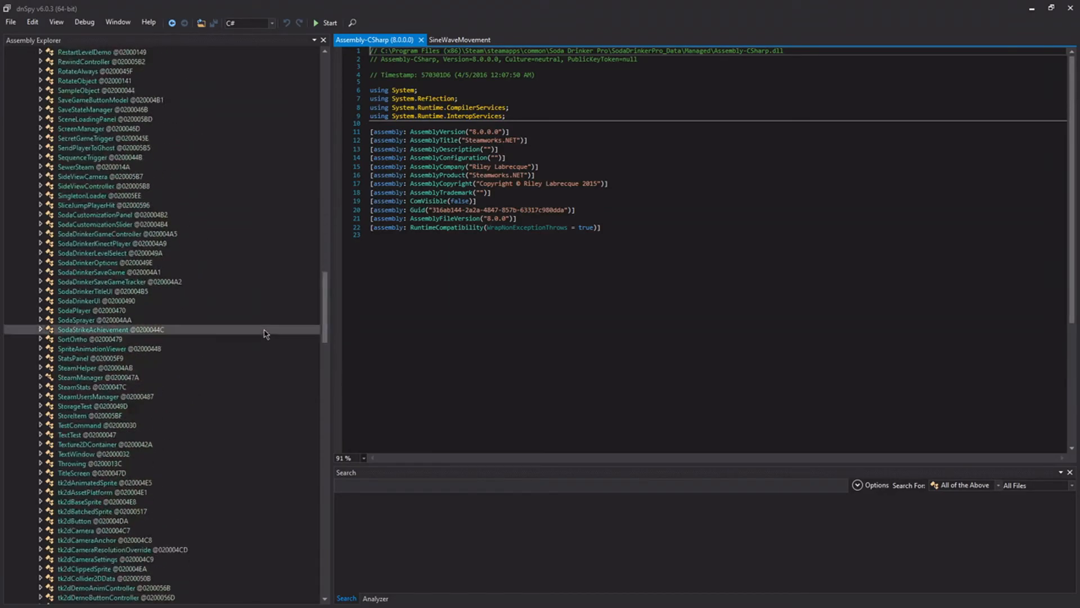
- Show the decompiled SodaDrinkerUI class with its Pause, Resume and SaveAndExit methods
left_click(42, 299)
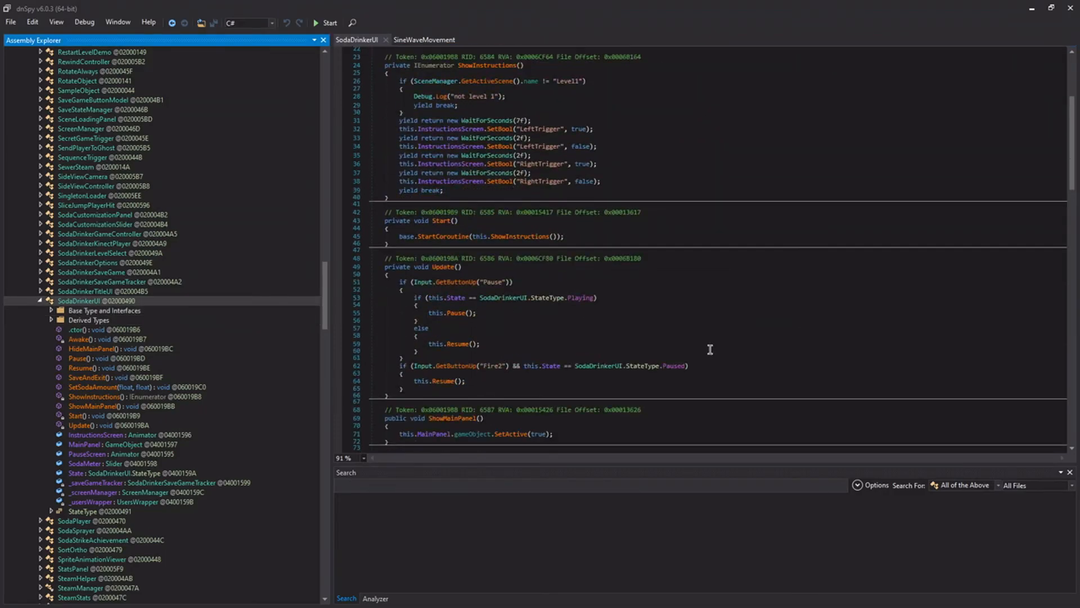
scroll("down", 3)
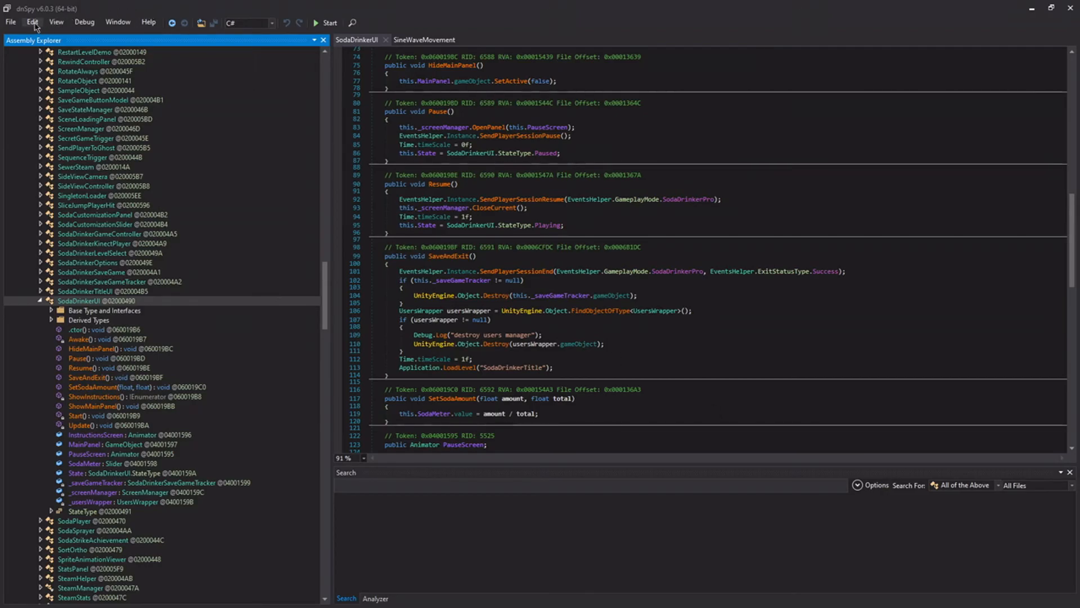
left_click(27, 22)
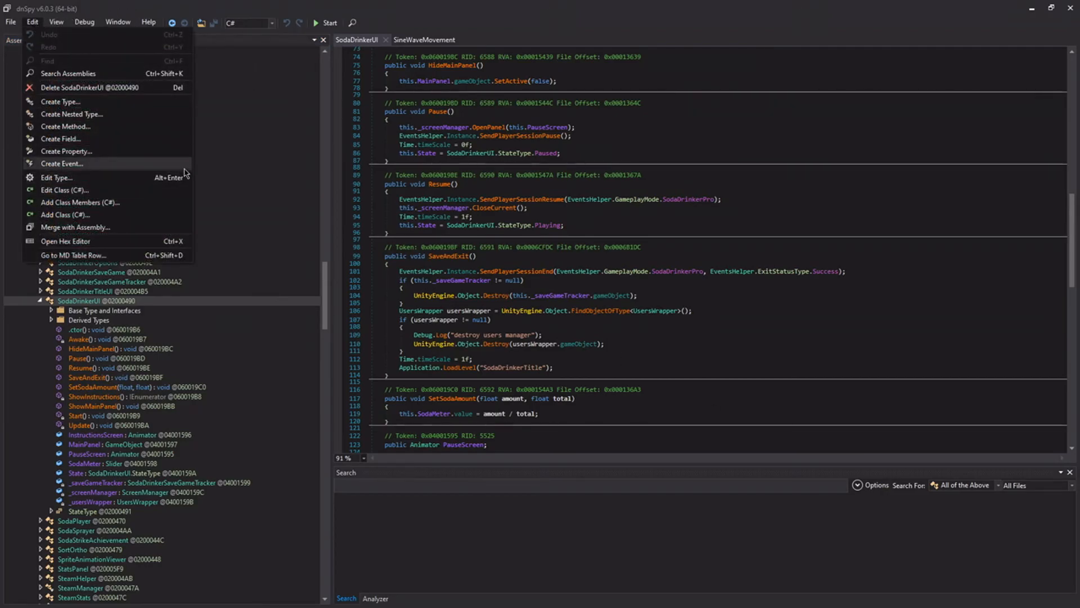
left_click(65, 189)
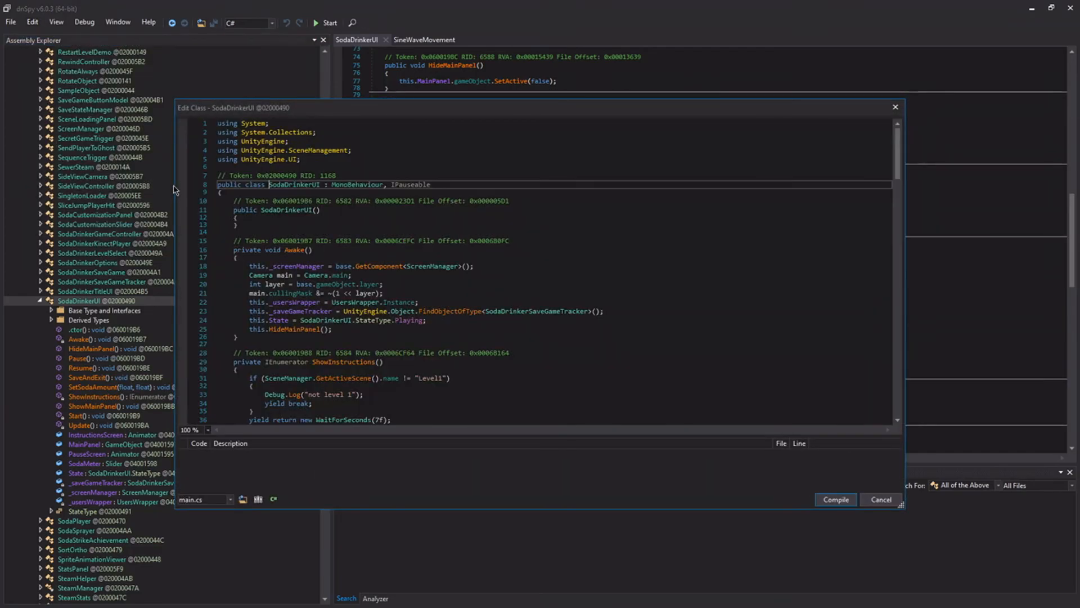
scroll("down", 3)
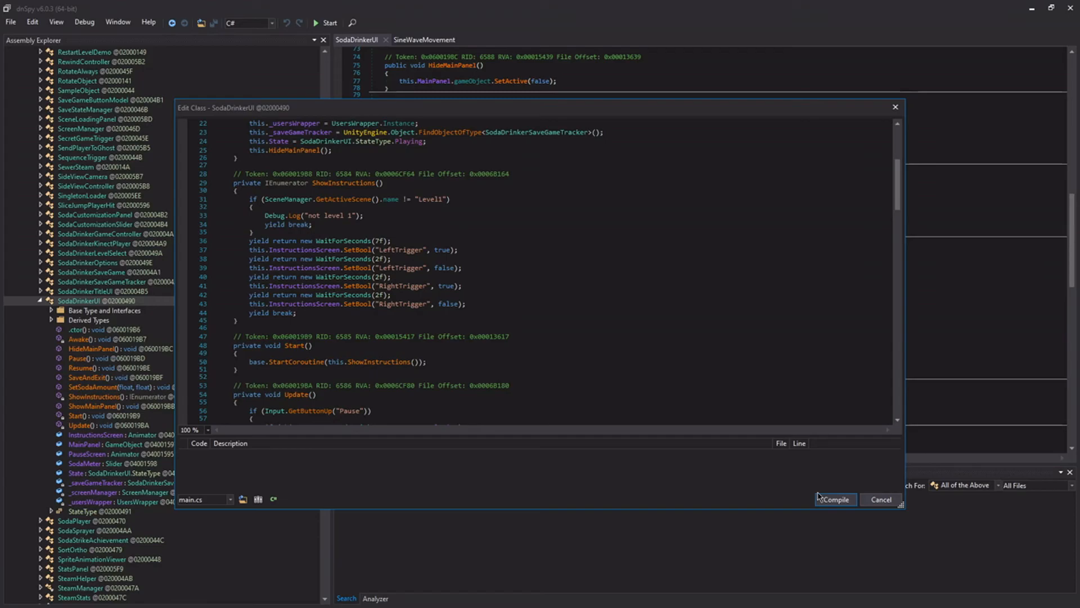
mouse_move(810, 482)
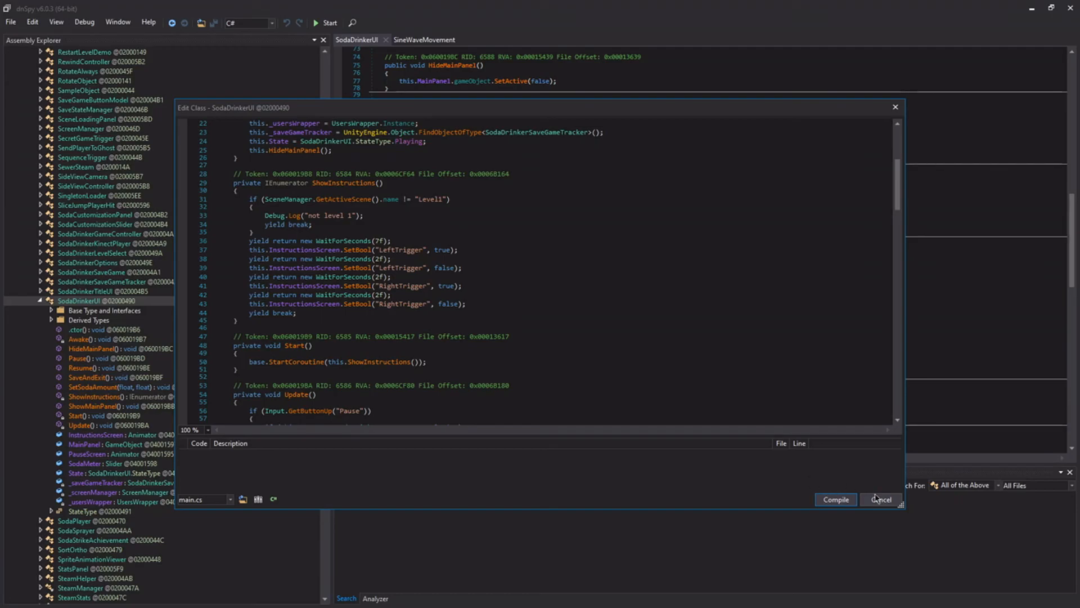
left_click(881, 499)
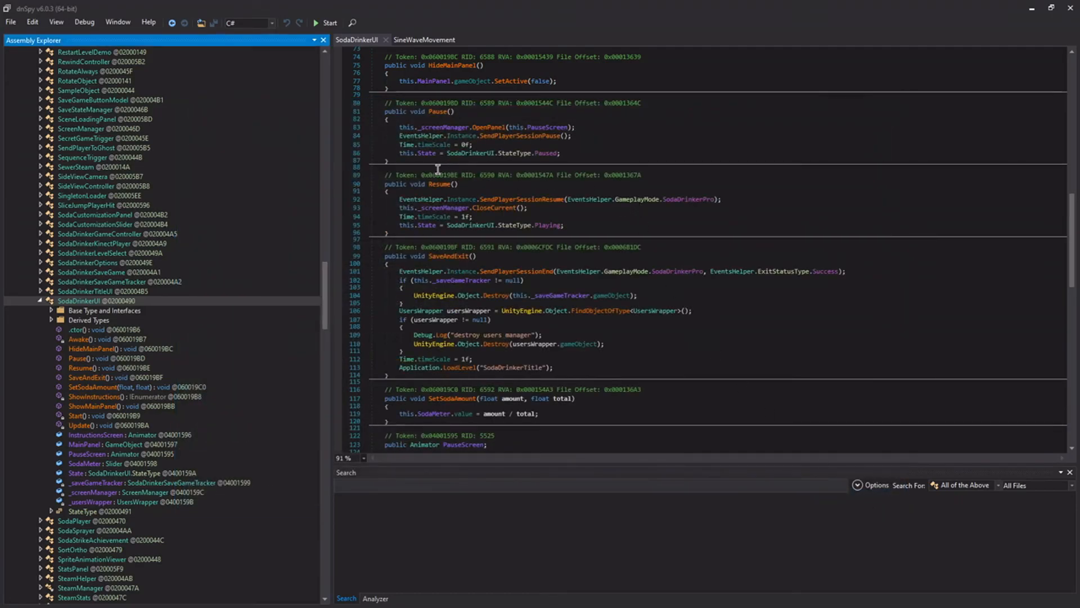
mouse_move(435, 203)
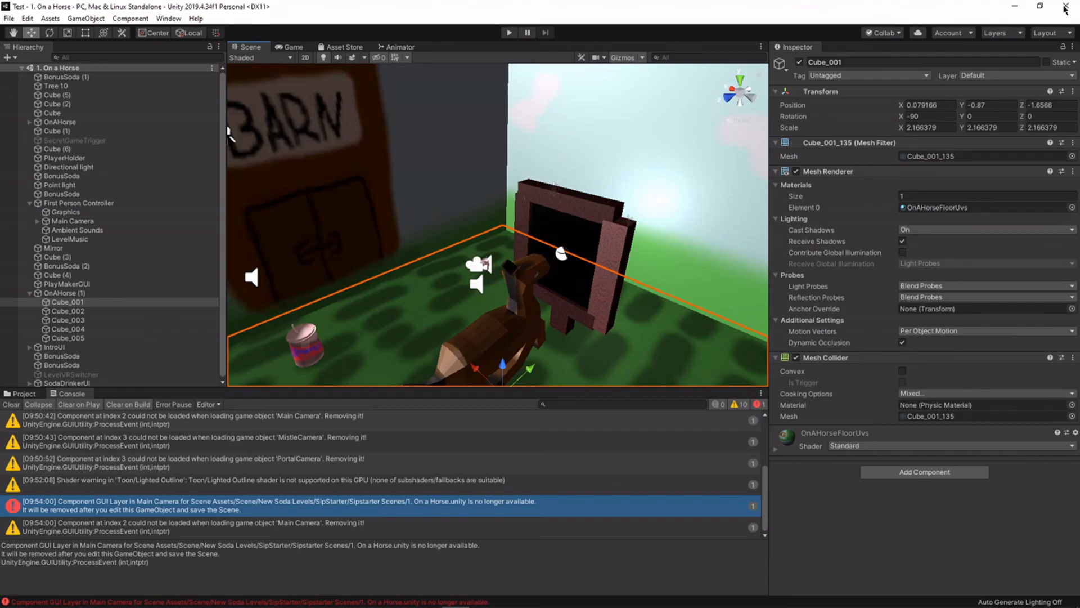
mouse_move(958, 19)
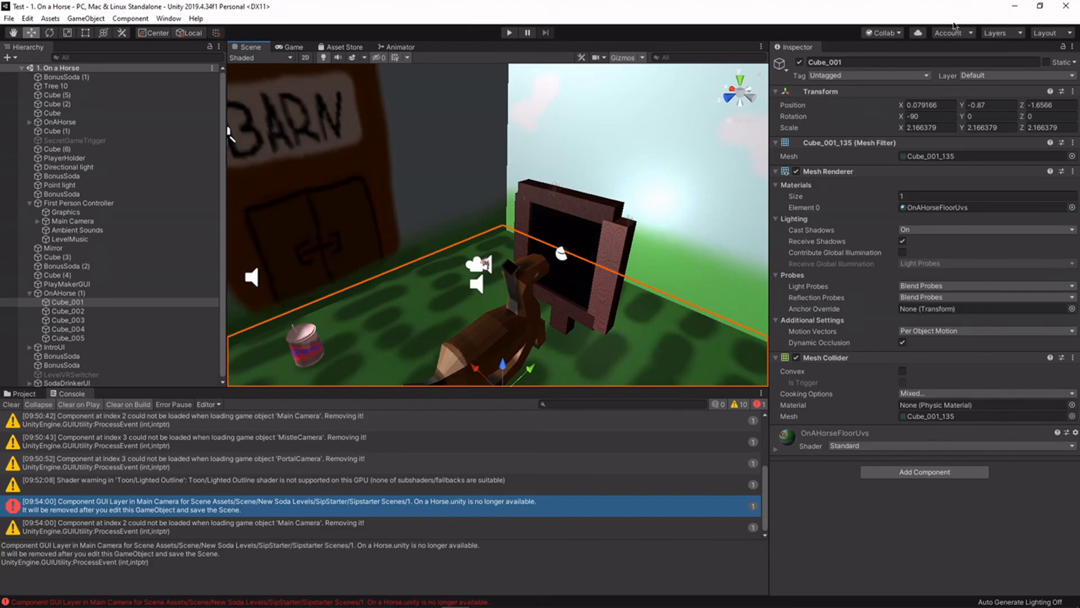